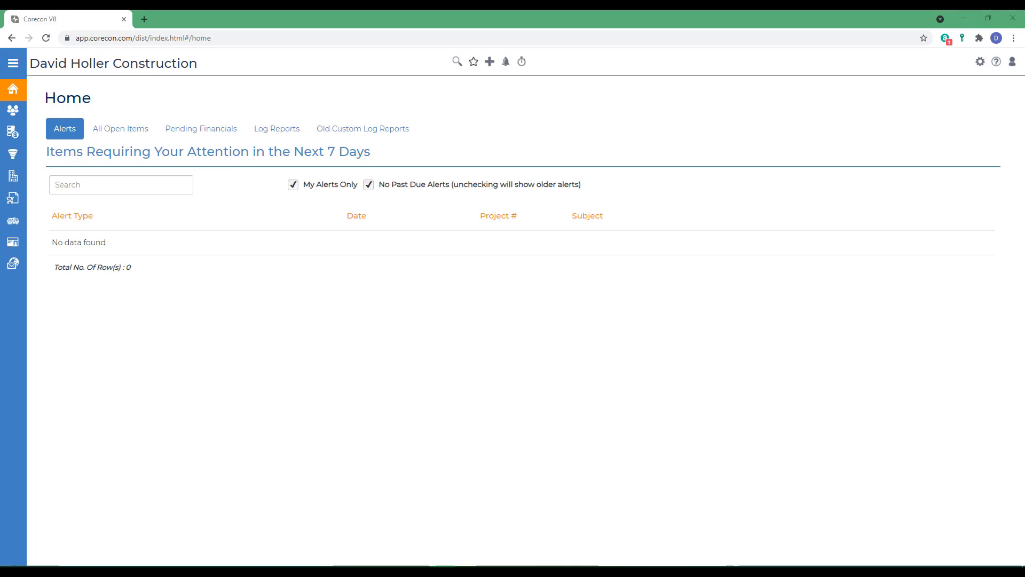
{"action": "mouse_move", "coordinate": [165, 199]}
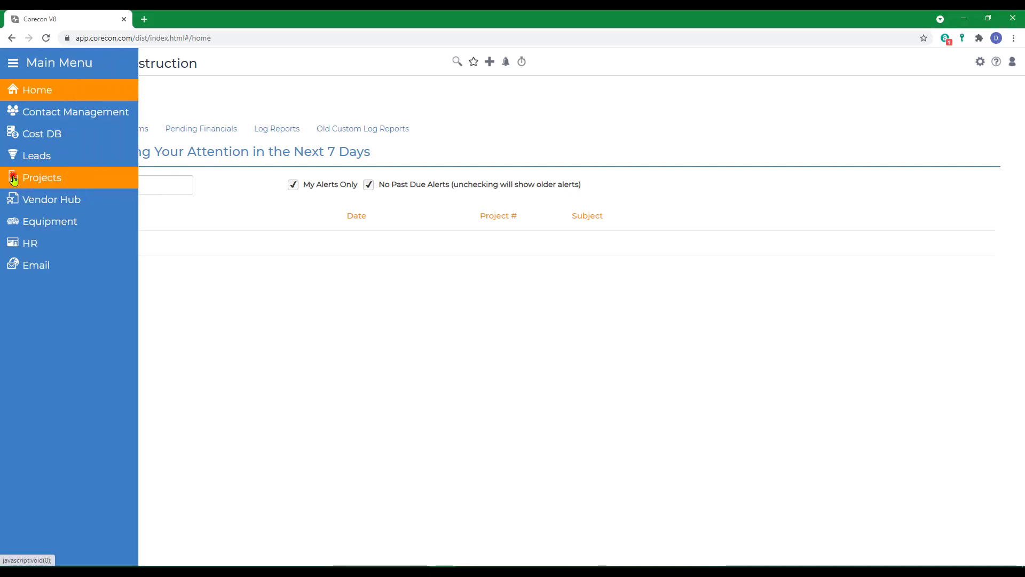
- Open project 19-083, St Agnes Memorial Hospital, and its Client Contract Administration page
{"action": "left_click", "coordinate": [42, 178]}
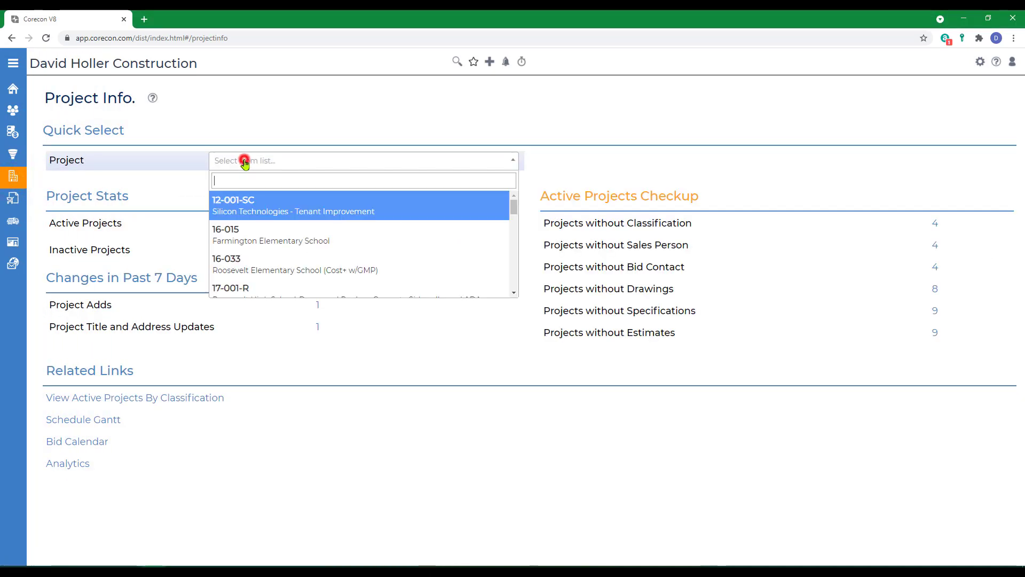
{"action": "type", "text": "08"}
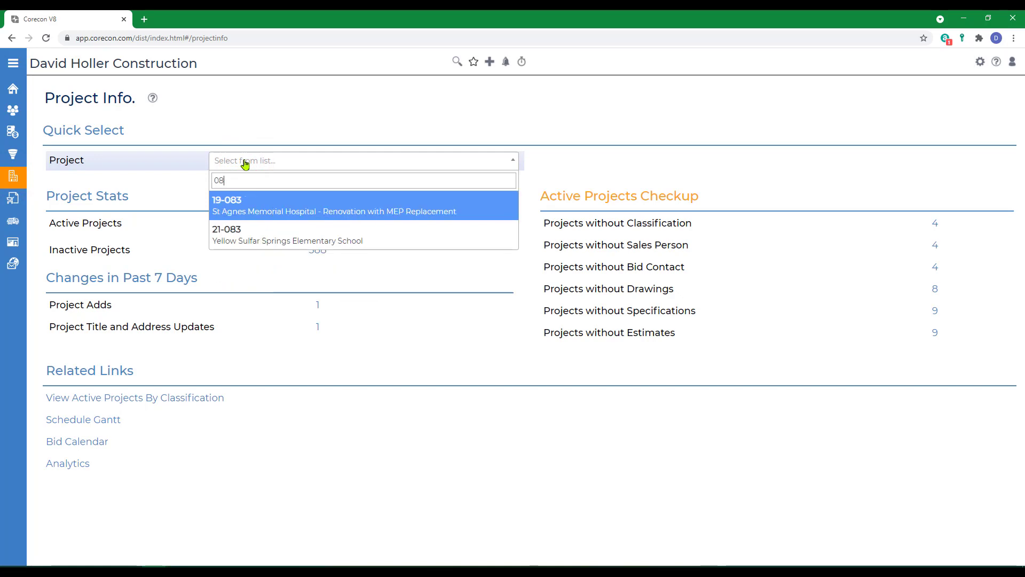
{"action": "left_click", "coordinate": [334, 205]}
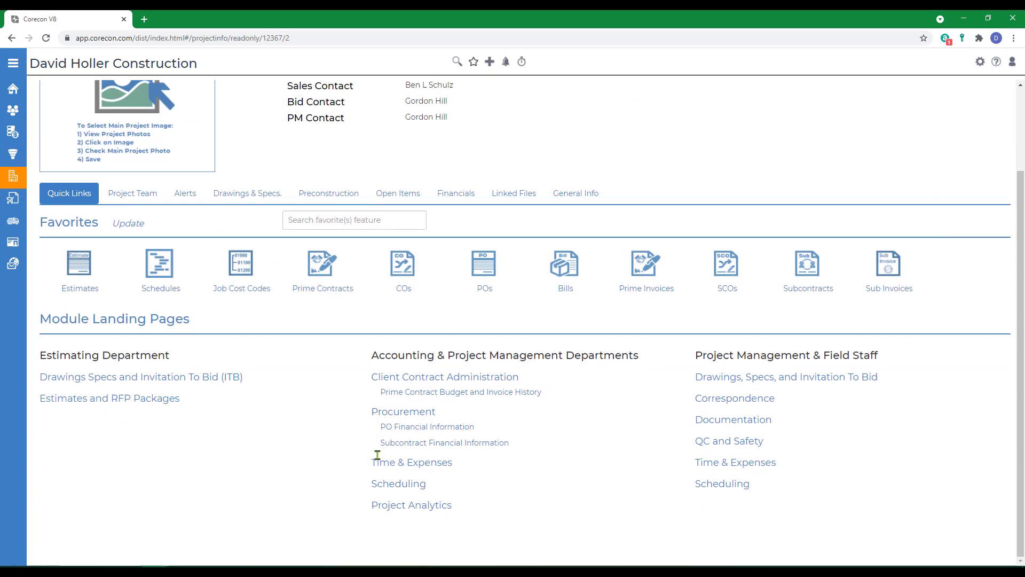
{"action": "left_click", "coordinate": [445, 376]}
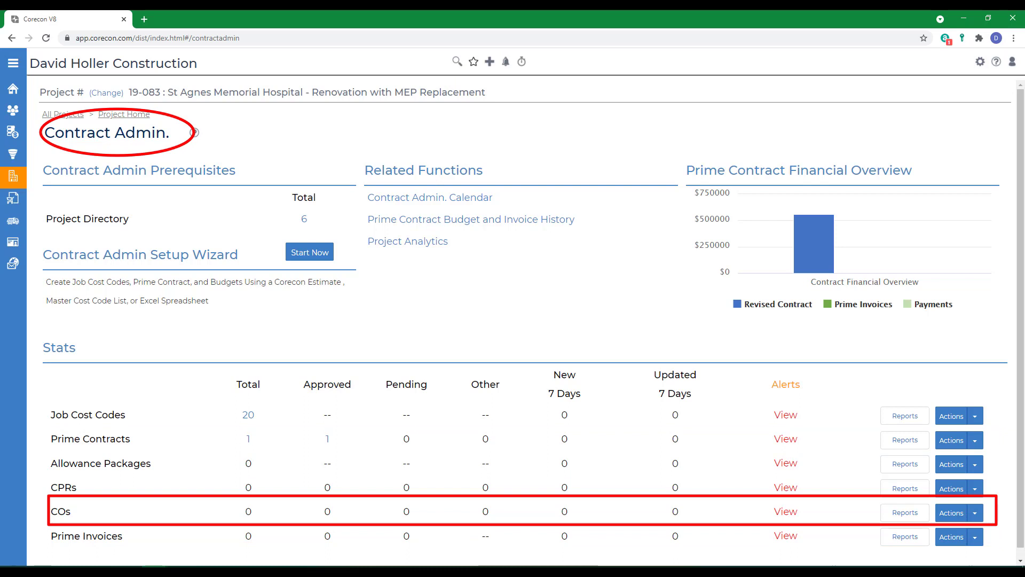
{"action": "mouse_move", "coordinate": [514, 304]}
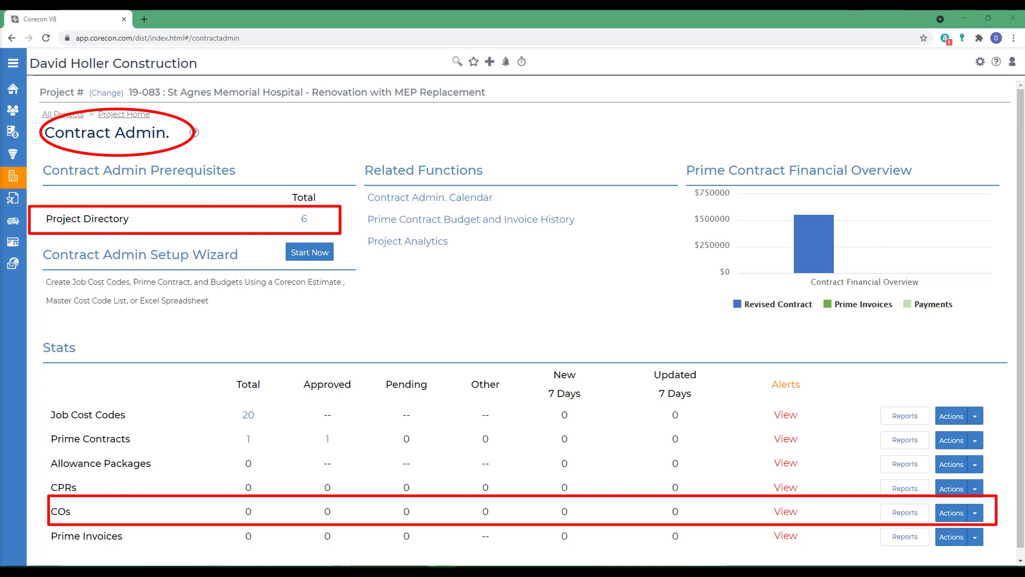
{"action": "left_click", "coordinate": [13, 62]}
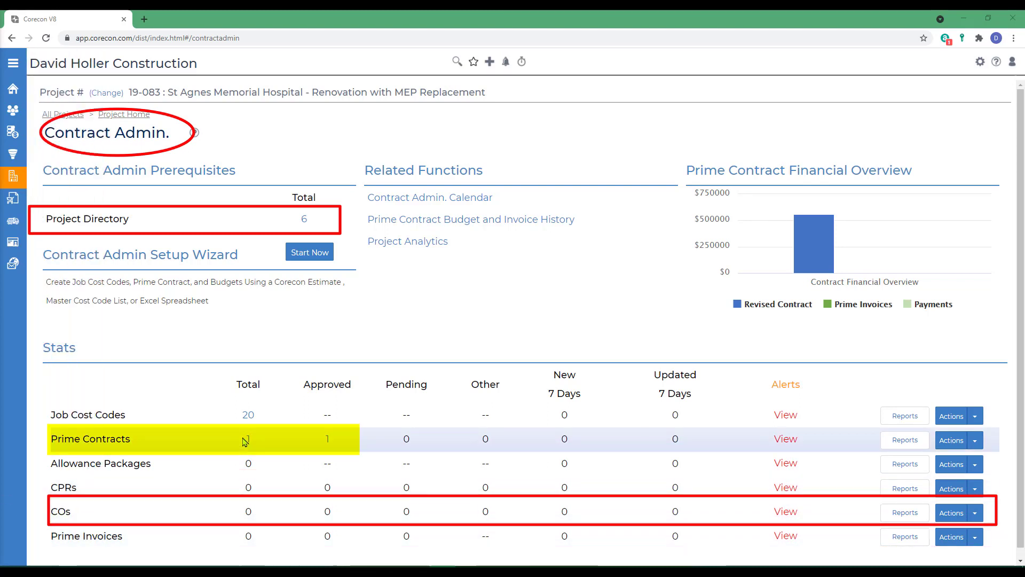
{"action": "mouse_move", "coordinate": [247, 445]}
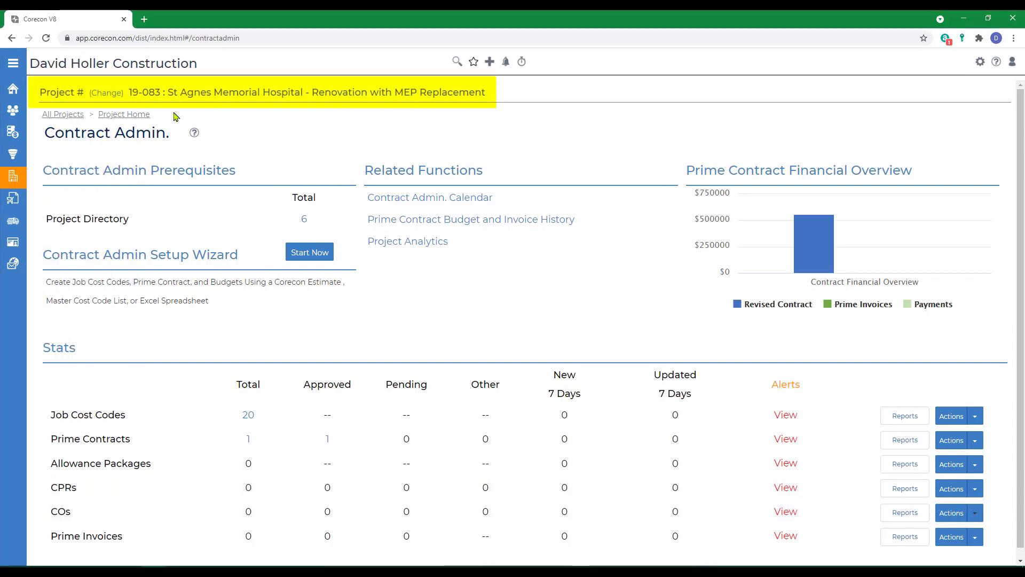
{"action": "mouse_move", "coordinate": [253, 462]}
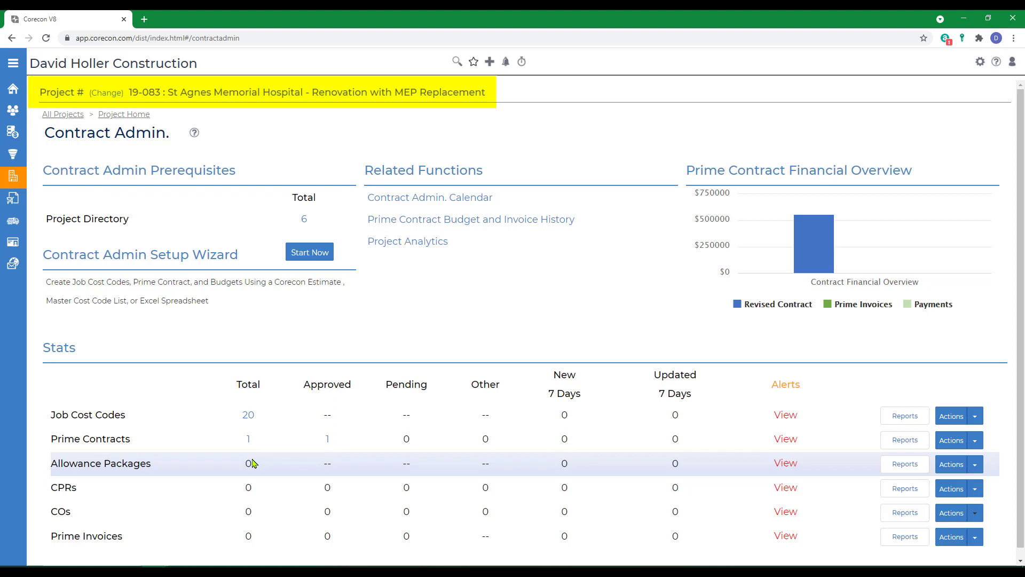
{"action": "mouse_move", "coordinate": [326, 438]}
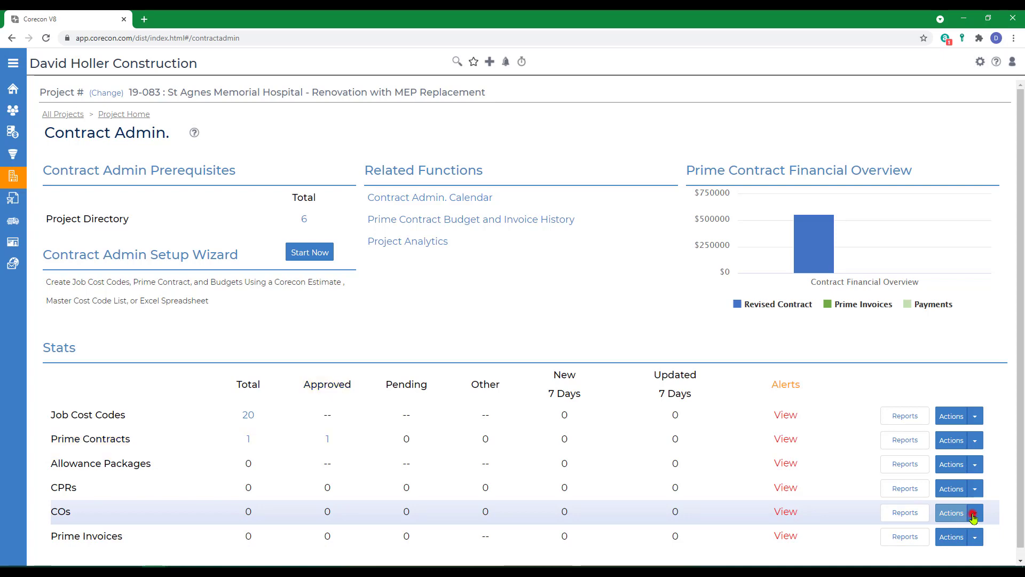
- Add a change order manually: issue date 02-Aug-2021, status Approved, status date 02-Aug-2021
{"action": "left_click", "coordinate": [973, 512]}
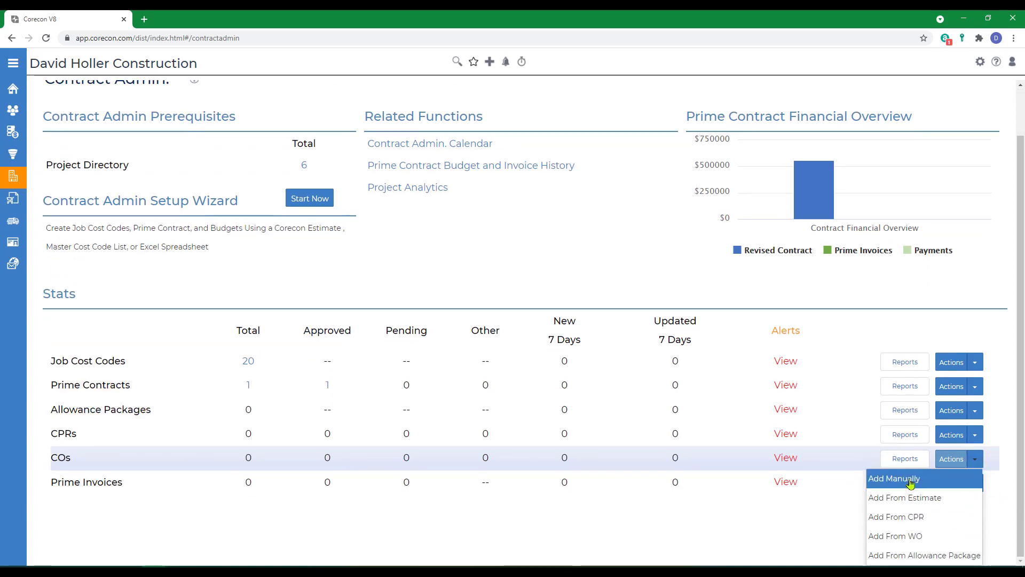
{"action": "left_click", "coordinate": [894, 478]}
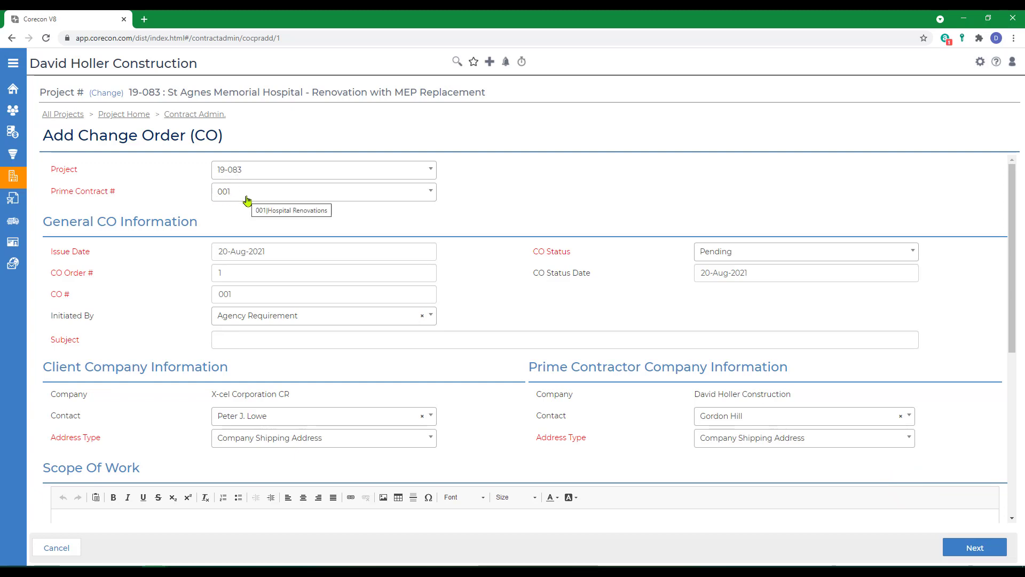
{"action": "mouse_move", "coordinate": [275, 251]}
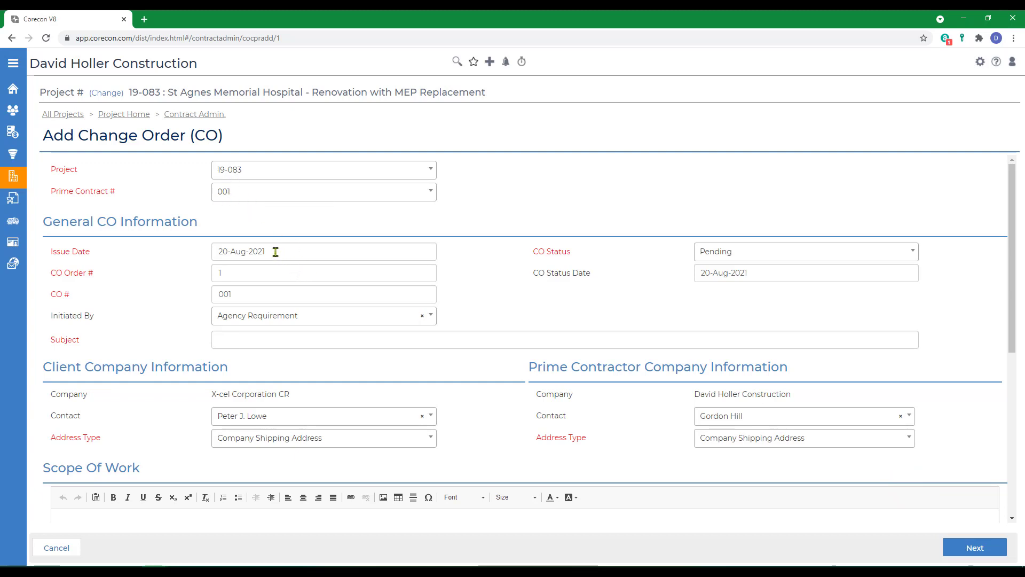
{"action": "left_click", "coordinate": [294, 251]}
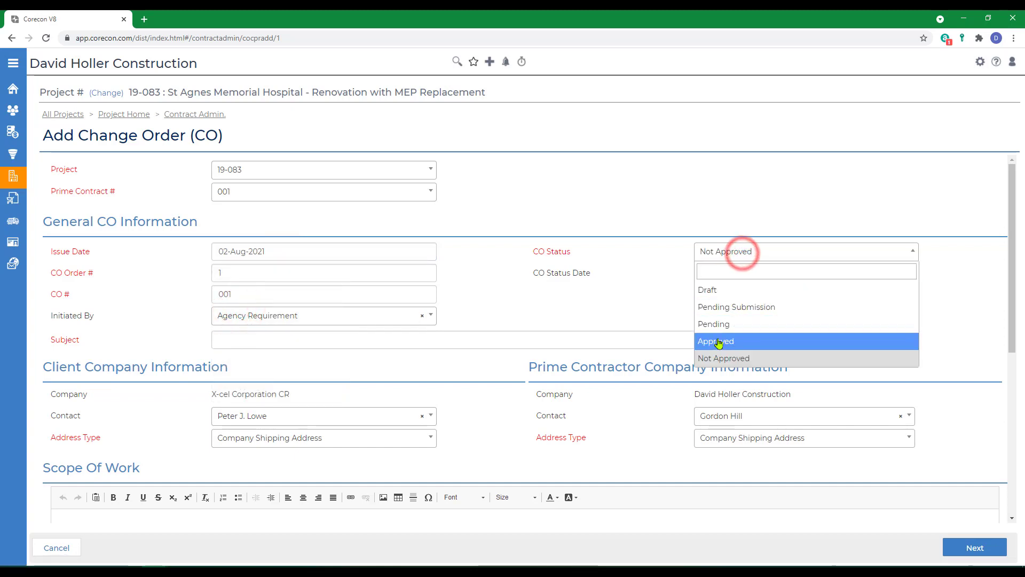
{"action": "left_click", "coordinate": [715, 340]}
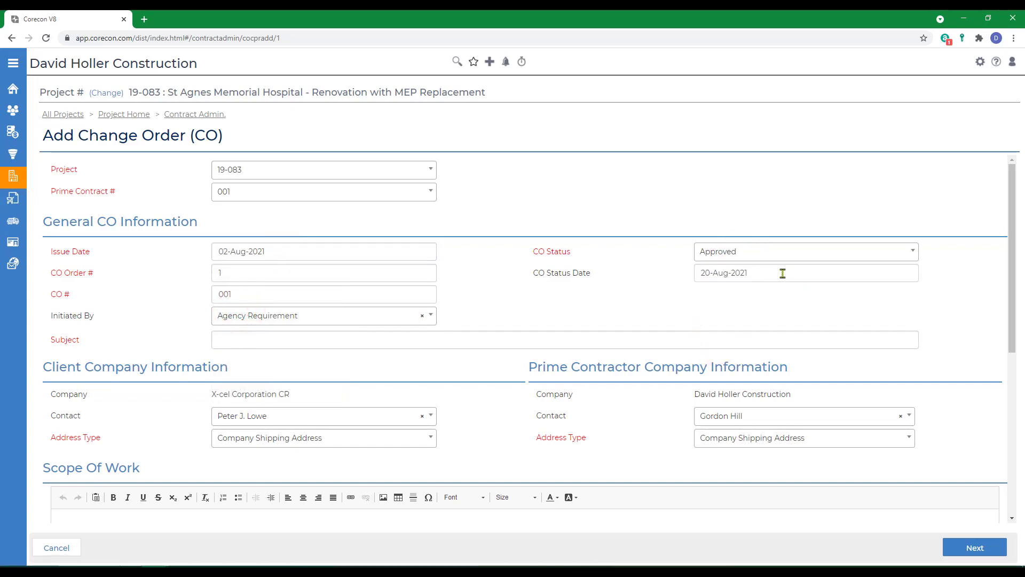
{"action": "left_click", "coordinate": [751, 273]}
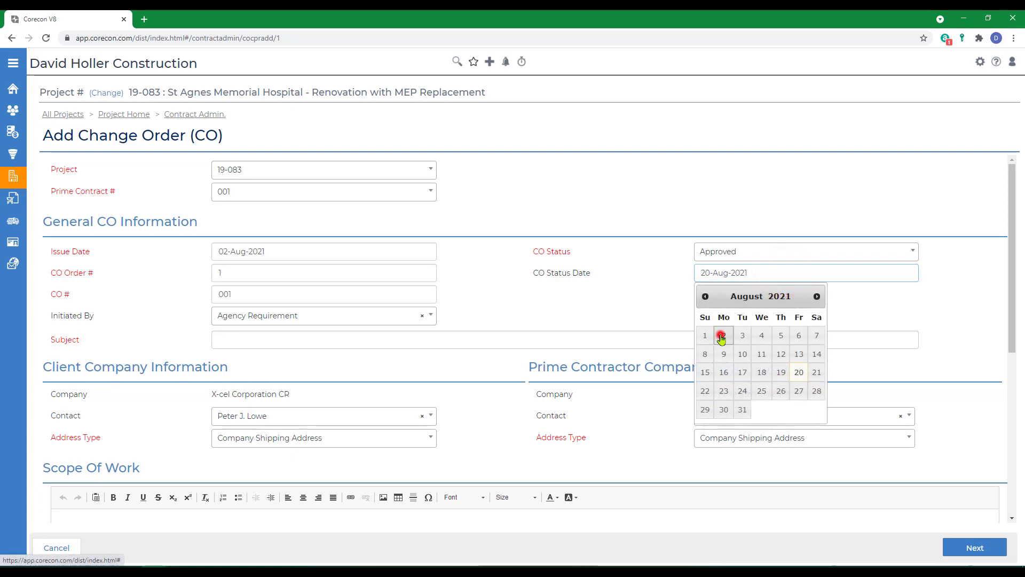
{"action": "left_click", "coordinate": [724, 335]}
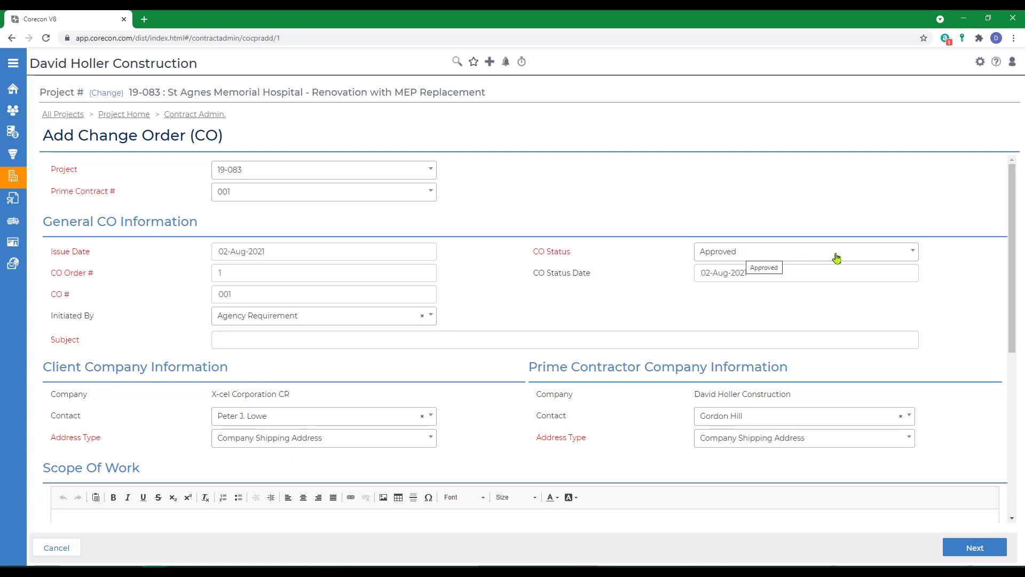
{"action": "left_click", "coordinate": [320, 315]}
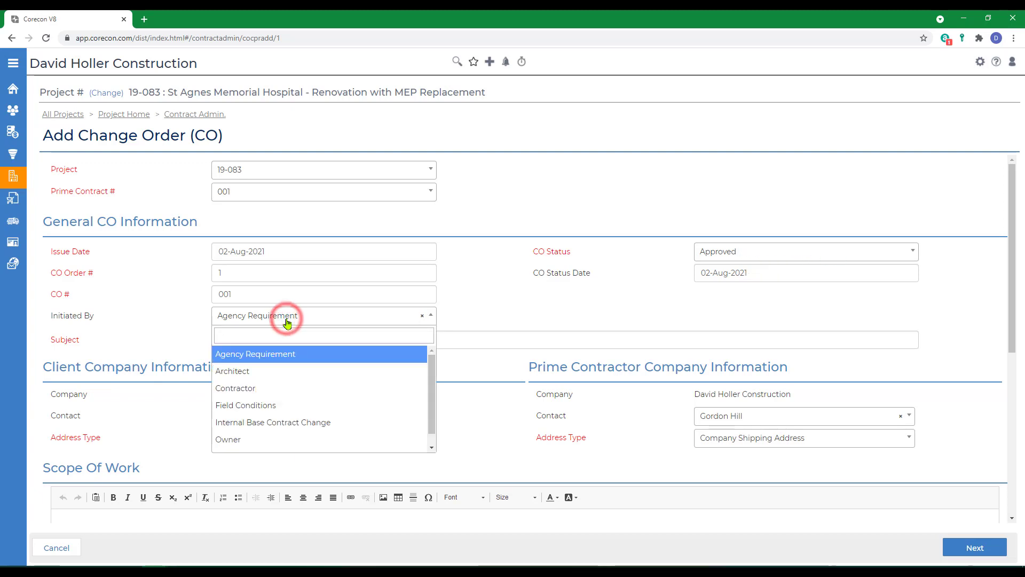
{"action": "mouse_move", "coordinate": [258, 387]}
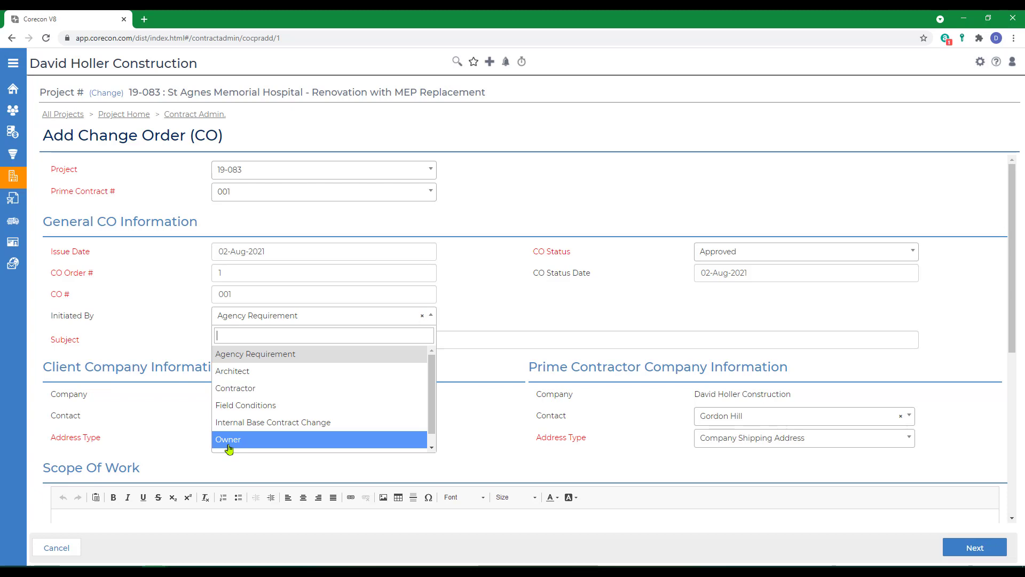
- Set Initiated By to Owner and enter the subject 'Demo and Replace Concrete Sidewalk'
{"action": "left_click", "coordinate": [228, 439]}
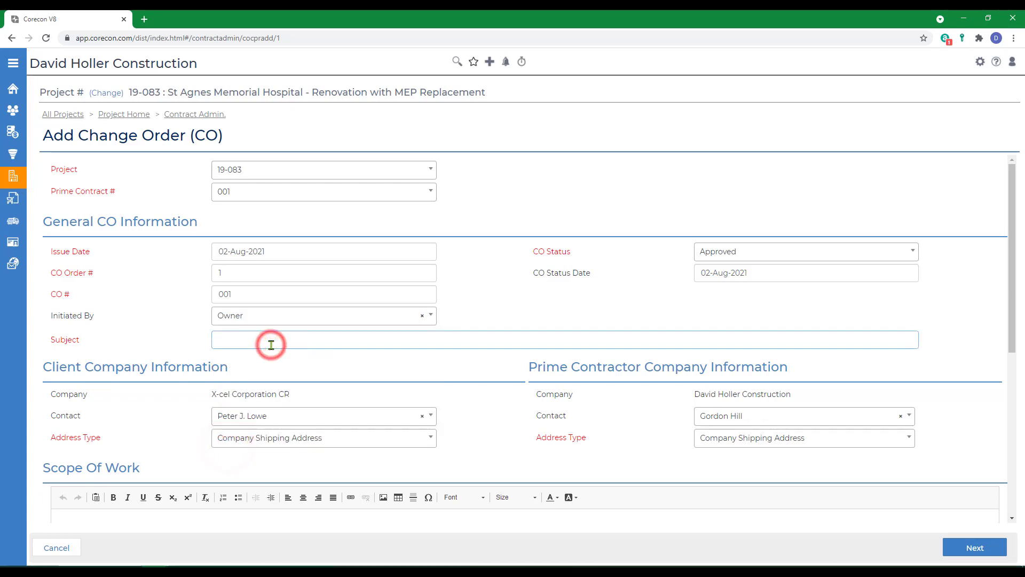
{"action": "type", "text": "Demo and Replace Concrete Sidewalk"}
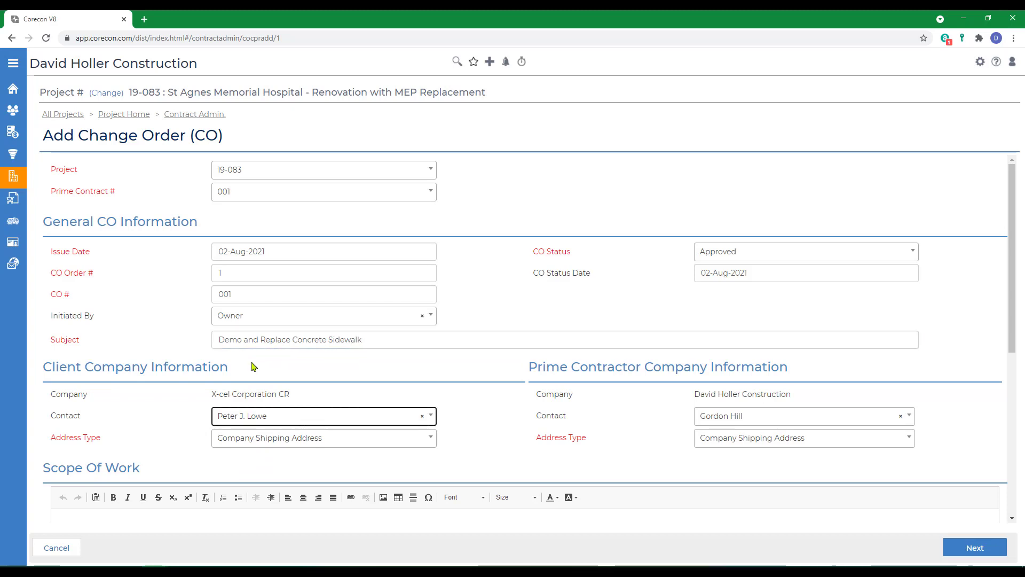
{"action": "mouse_move", "coordinate": [254, 366]}
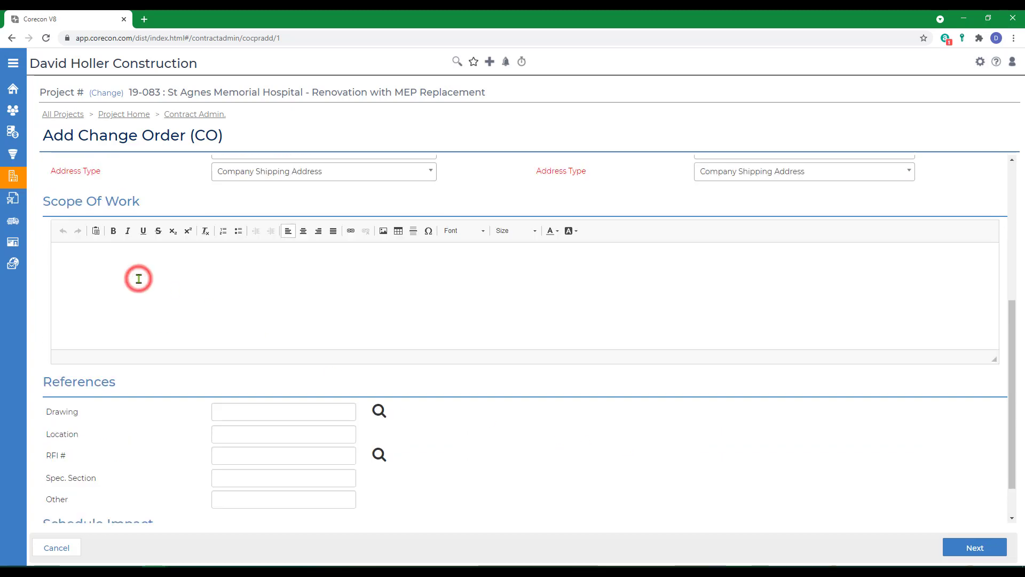
- Enter the scope of work ending 'Concrete Sidewalk.' and spec section 03 00 00
{"action": "type", "text": "Furnish and Install, All Scopes of Work to Demo and Replace Con"}
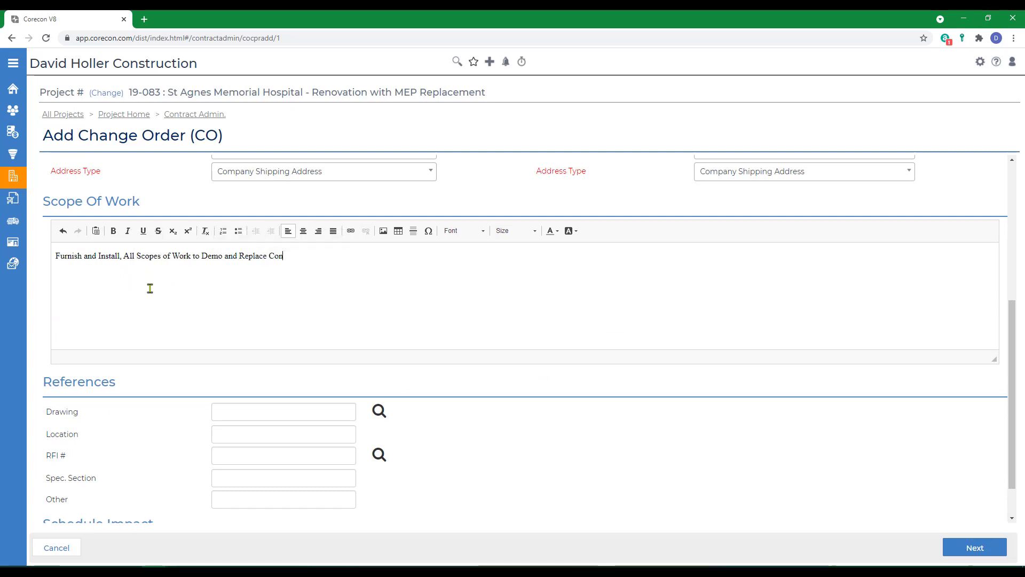
{"action": "type", "text": "crete Sidewalk."}
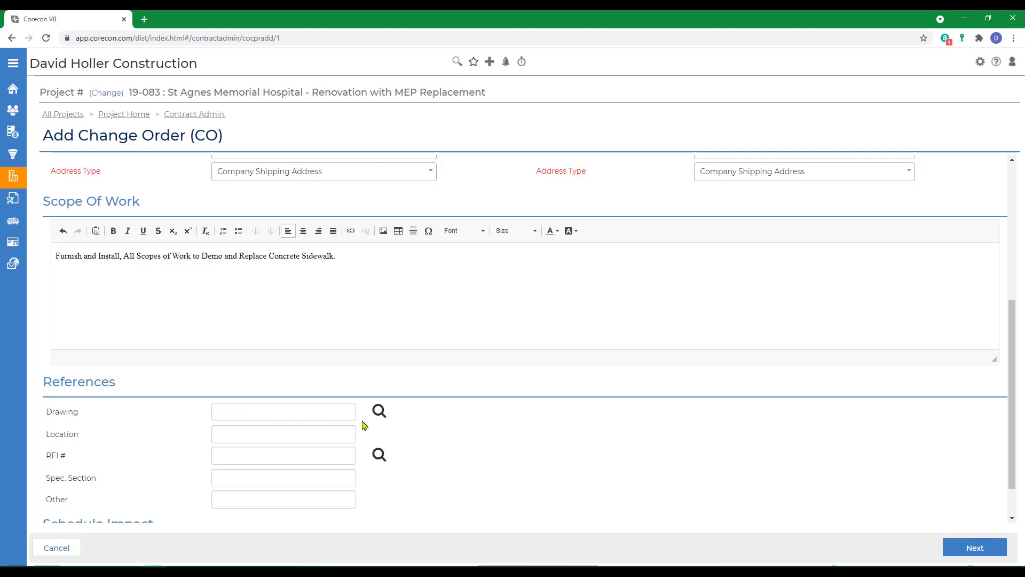
{"action": "left_click", "coordinate": [334, 256]}
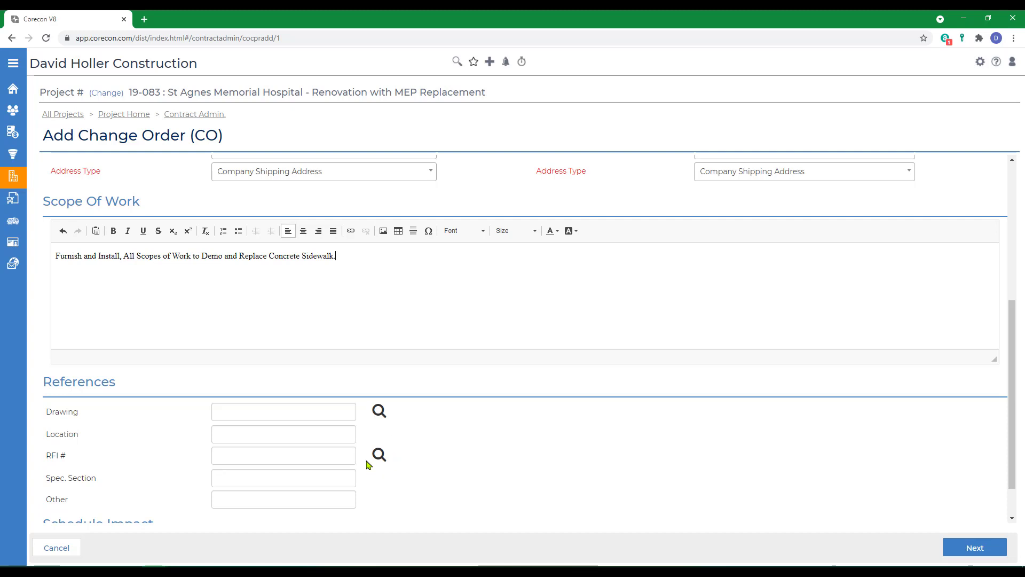
{"action": "scroll", "scroll_direction": "down", "scroll_amount": 3}
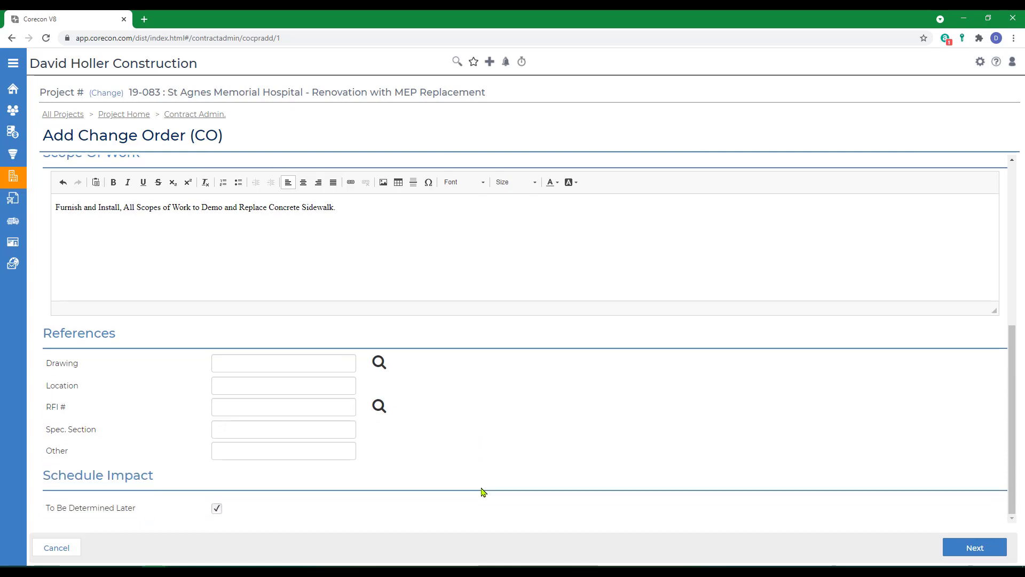
{"action": "left_click", "coordinate": [283, 429]}
{"action": "type", "text": "03 00 00"}
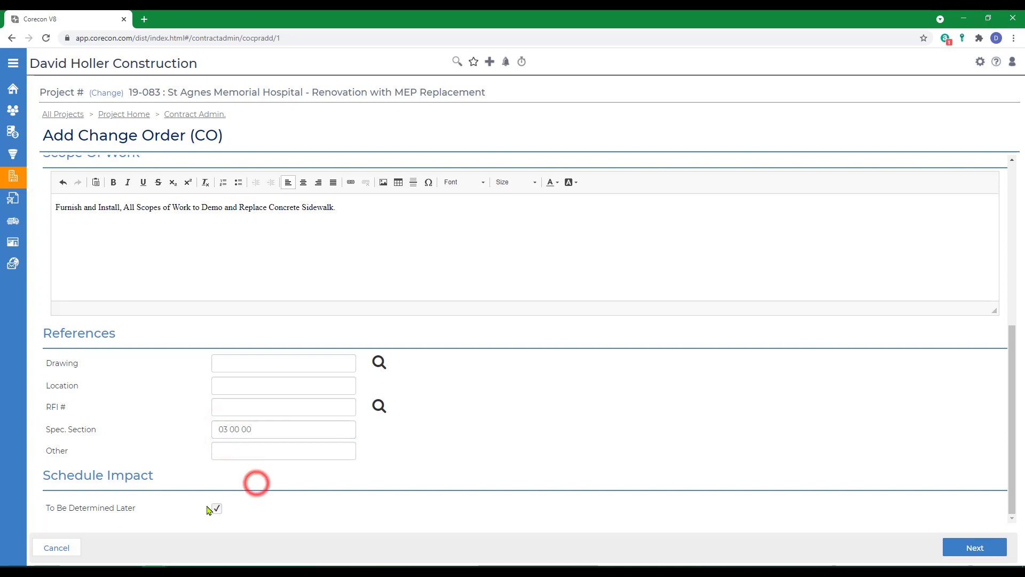
- Set the schedule impact to 7 days and continue to the next page
{"action": "left_click", "coordinate": [216, 507]}
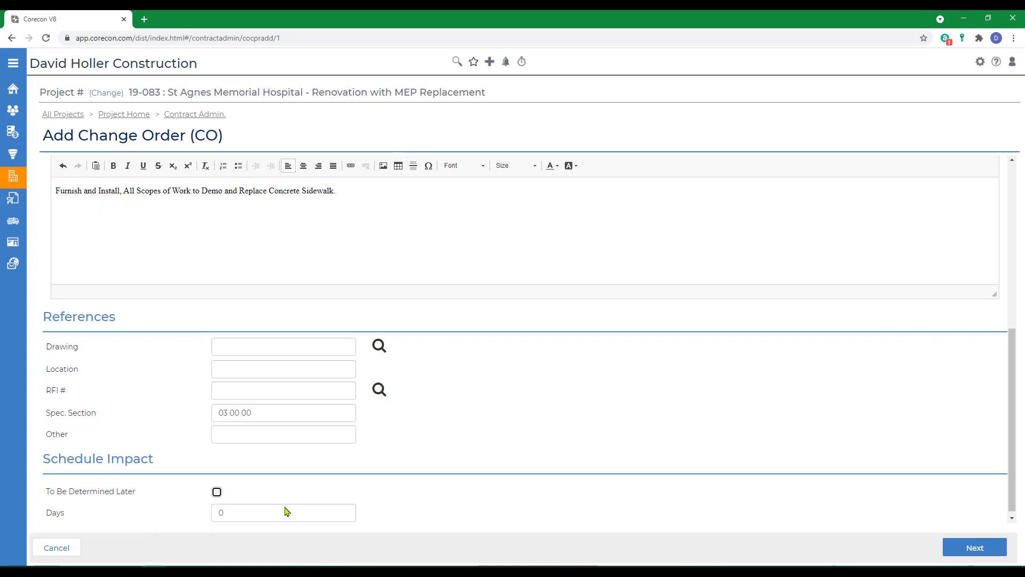
{"action": "left_click", "coordinate": [283, 512]}
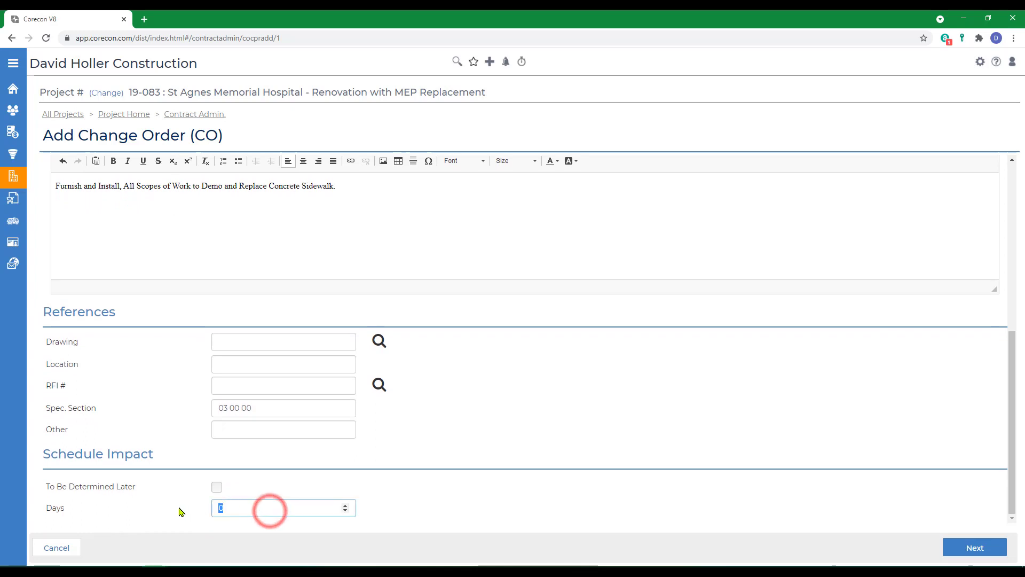
{"action": "type", "text": "7"}
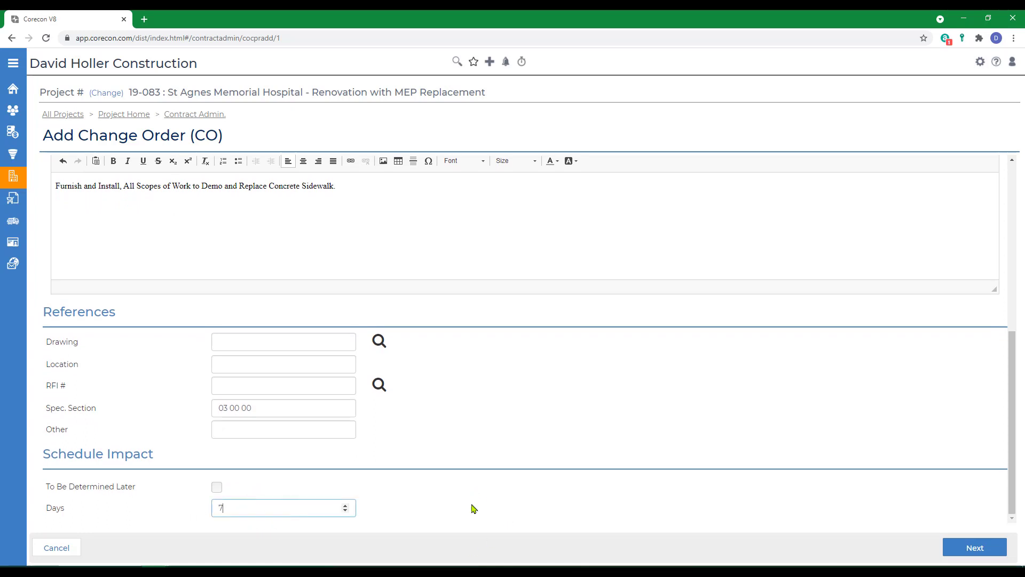
{"action": "left_click", "coordinate": [974, 548]}
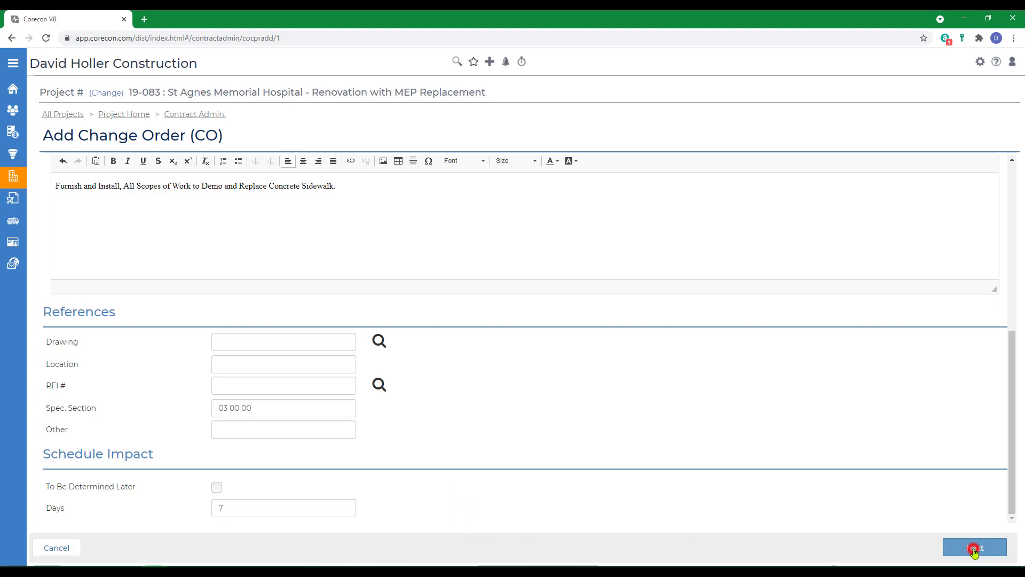
- Attach Concrete_Joint_Detail1.pdf and finish creating change order 001
{"action": "left_click", "coordinate": [973, 547]}
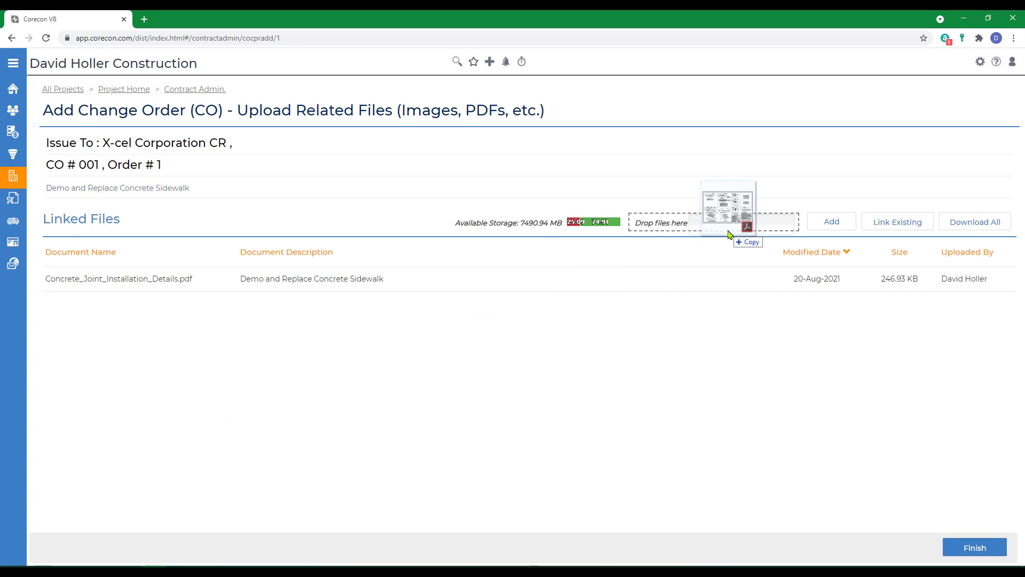
{"action": "left_click_drag", "start_coordinate": [725, 209], "coordinate": [712, 222]}
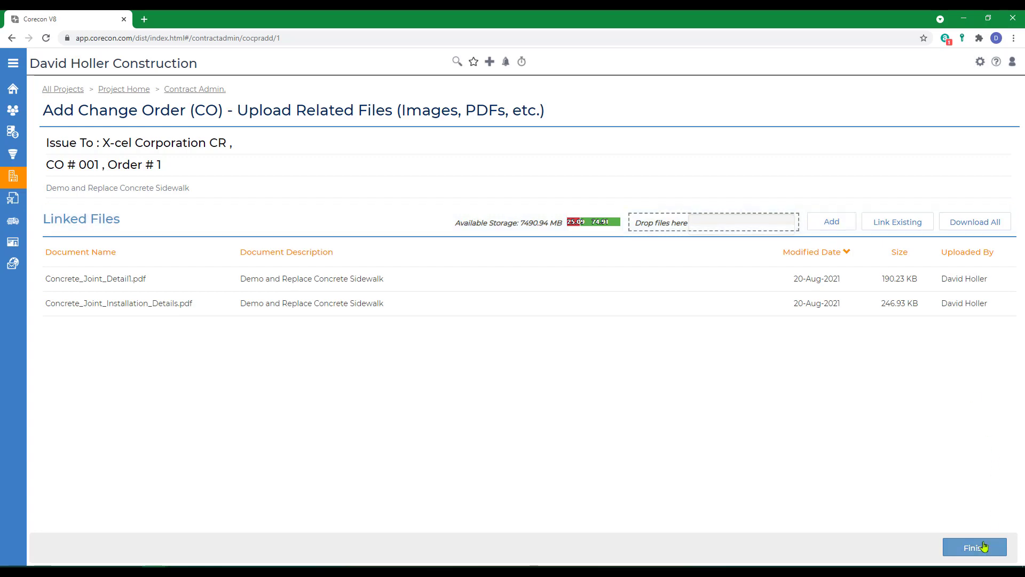
{"action": "left_click", "coordinate": [973, 547]}
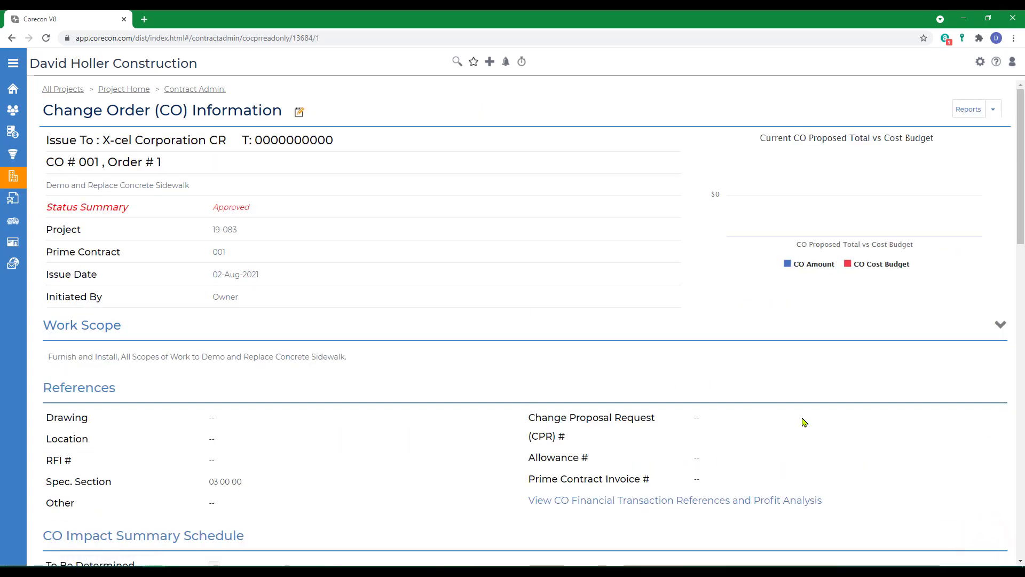
{"action": "mouse_move", "coordinate": [411, 536]}
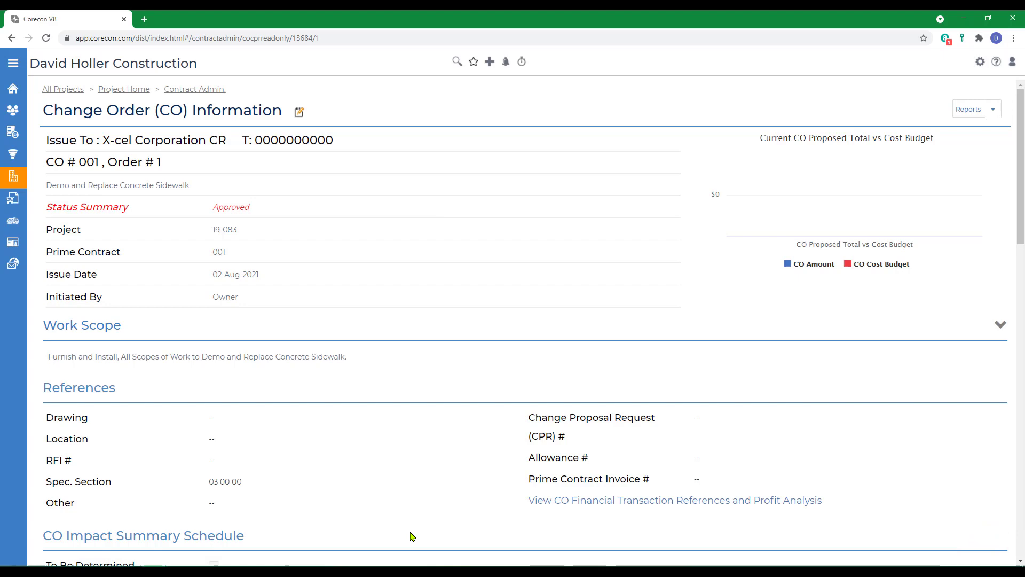
- Choose Import Job Cost Code from the CO Items Add / Import Items menu
{"action": "scroll", "scroll_direction": "down", "scroll_amount": 3}
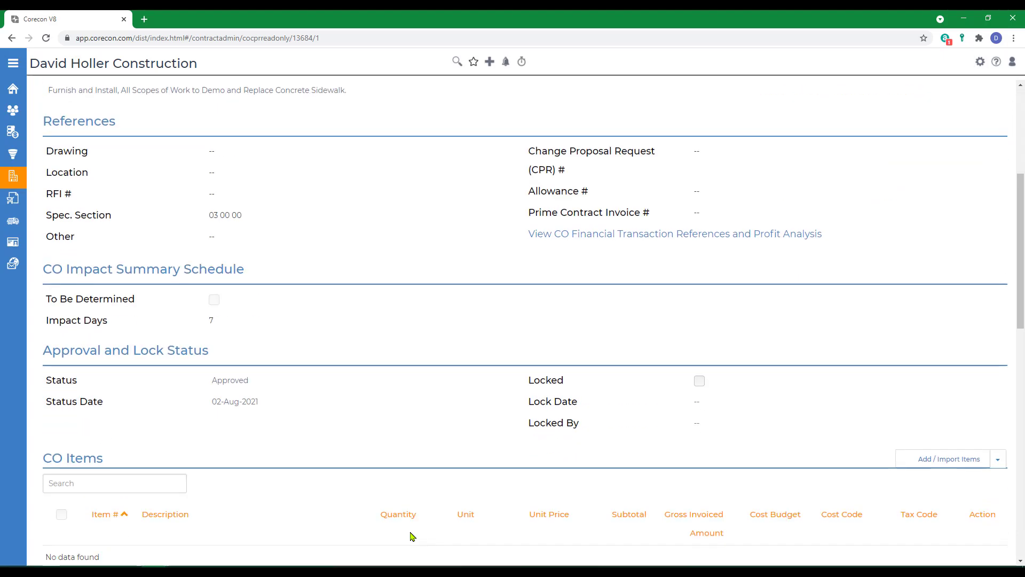
{"action": "scroll", "scroll_direction": "down", "scroll_amount": 3}
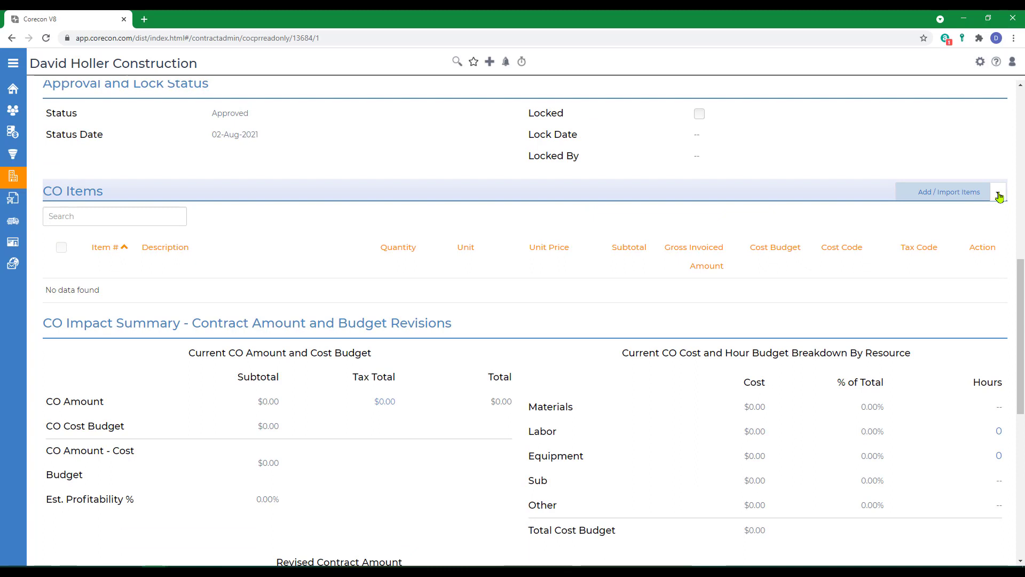
{"action": "left_click", "coordinate": [998, 197]}
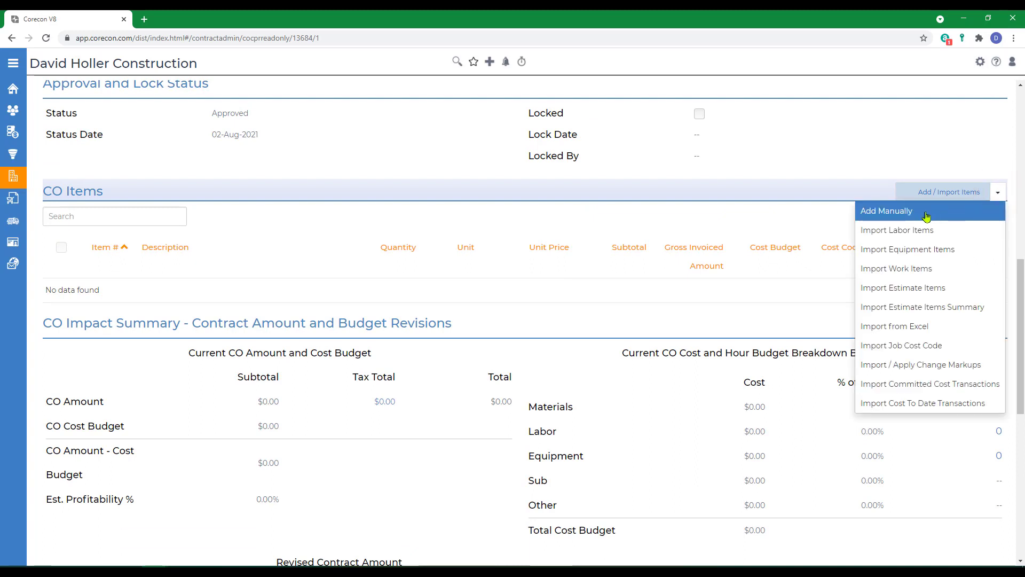
{"action": "mouse_move", "coordinate": [907, 250]}
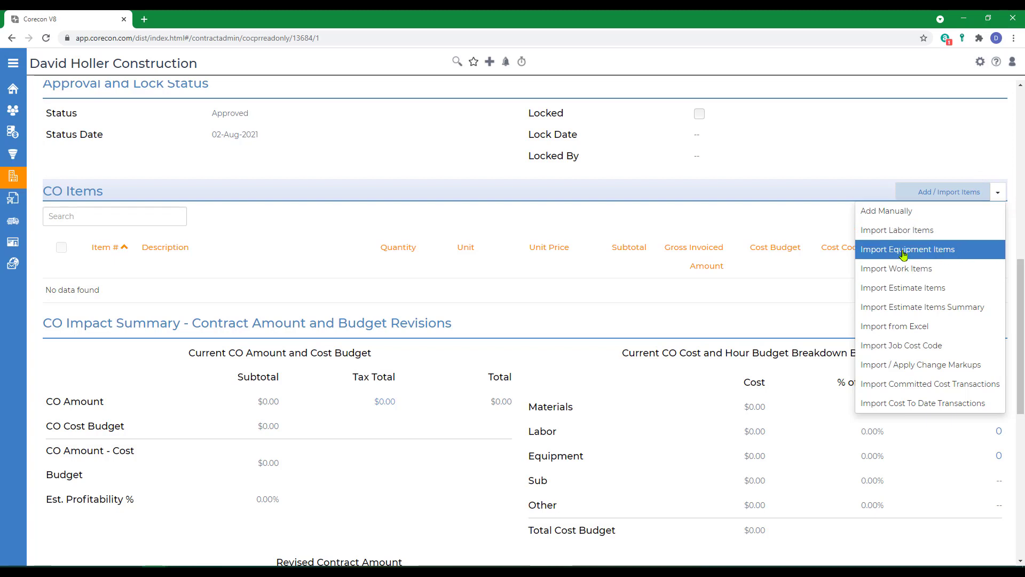
{"action": "mouse_move", "coordinate": [923, 307]}
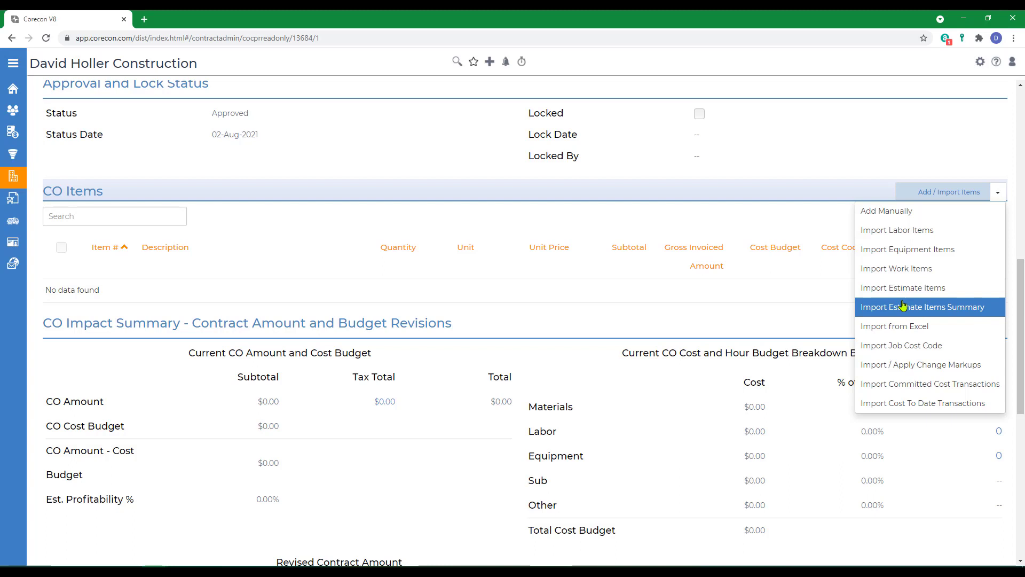
{"action": "mouse_move", "coordinate": [895, 326]}
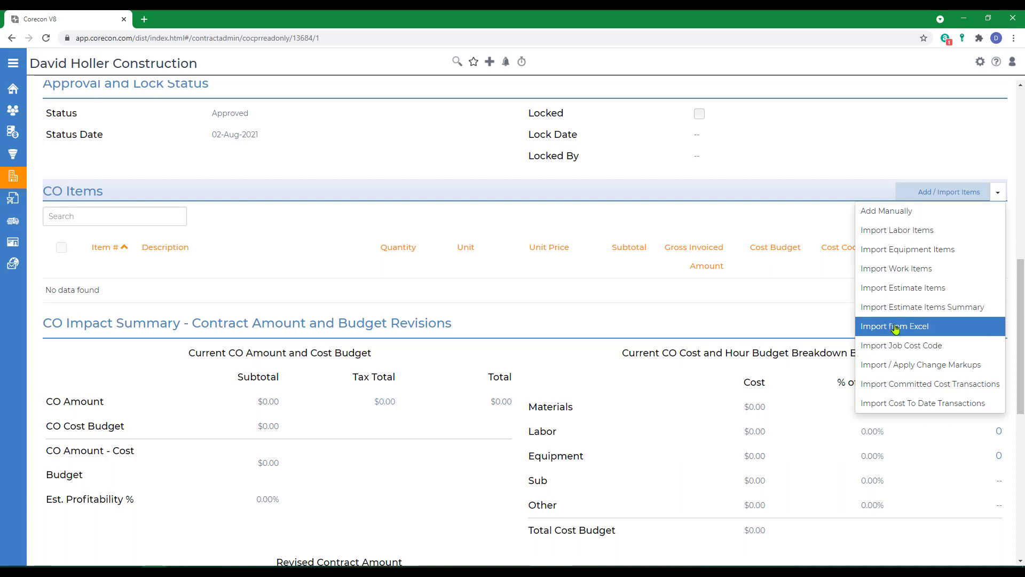
{"action": "mouse_move", "coordinate": [901, 345]}
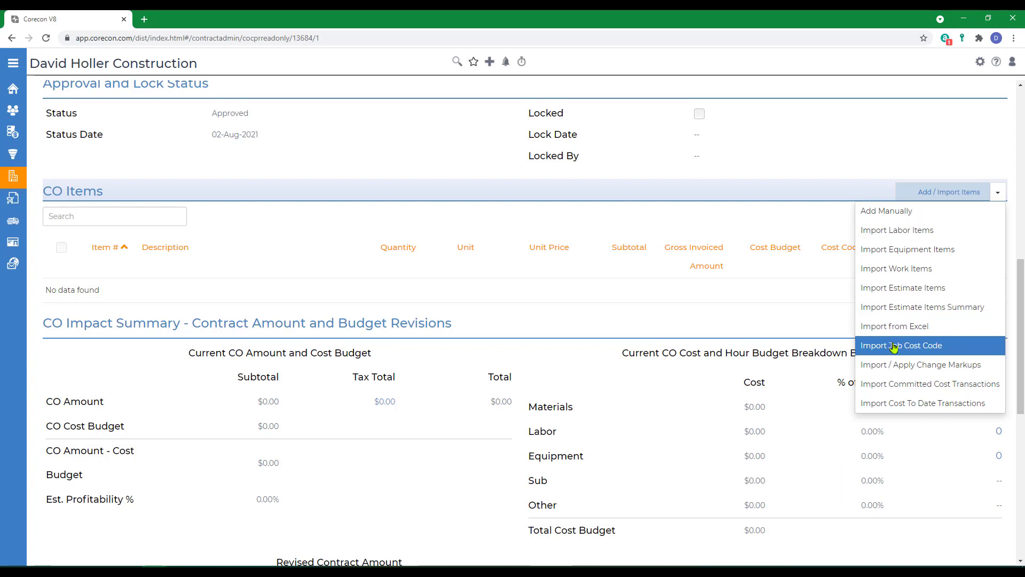
{"action": "mouse_move", "coordinate": [922, 364]}
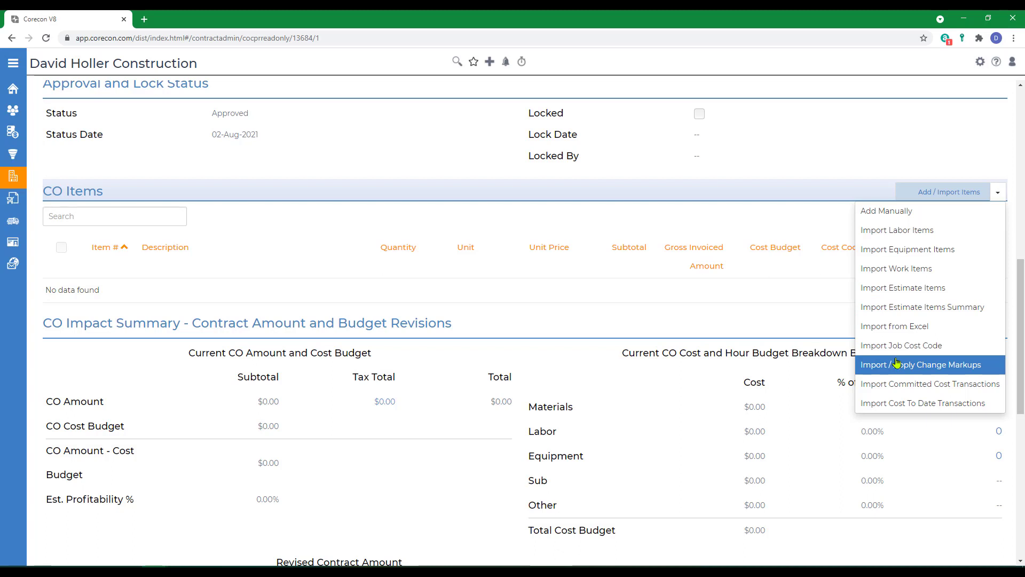
{"action": "mouse_move", "coordinate": [901, 345]}
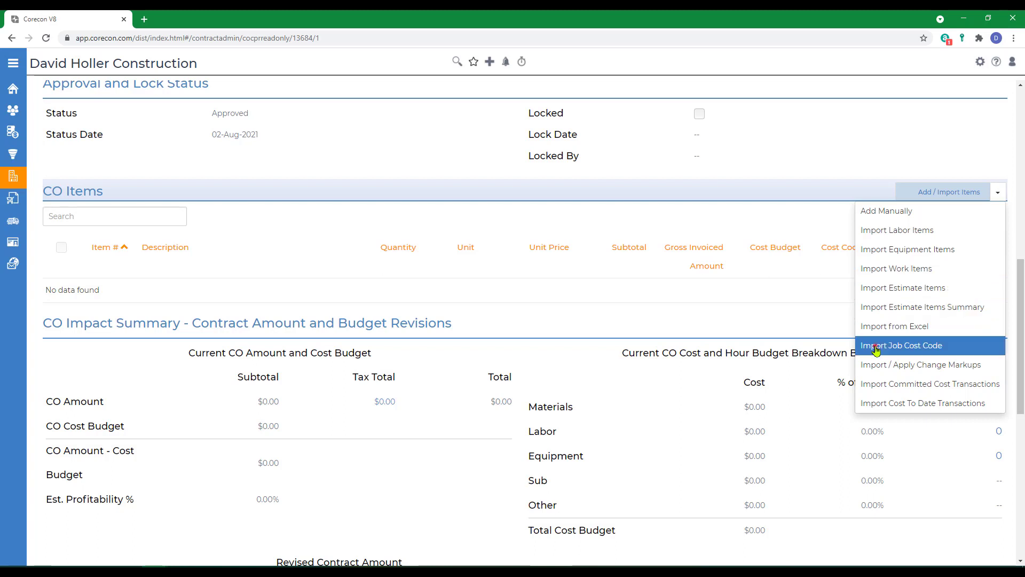
{"action": "left_click", "coordinate": [903, 345]}
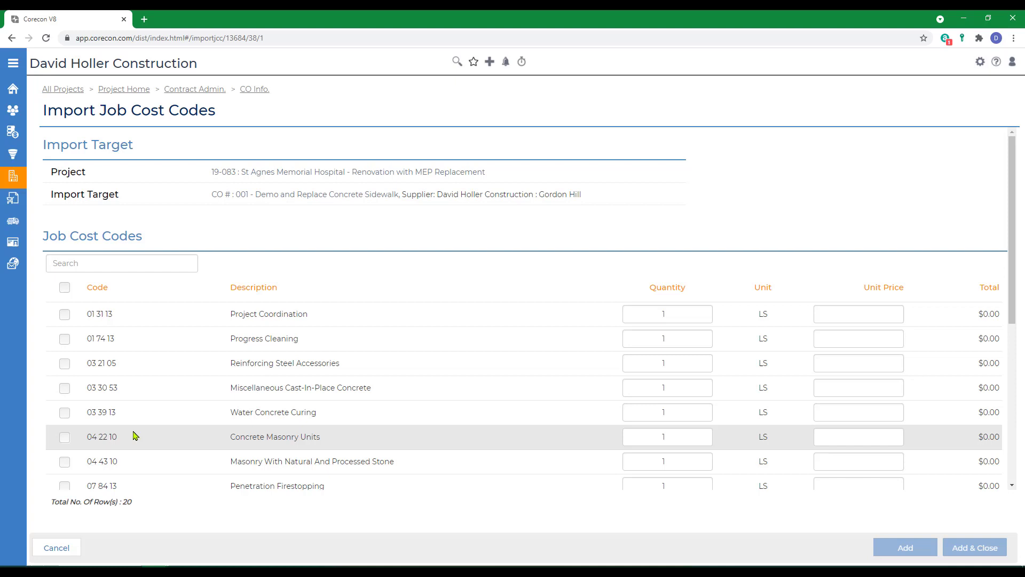
- Select the job cost codes and enter unit prices 2250.00 and 22150
{"action": "left_click", "coordinate": [64, 387]}
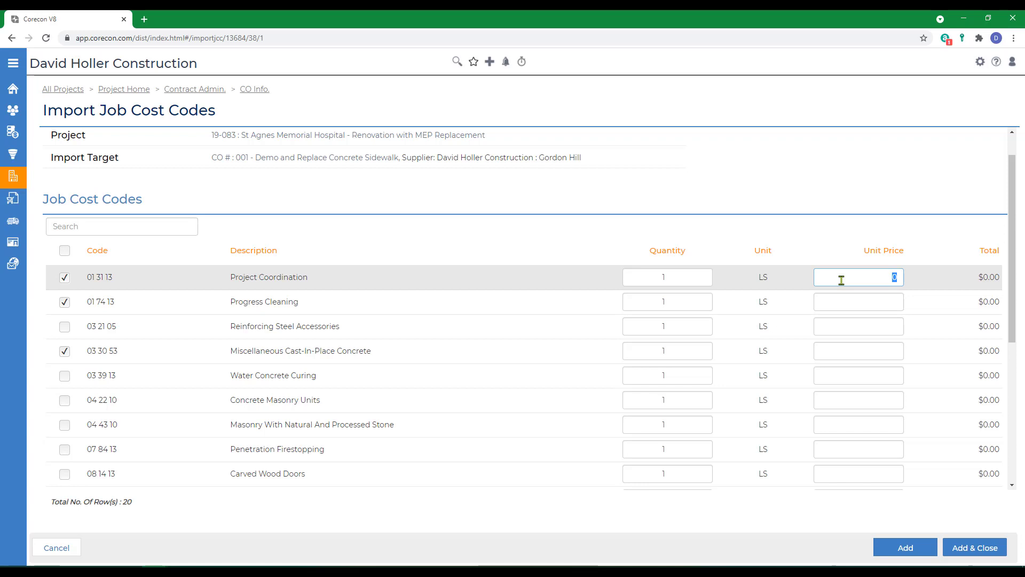
{"action": "type", "text": "2250.00"}
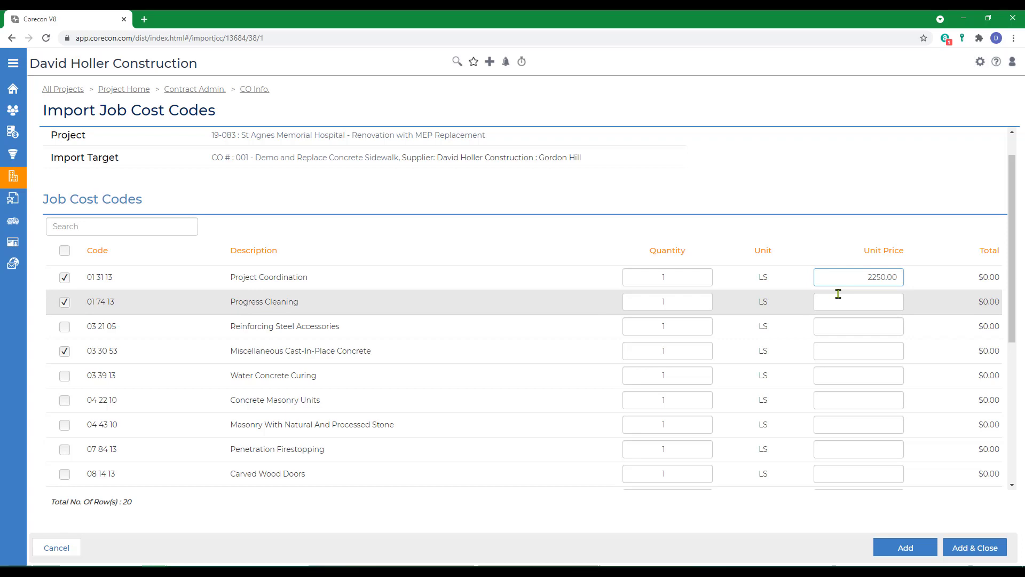
{"action": "type", "text": "22150"}
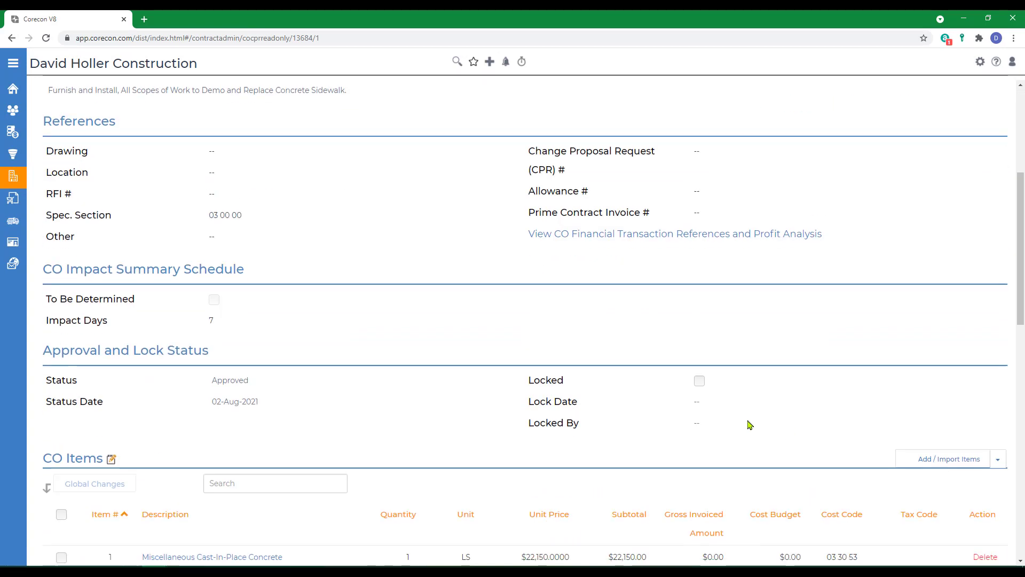
{"action": "scroll", "scroll_direction": "down", "scroll_amount": 3}
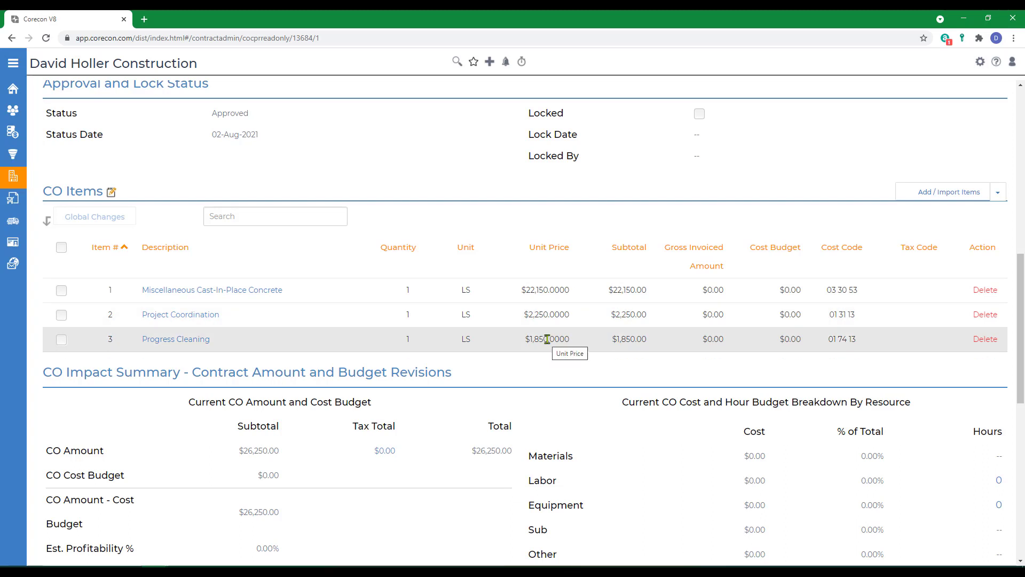
{"action": "mouse_move", "coordinate": [784, 331]}
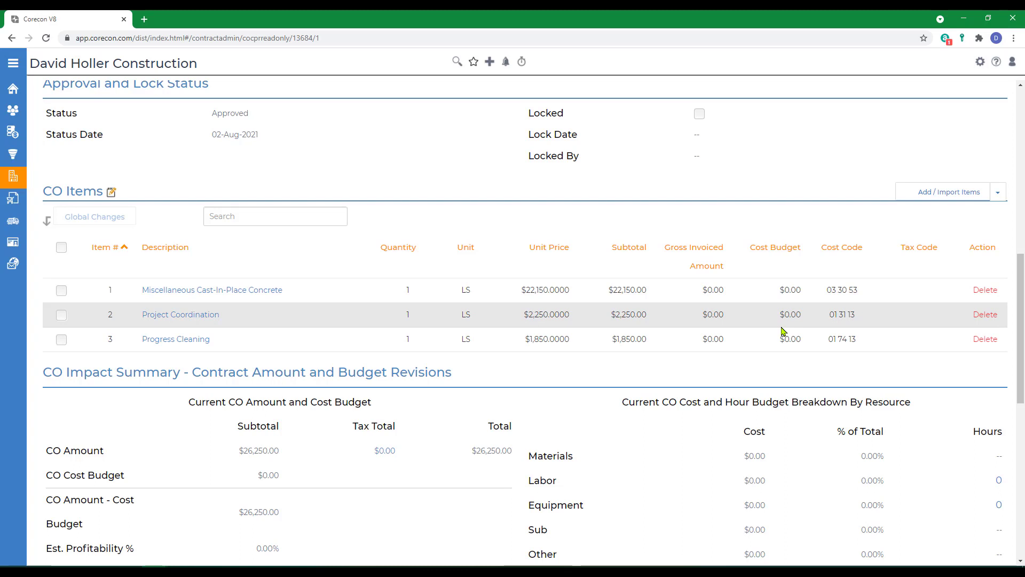
{"action": "mouse_move", "coordinate": [782, 339]}
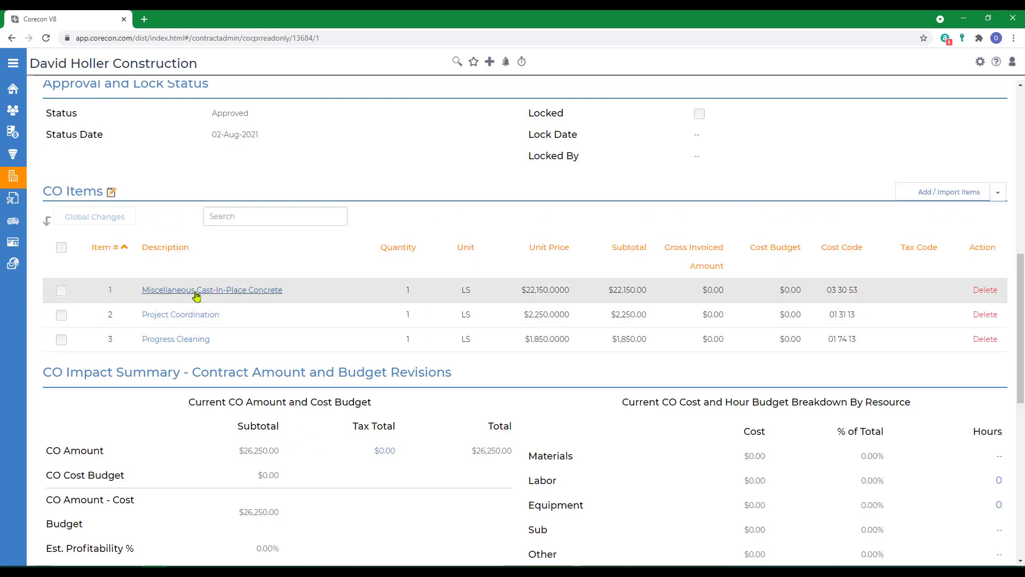
- Give Miscellaneous Cast-In-Place Concrete an $18,000 Sub Base Unit Cost and save
{"action": "left_click", "coordinate": [212, 289]}
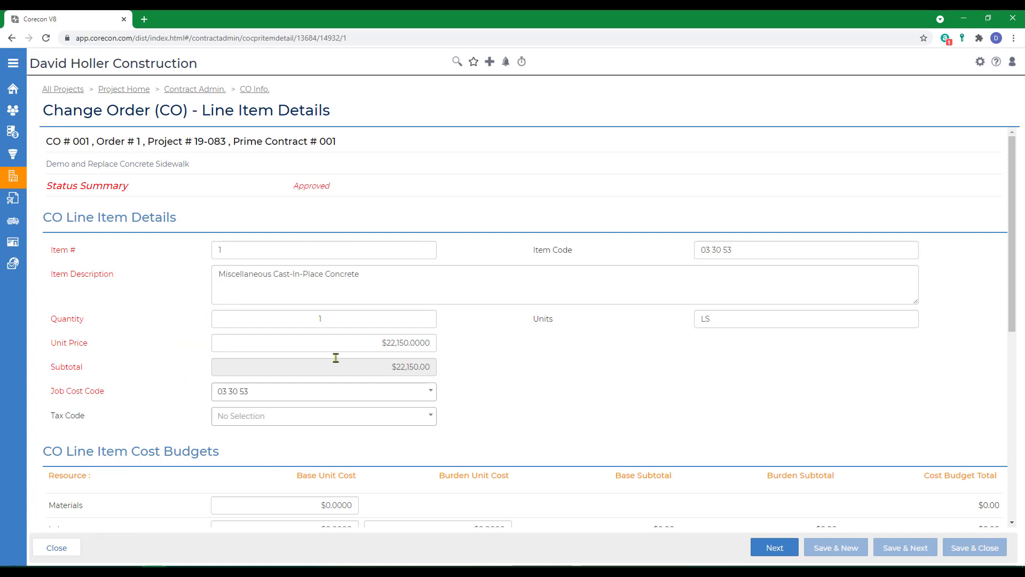
{"action": "mouse_move", "coordinate": [526, 391]}
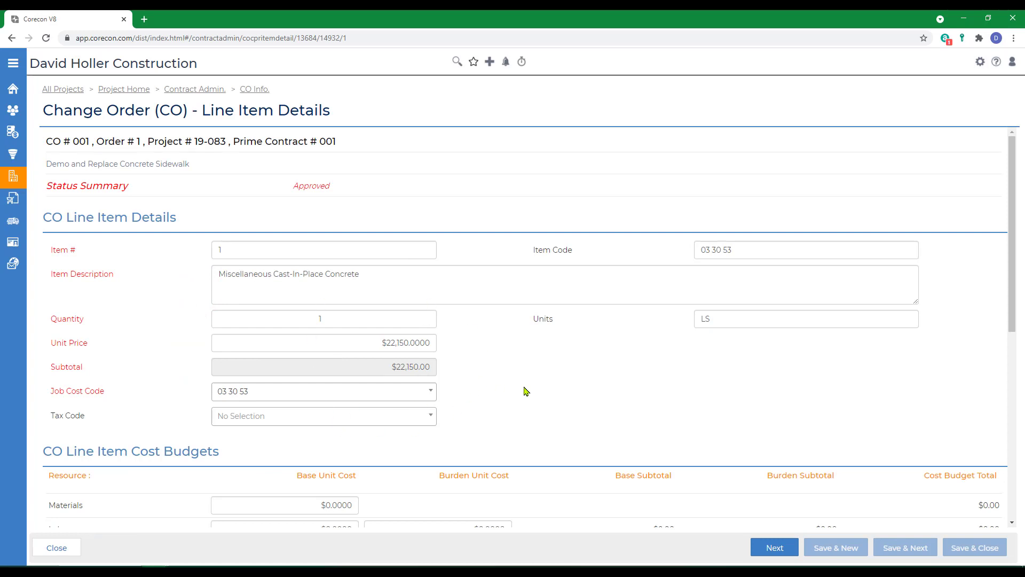
{"action": "scroll", "scroll_direction": "down", "scroll_amount": 3}
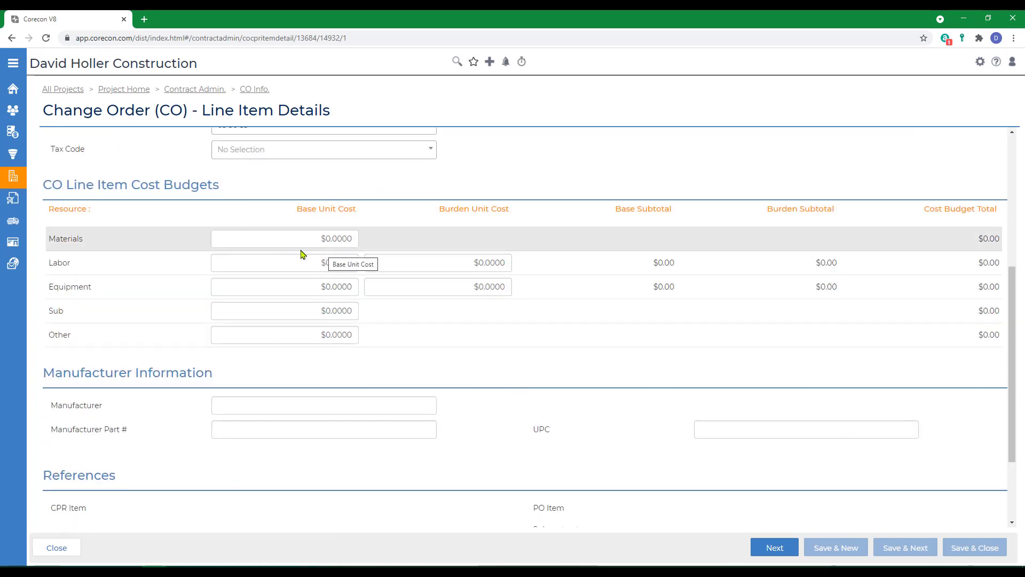
{"action": "mouse_move", "coordinate": [451, 416]}
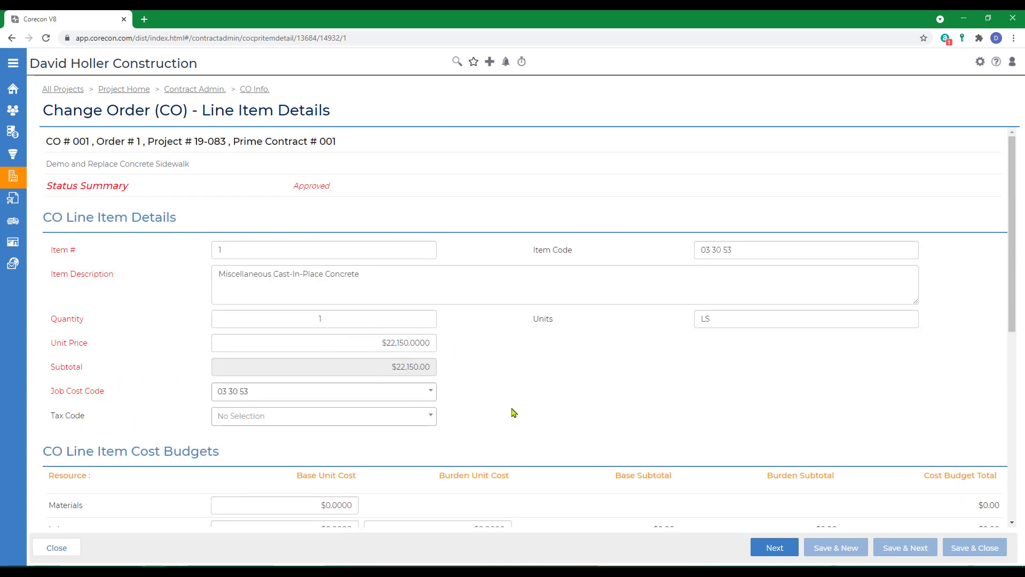
{"action": "scroll", "scroll_direction": "down", "scroll_amount": 3}
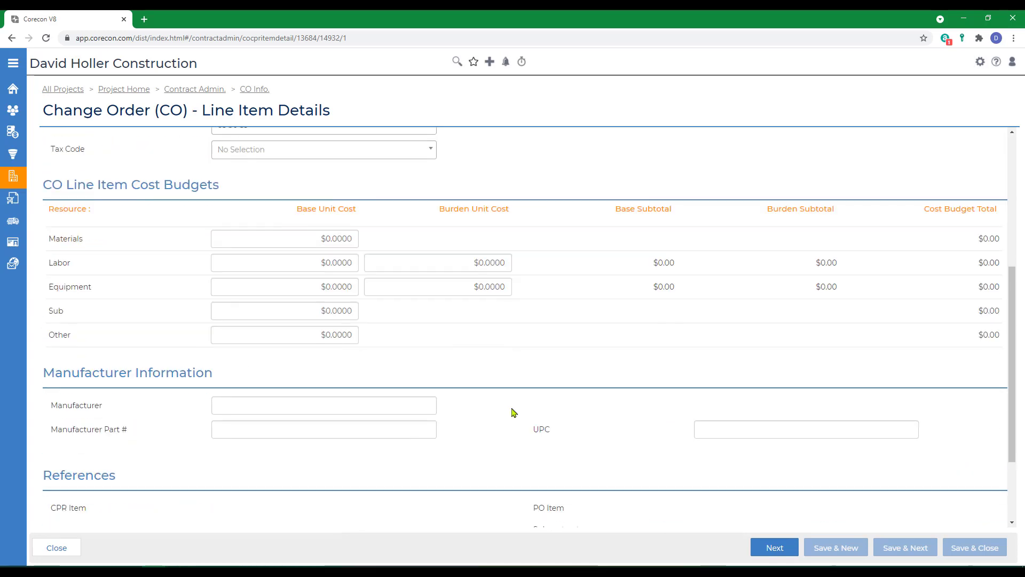
{"action": "left_click", "coordinate": [284, 309]}
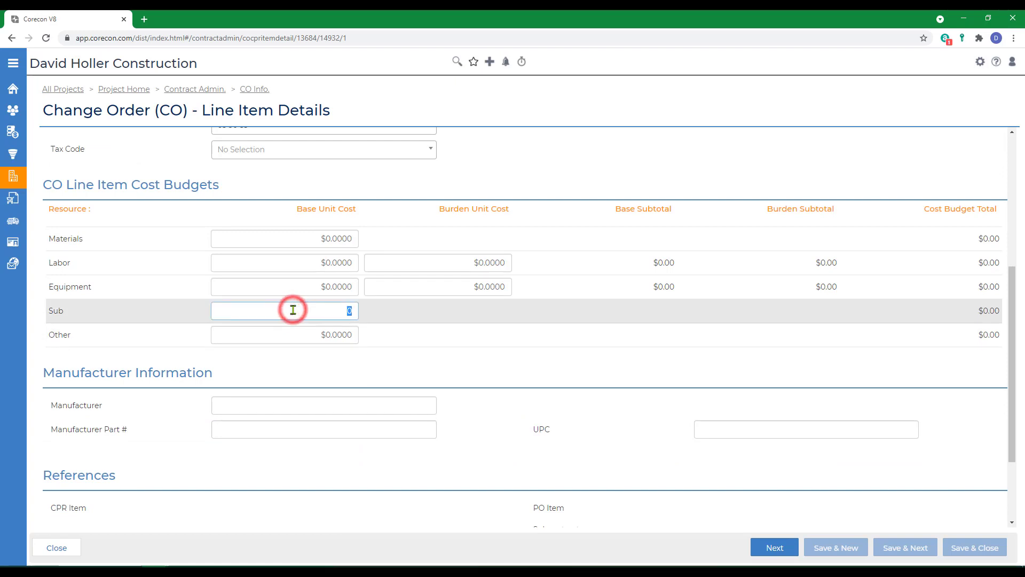
{"action": "type", "text": "1800.0"}
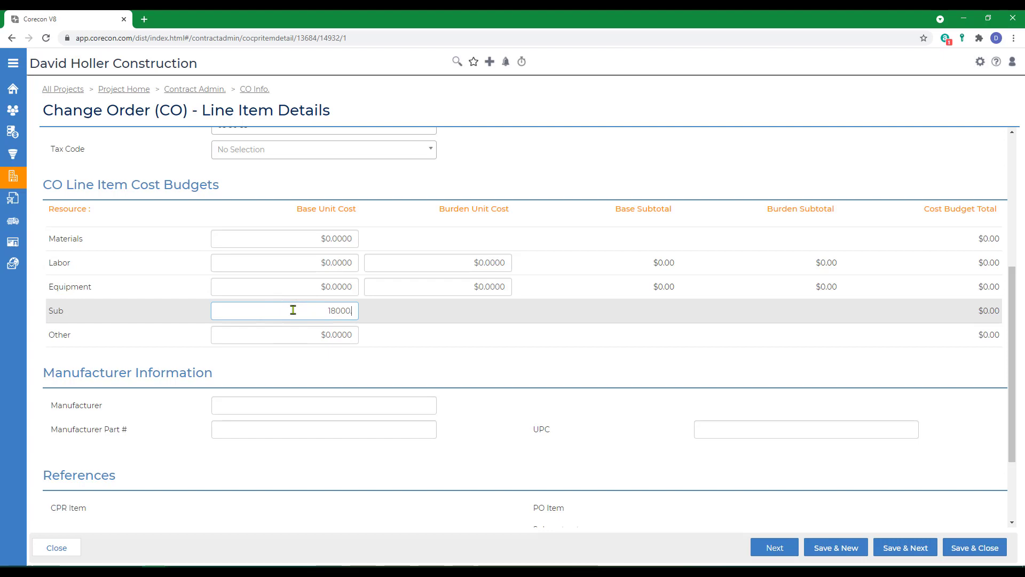
{"action": "key", "text": "Tab"}
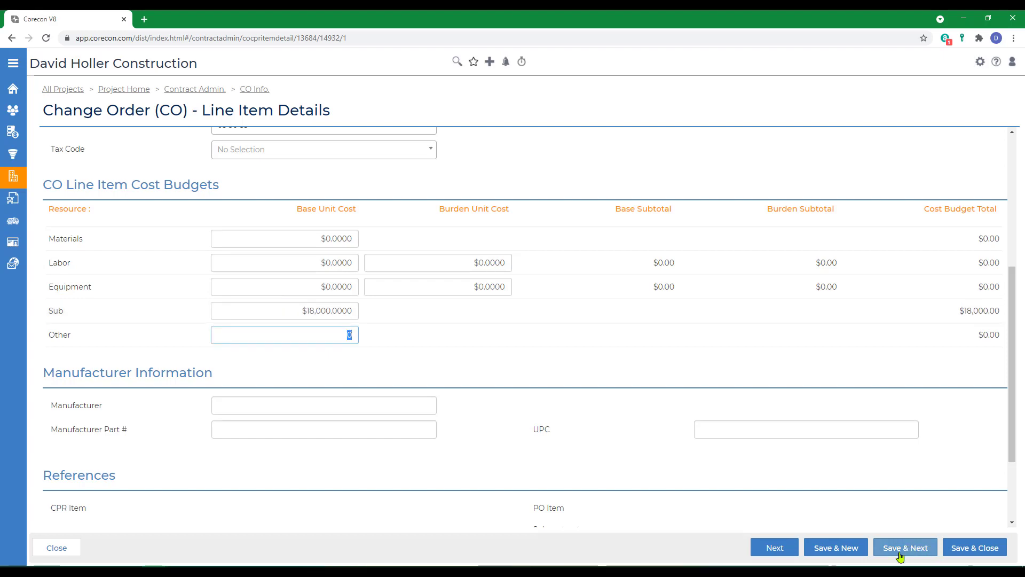
{"action": "left_click", "coordinate": [905, 547]}
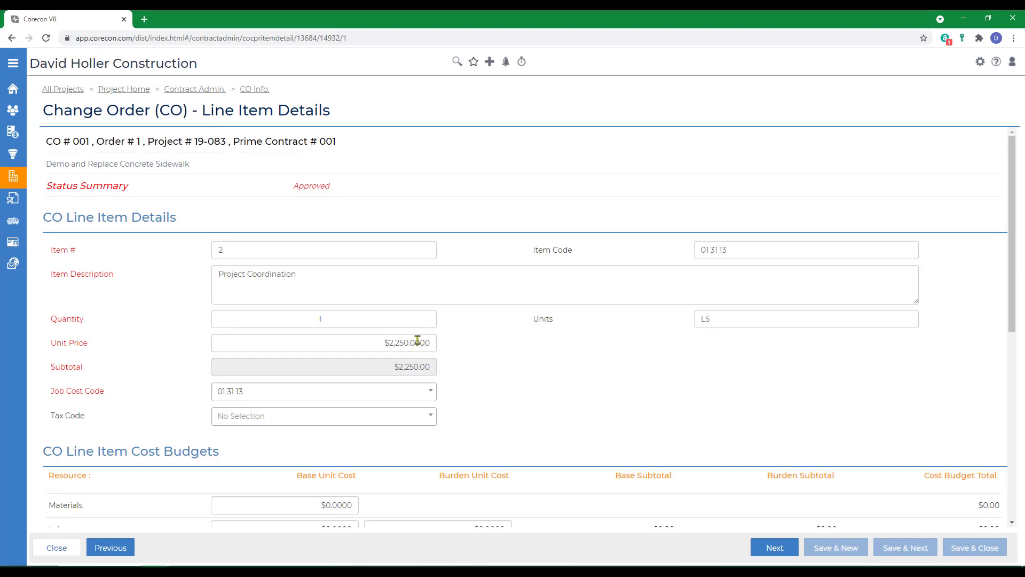
- Enter Project Coordination labor cost 1750 and burden 175, then save and go next
{"action": "scroll", "scroll_direction": "down", "scroll_amount": 3}
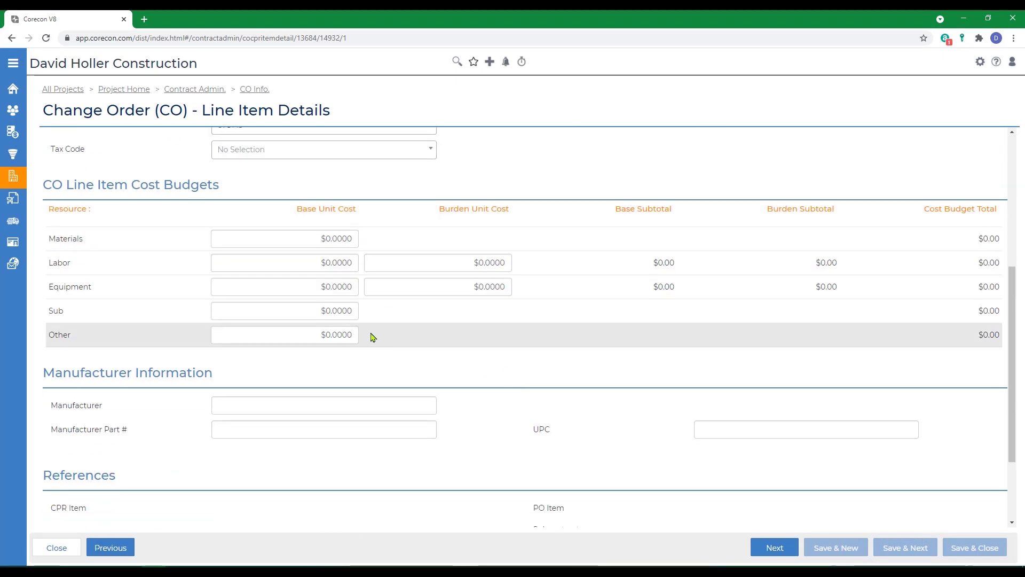
{"action": "mouse_move", "coordinate": [340, 276]}
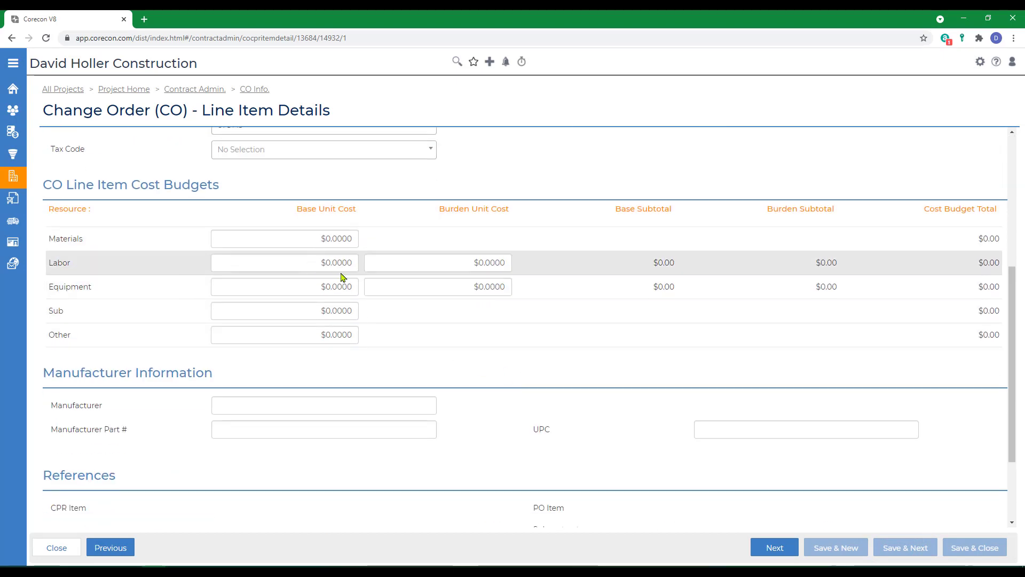
{"action": "scroll", "scroll_direction": "up", "scroll_amount": 3}
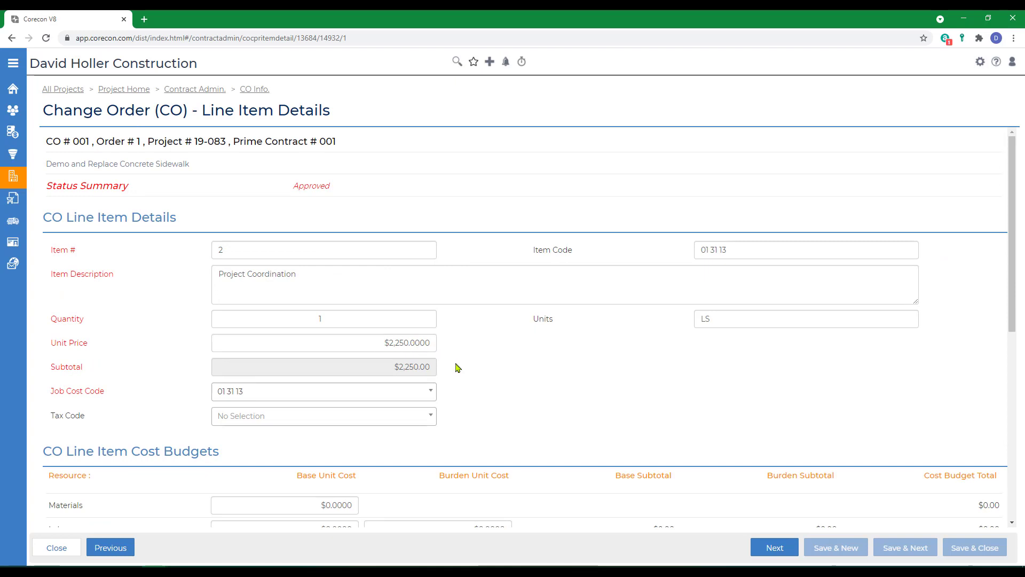
{"action": "scroll", "scroll_direction": "down", "scroll_amount": 3}
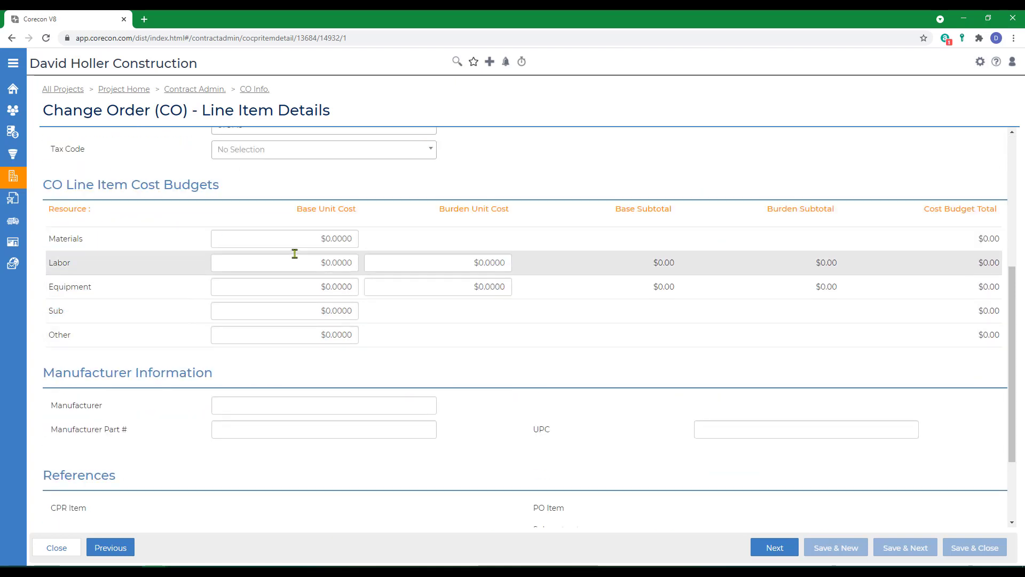
{"action": "type", "text": "17"}
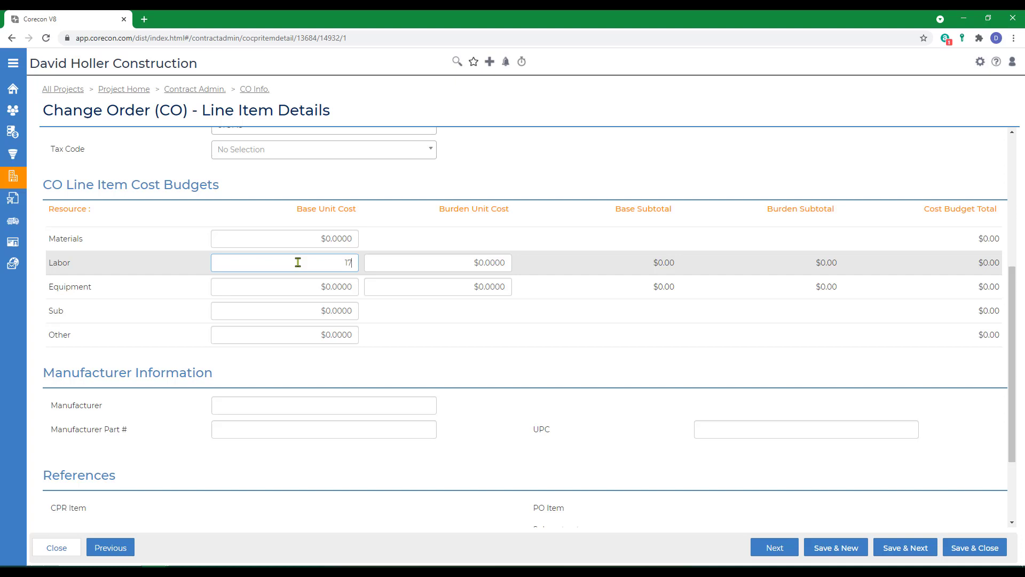
{"action": "type", "text": "1750"}
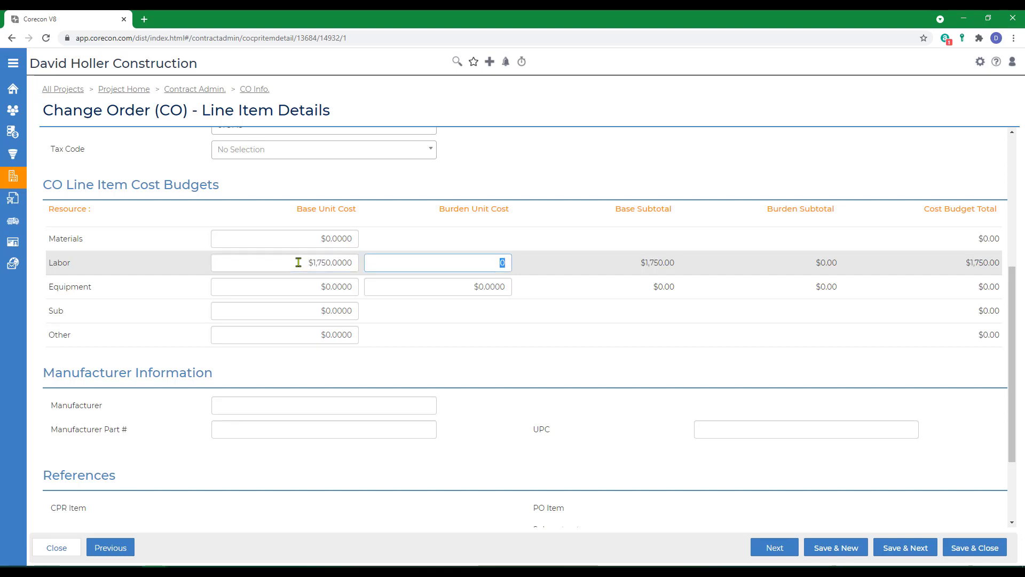
{"action": "type", "text": "175.0000"}
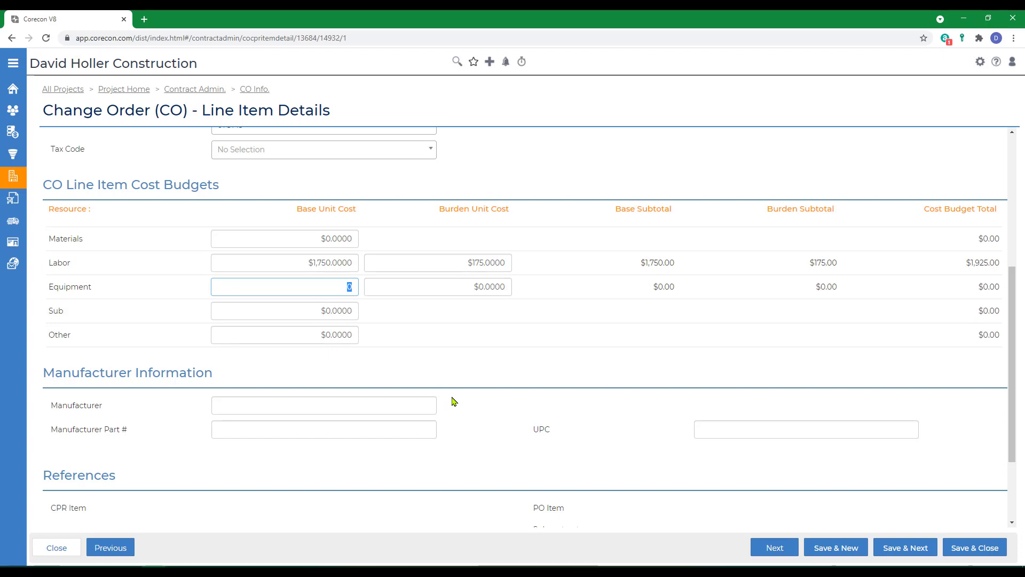
{"action": "left_click", "coordinate": [905, 547]}
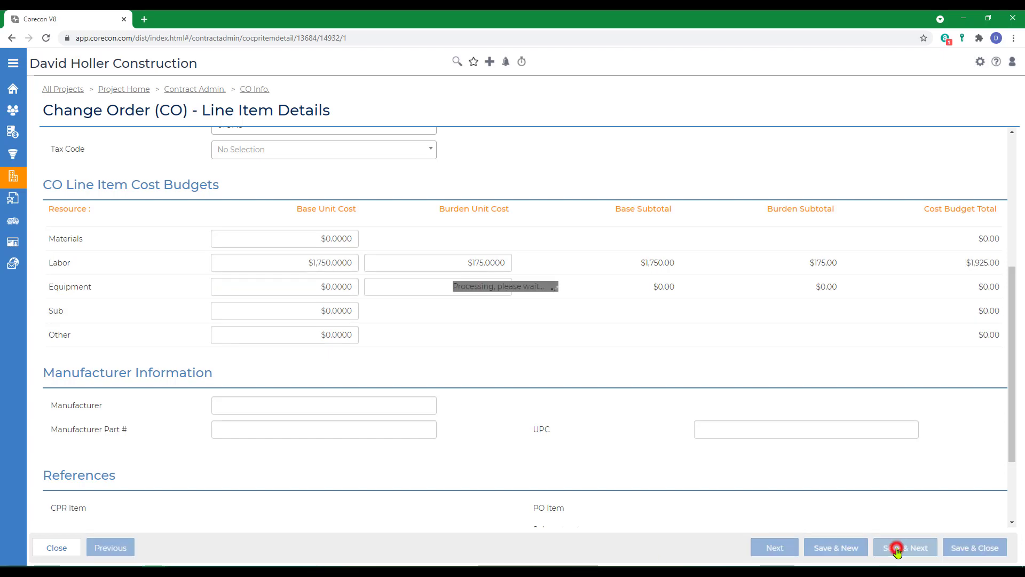
{"action": "left_click", "coordinate": [904, 547]}
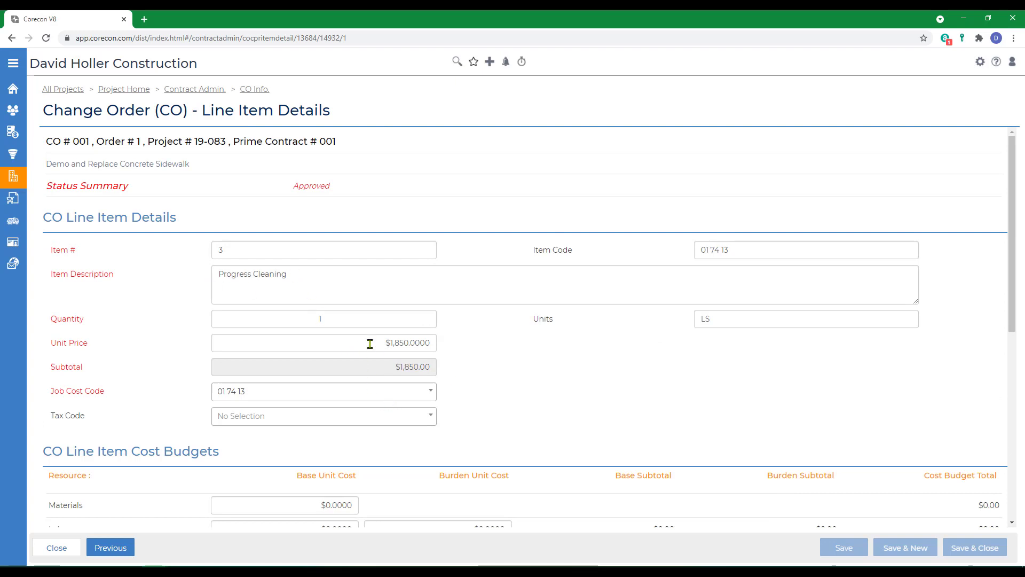
- Enter Progress Cleaning labor cost 1500 with 150 burden, then save and close
{"action": "scroll", "scroll_direction": "down", "scroll_amount": 3}
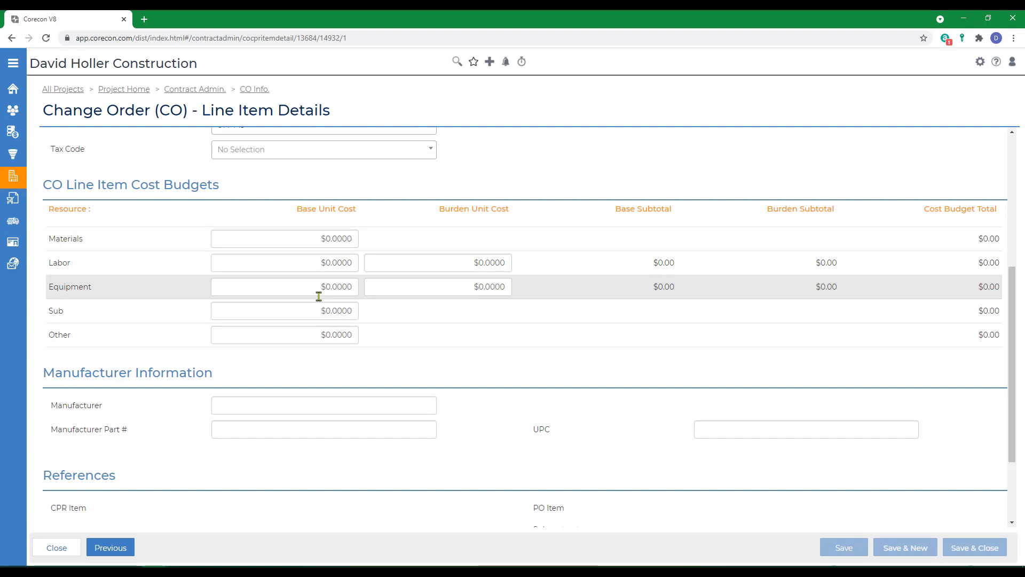
{"action": "left_click", "coordinate": [283, 263]}
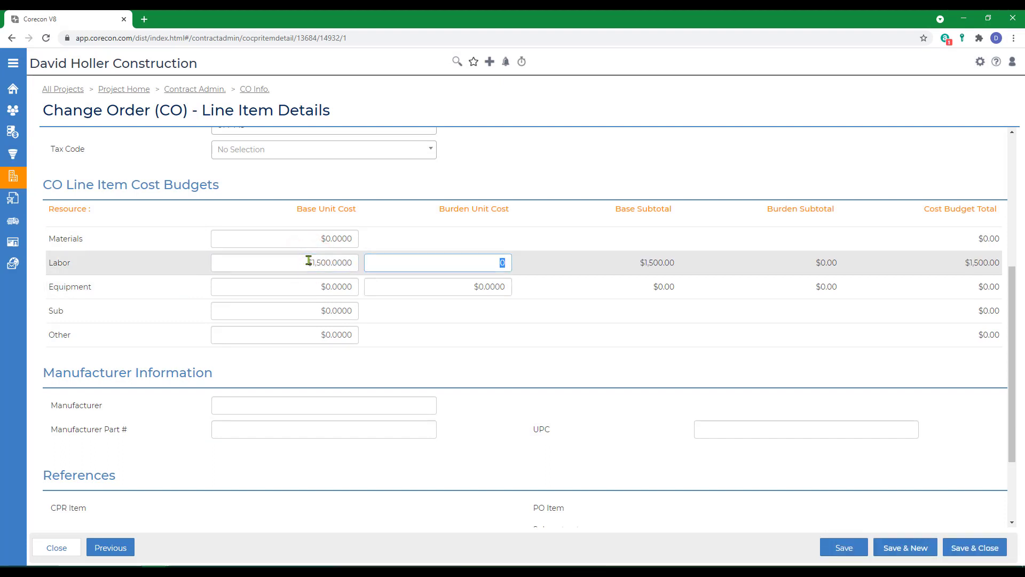
{"action": "type", "text": "150.0000"}
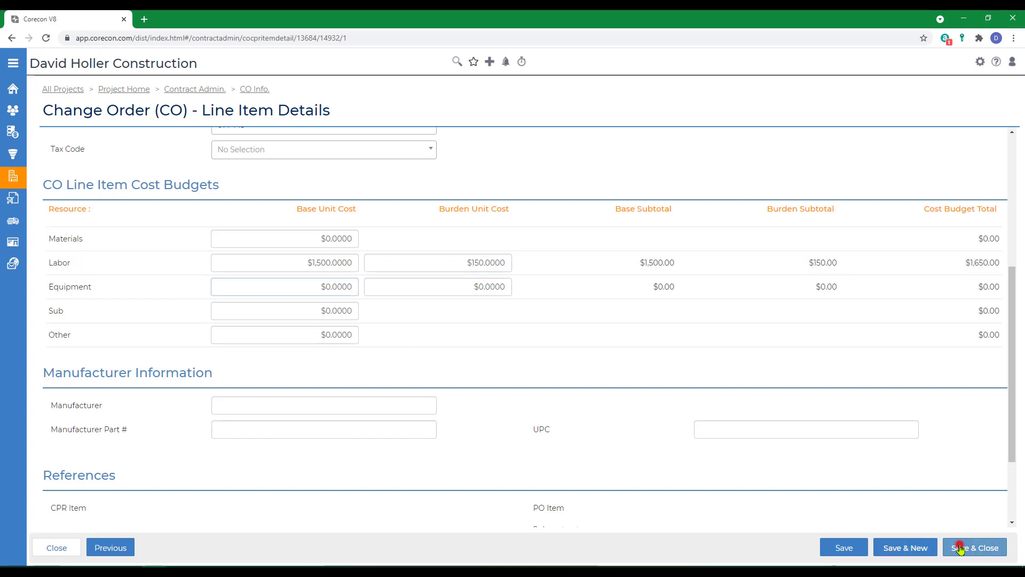
{"action": "left_click", "coordinate": [973, 547]}
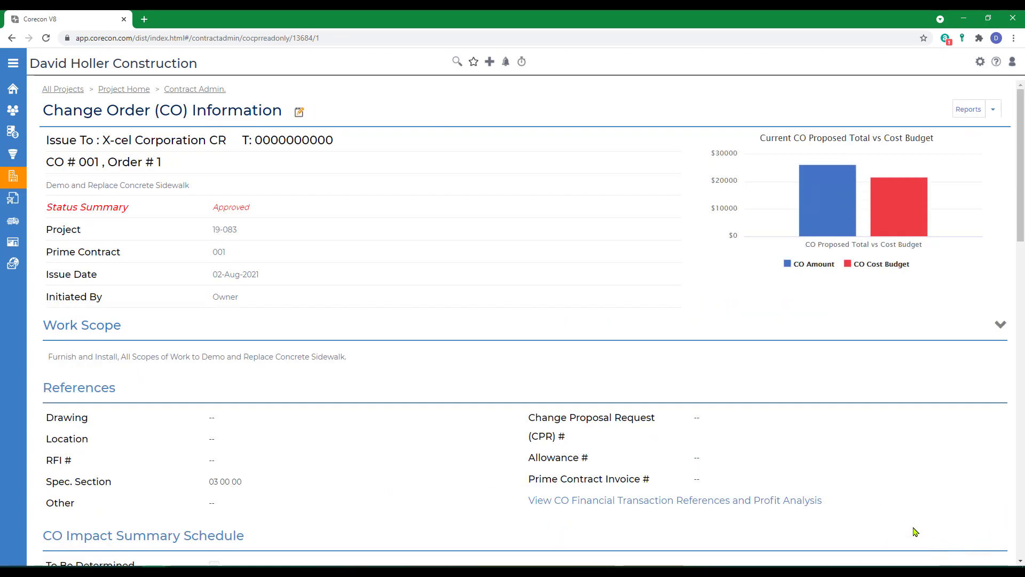
{"action": "scroll", "scroll_direction": "down", "scroll_amount": 3}
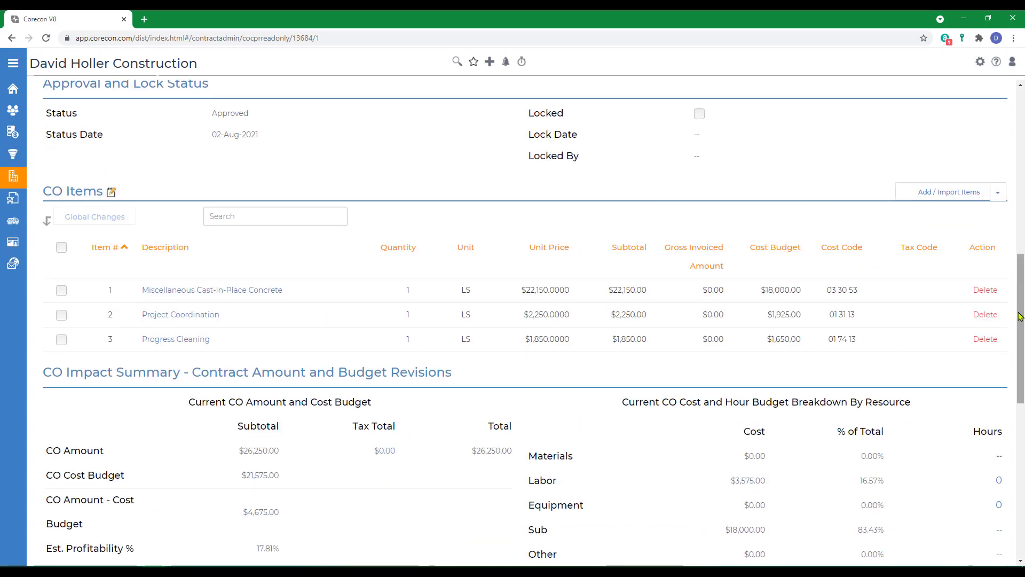
{"action": "left_click", "coordinate": [998, 192]}
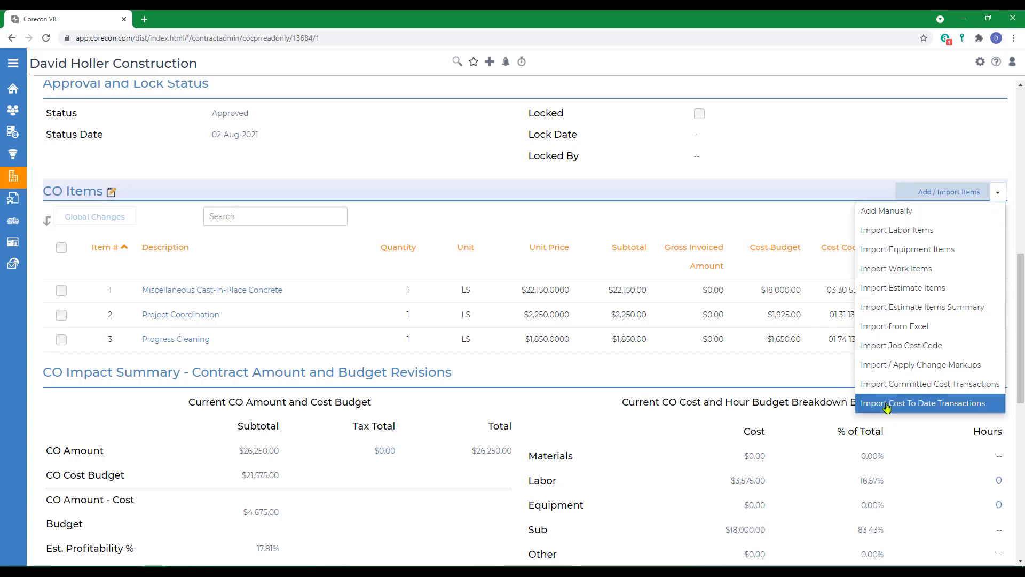
{"action": "mouse_move", "coordinate": [903, 345]}
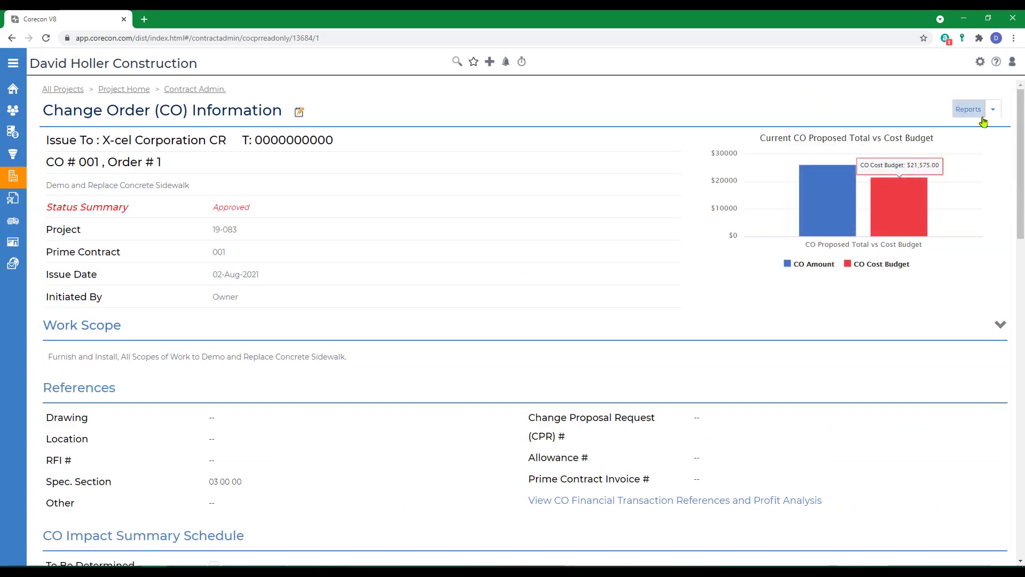
- Run the CO Proposal report for CO 001 as a PDF with Item Details format and Default template
{"action": "left_click", "coordinate": [993, 109]}
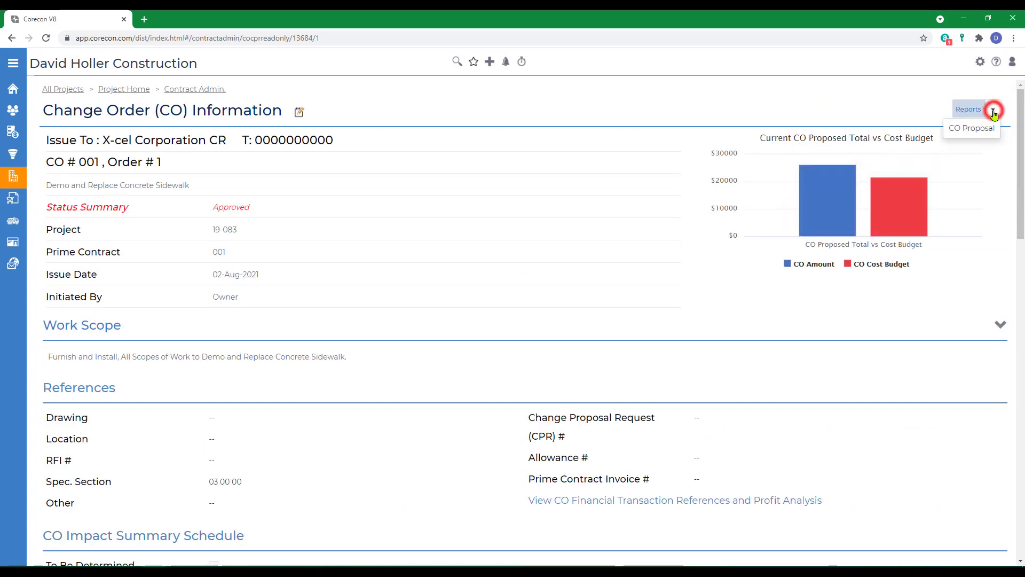
{"action": "left_click", "coordinate": [971, 128]}
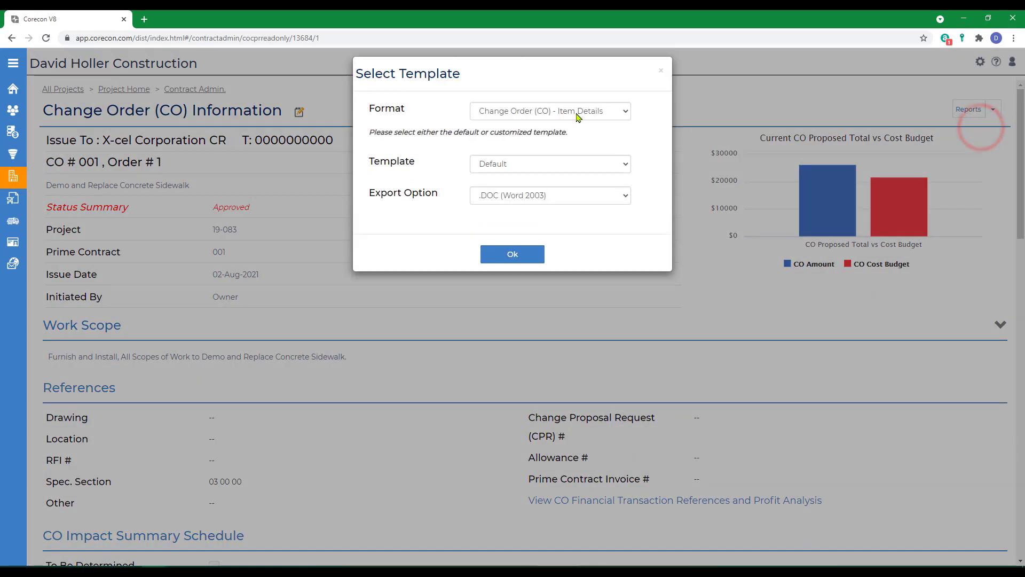
{"action": "left_click", "coordinate": [550, 110]}
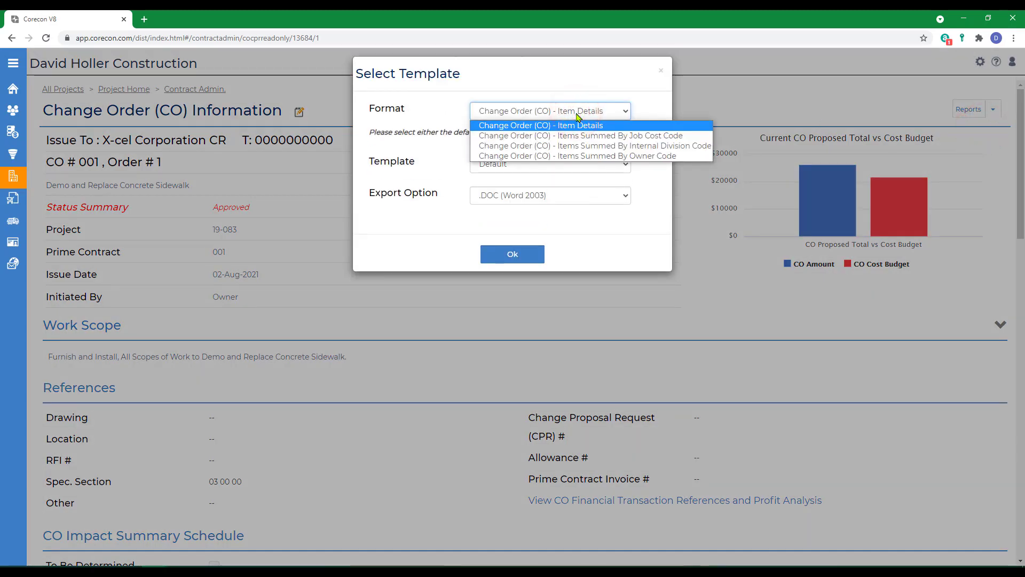
{"action": "left_click", "coordinate": [549, 163]}
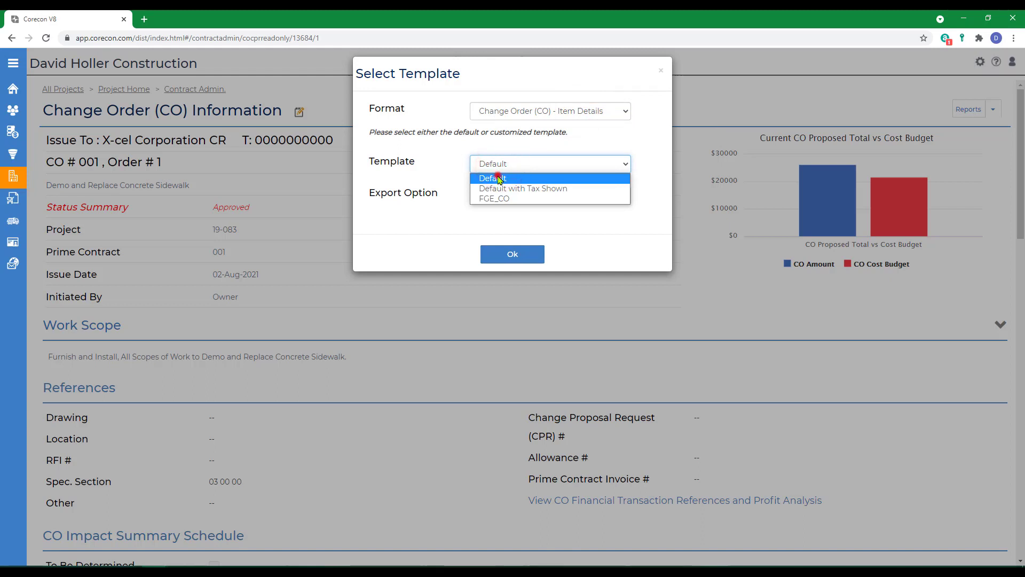
{"action": "left_click", "coordinate": [491, 178]}
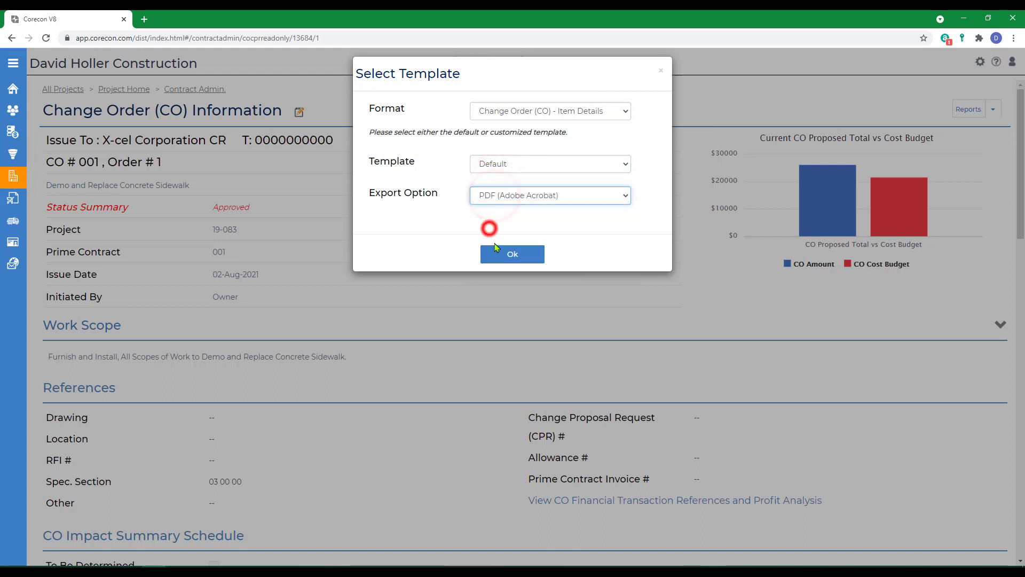
{"action": "left_click", "coordinate": [512, 253]}
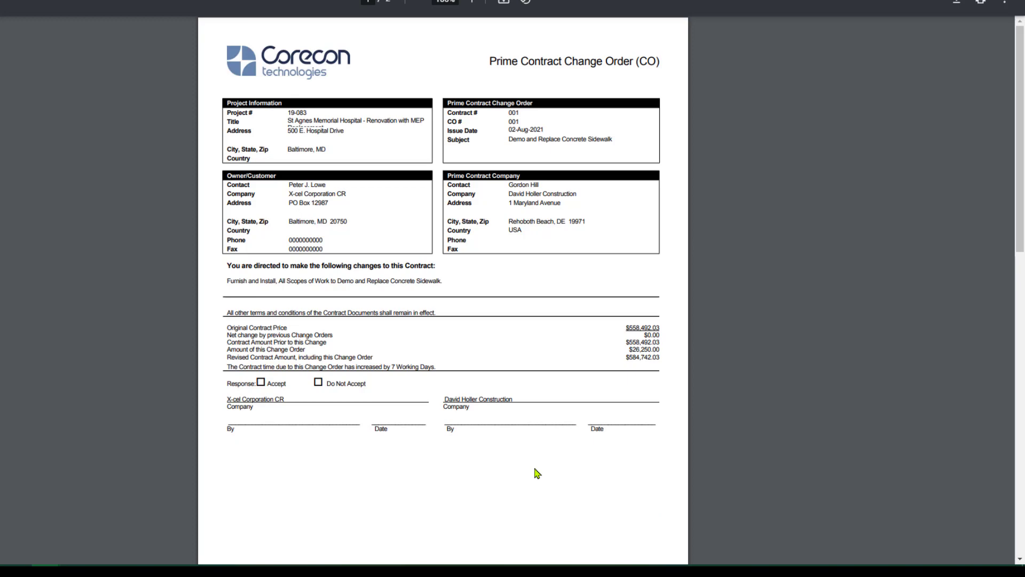
{"action": "mouse_move", "coordinate": [333, 267]}
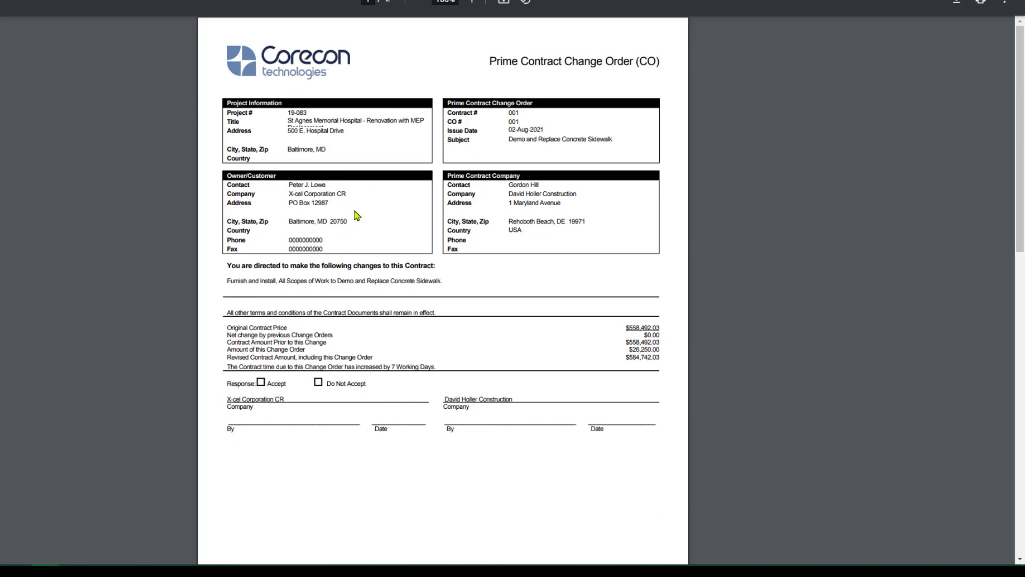
{"action": "mouse_move", "coordinate": [294, 146]}
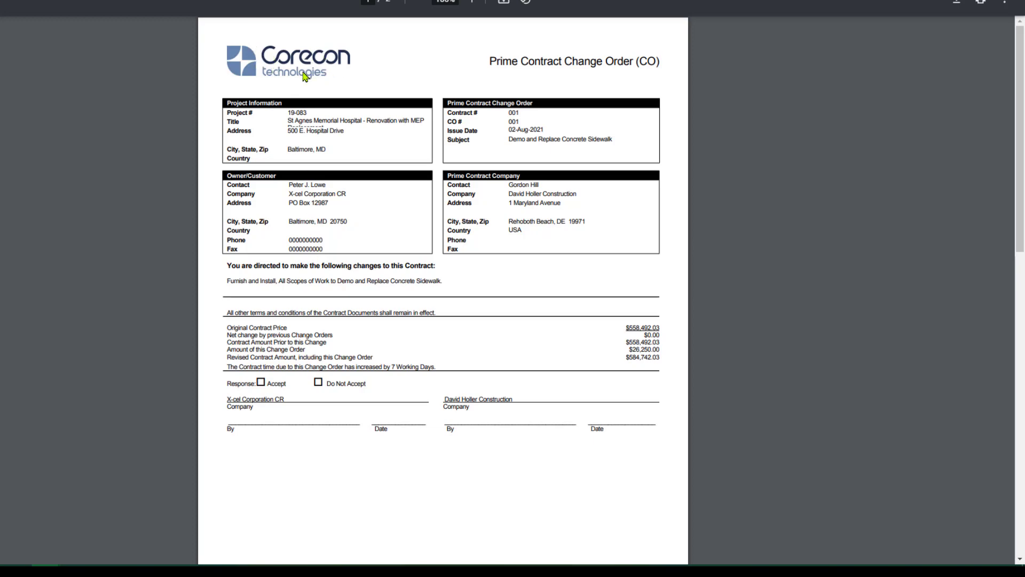
{"action": "mouse_move", "coordinate": [320, 69]}
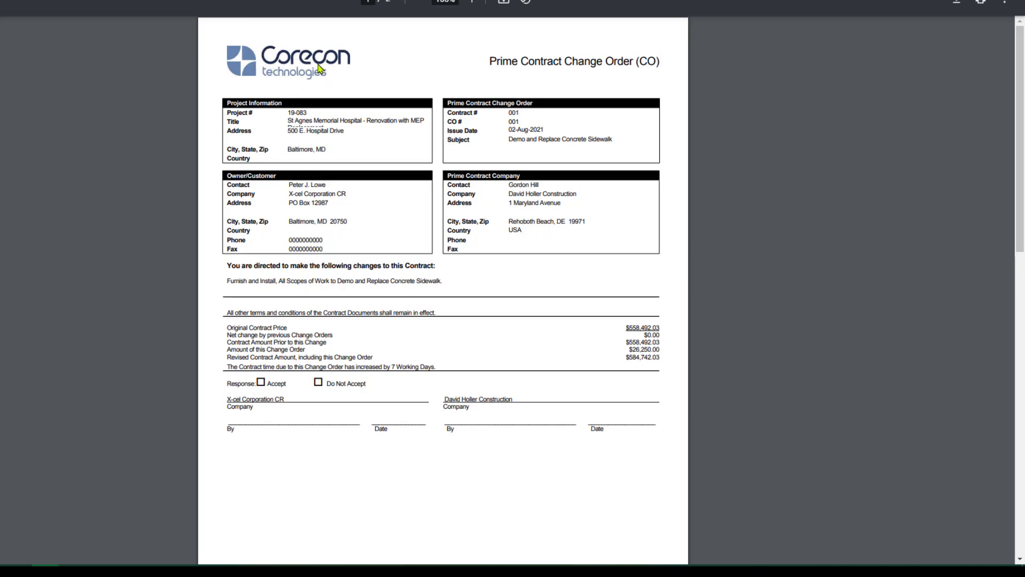
- Scroll the CO 001 PDF to page 2, listing three proposed items totalling $26,250
{"action": "scroll", "scroll_direction": "down", "scroll_amount": 3}
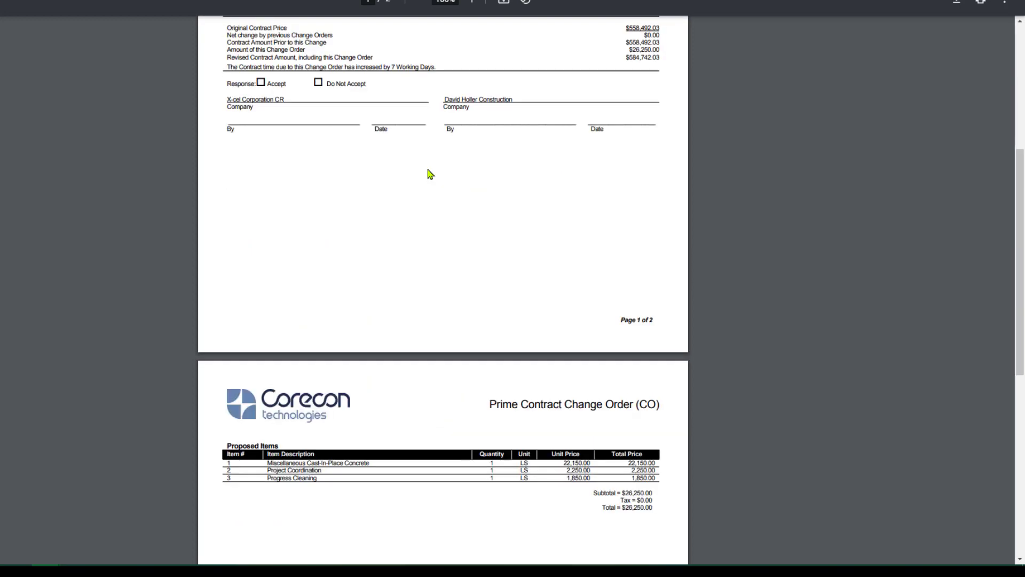
{"action": "scroll", "scroll_direction": "down", "scroll_amount": 3}
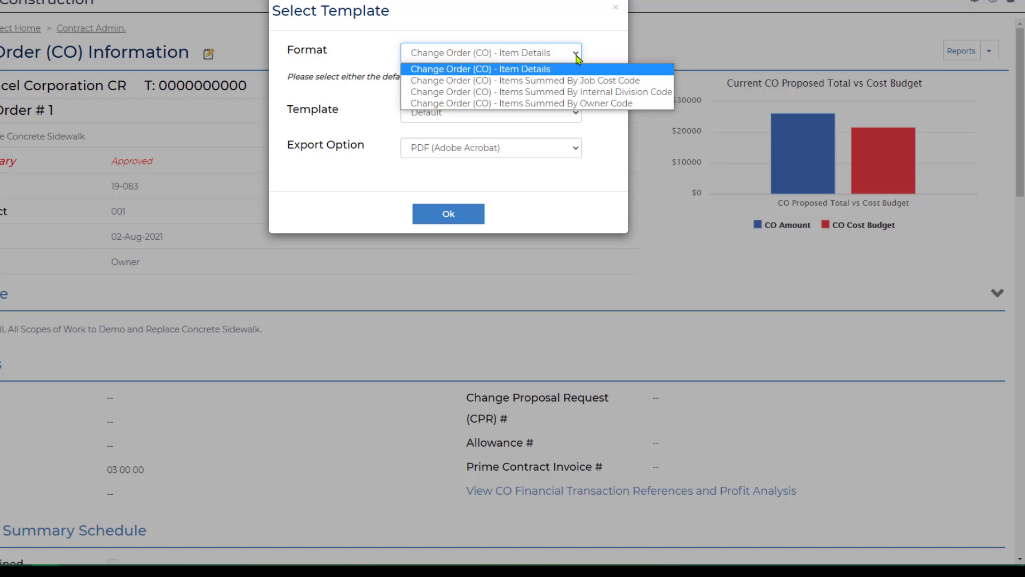
- Set the report to Item Details format with Email PDF (Adobe Acrobat) export and confirm
{"action": "left_click", "coordinate": [481, 69]}
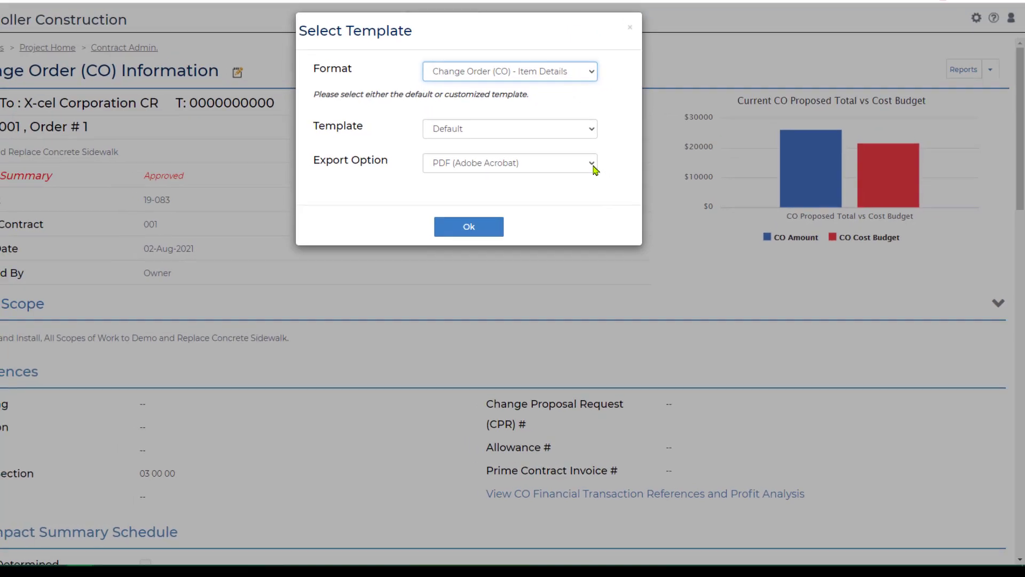
{"action": "left_click", "coordinate": [550, 195]}
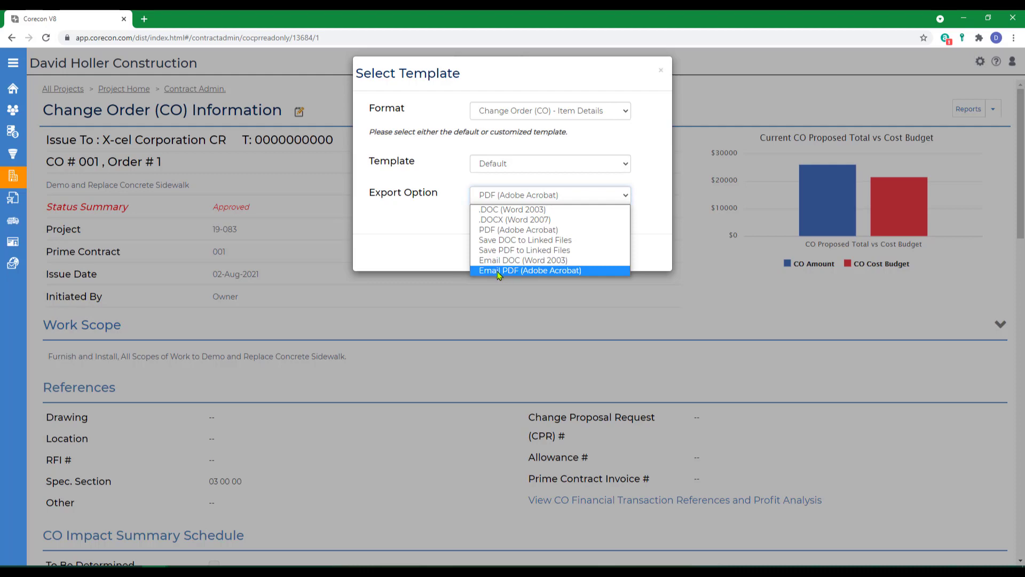
{"action": "left_click", "coordinate": [530, 271]}
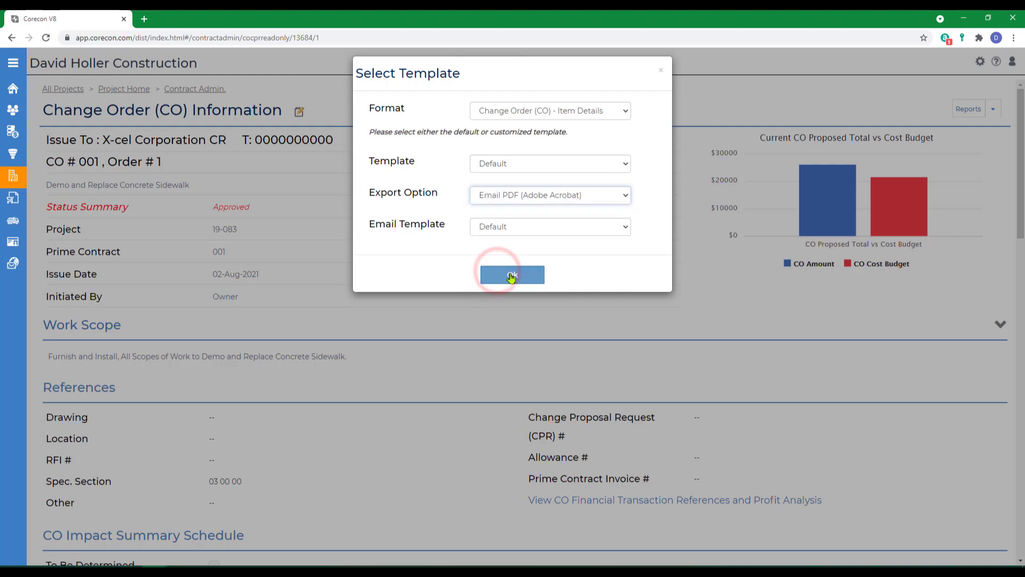
{"action": "left_click", "coordinate": [511, 274]}
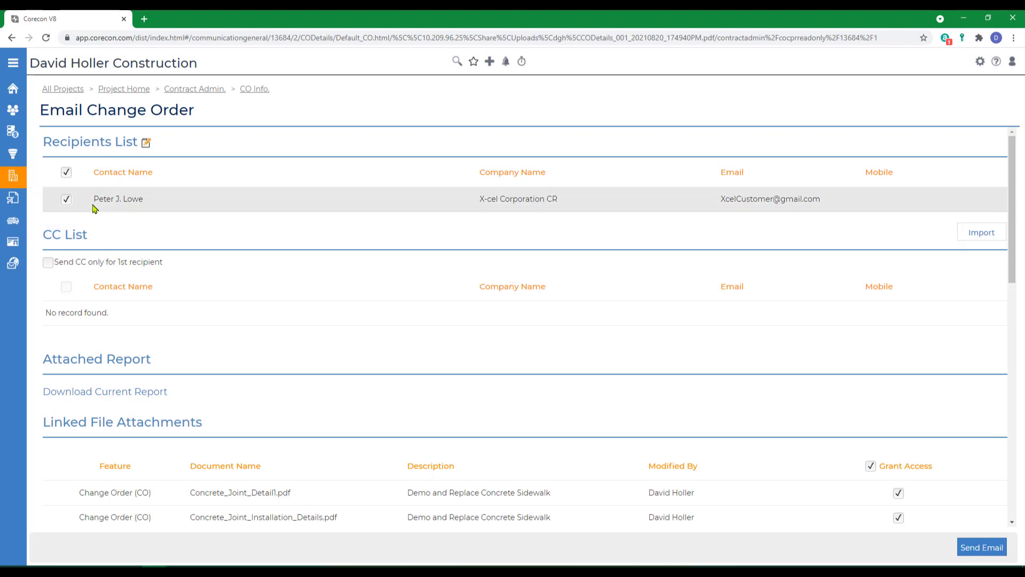
{"action": "mouse_move", "coordinate": [392, 301]}
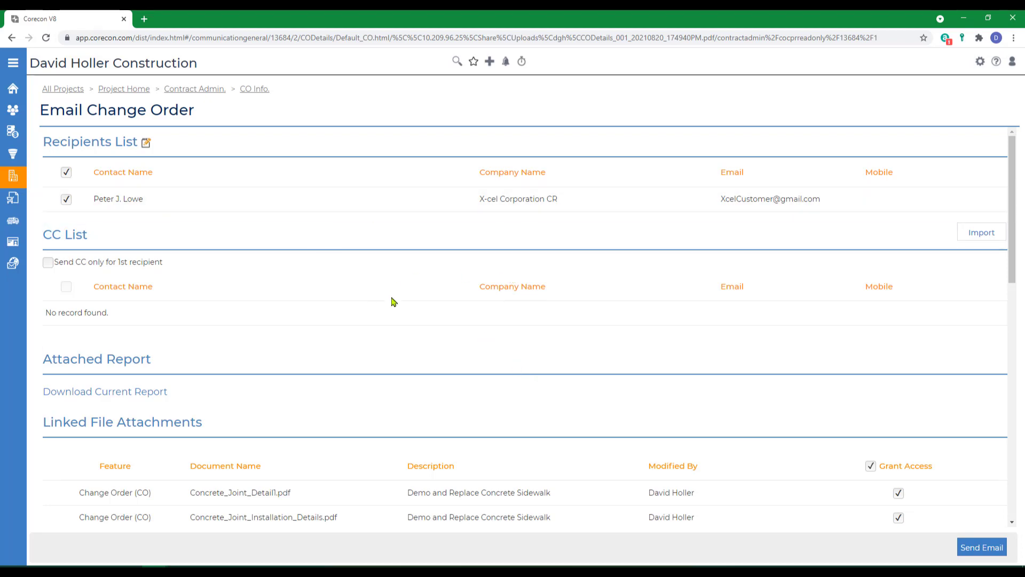
{"action": "scroll", "scroll_direction": "down", "scroll_amount": 3}
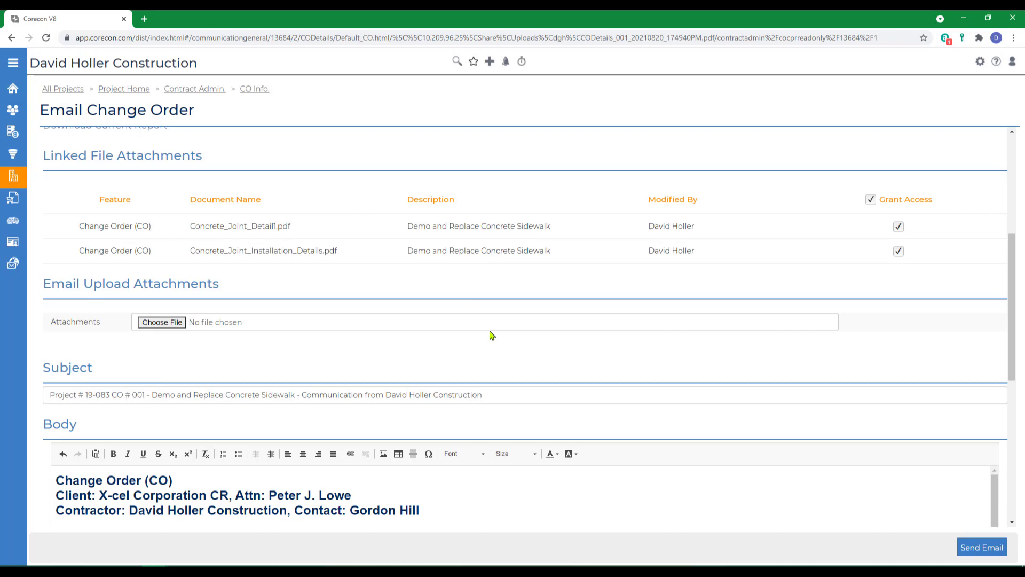
{"action": "scroll", "scroll_direction": "down", "scroll_amount": 3}
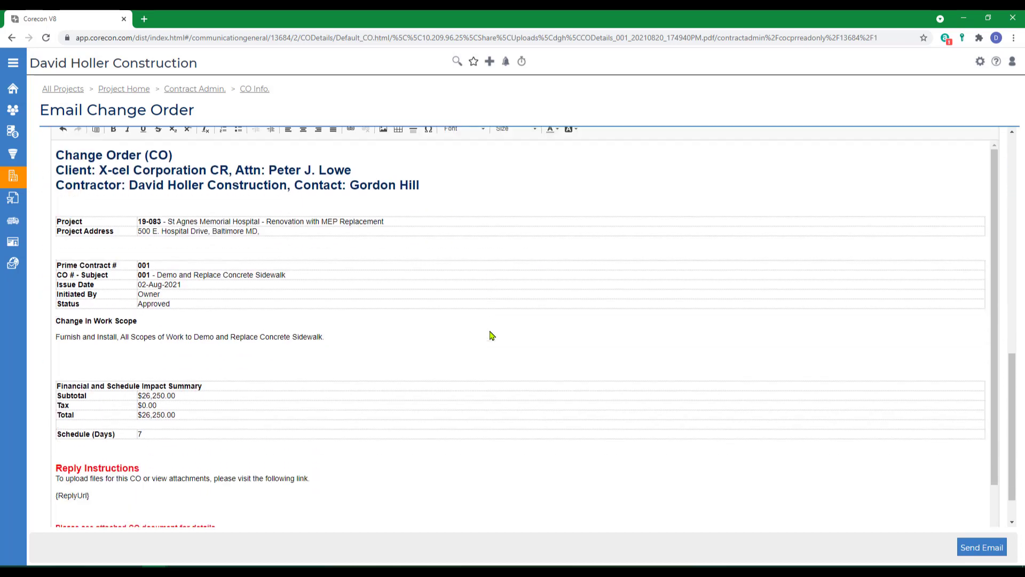
{"action": "scroll", "scroll_direction": "down", "scroll_amount": 3}
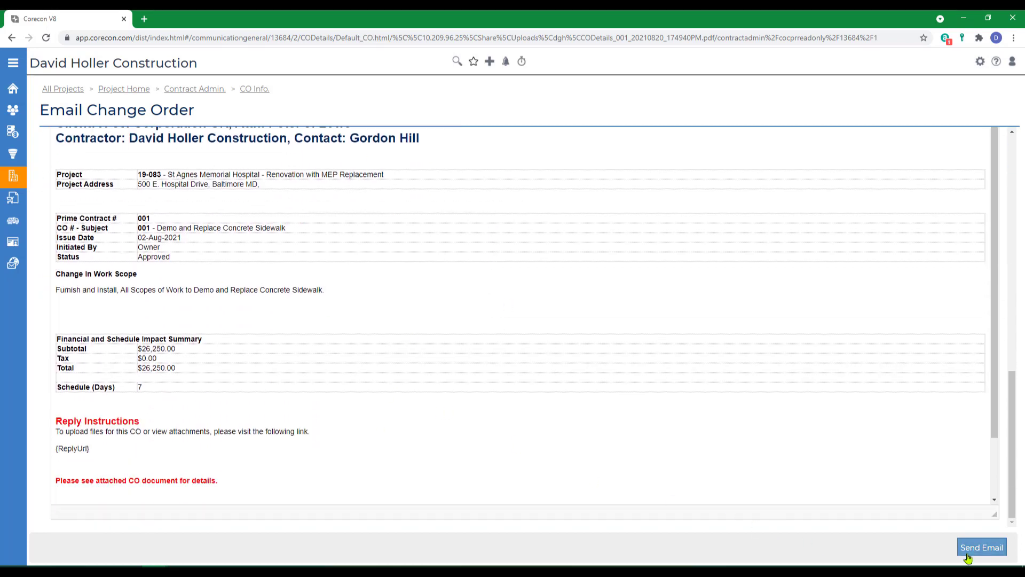
{"action": "left_click", "coordinate": [981, 547]}
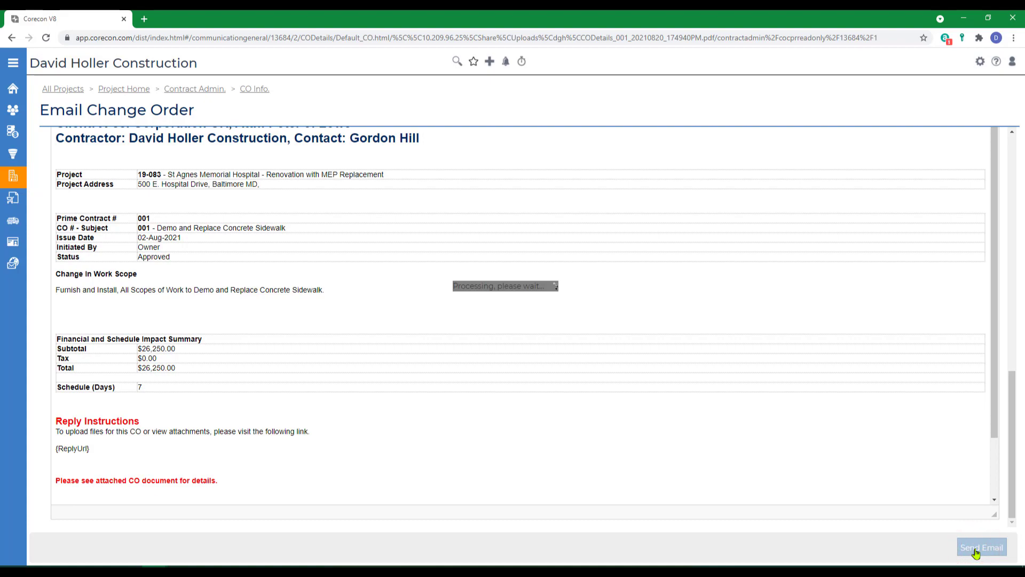
{"action": "left_click", "coordinate": [981, 546]}
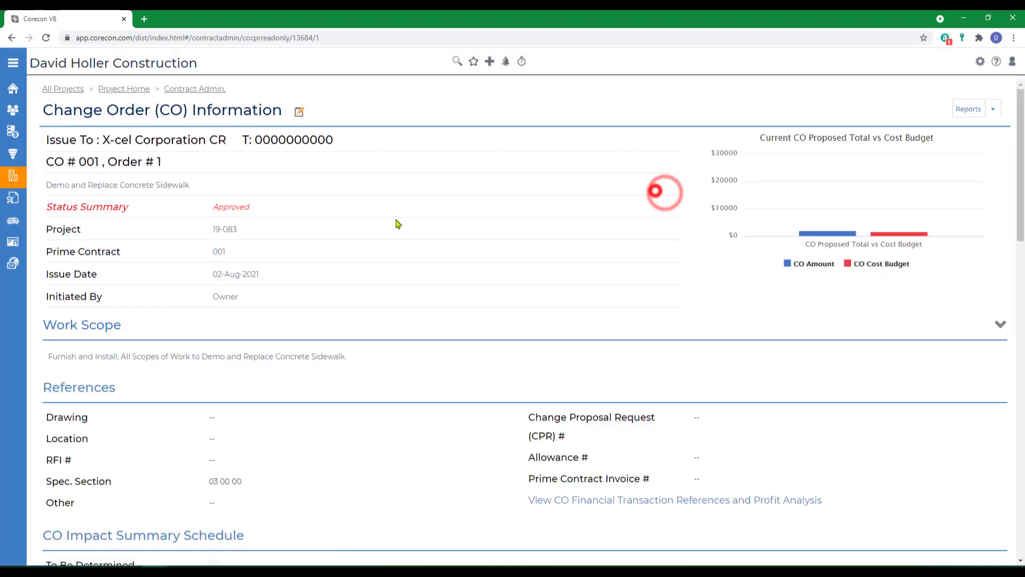
- Go through Projects to Estimates and RFP Packages and open estimate 005, Acoustic Ceiling Tile (Waiting Rooms)
{"action": "left_click", "coordinate": [194, 88]}
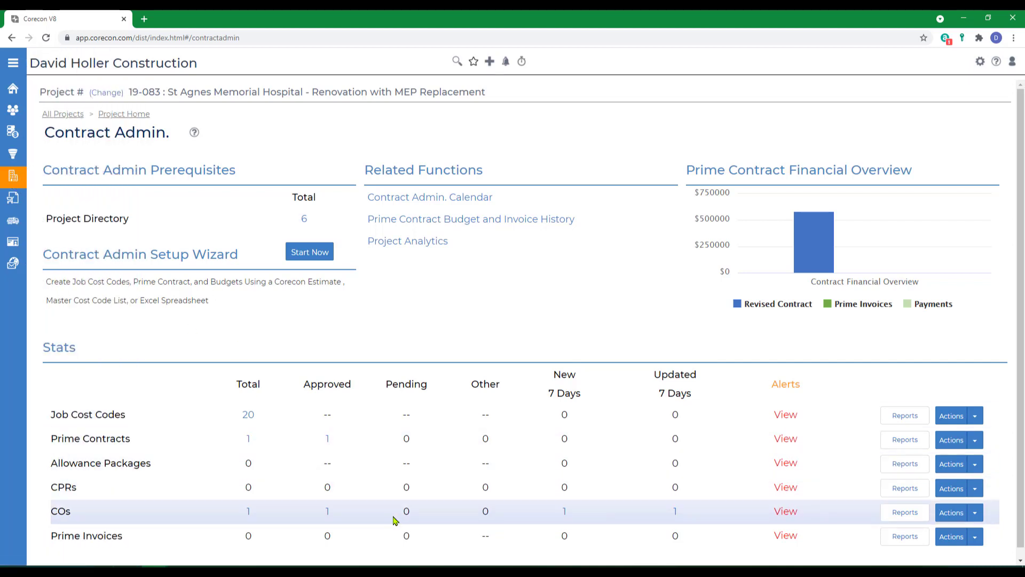
{"action": "left_click", "coordinate": [13, 62]}
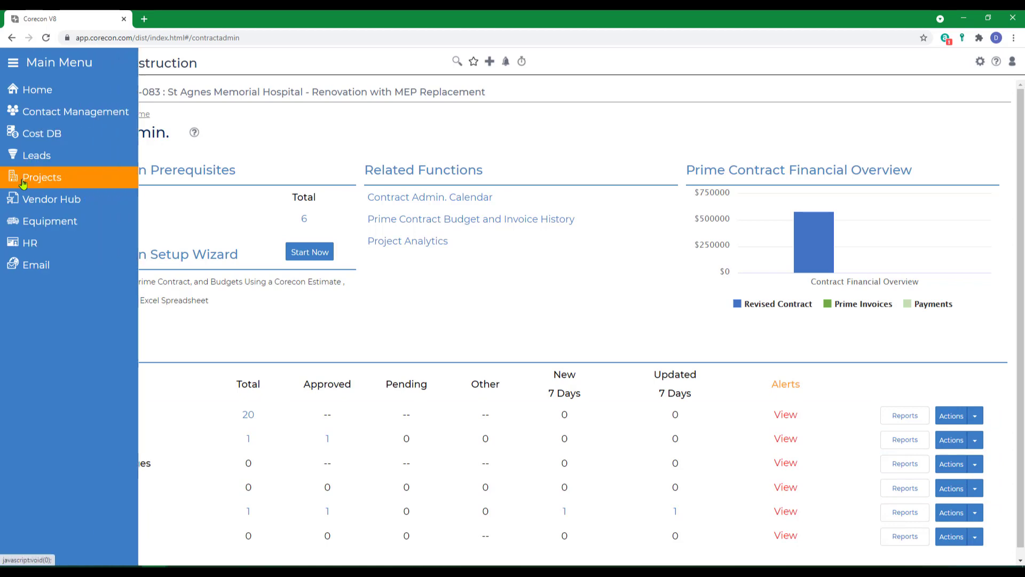
{"action": "left_click", "coordinate": [41, 177]}
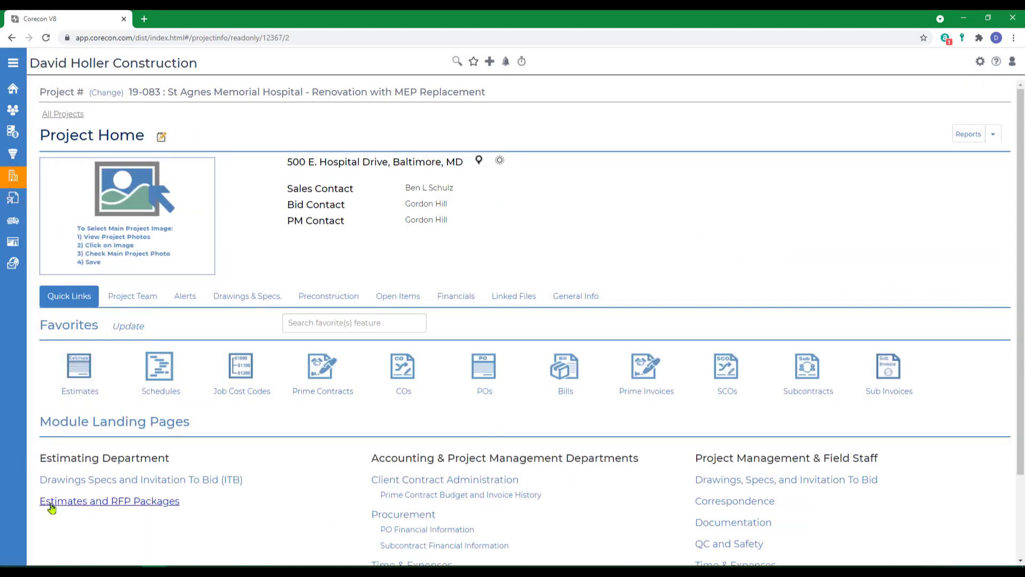
{"action": "left_click", "coordinate": [109, 501]}
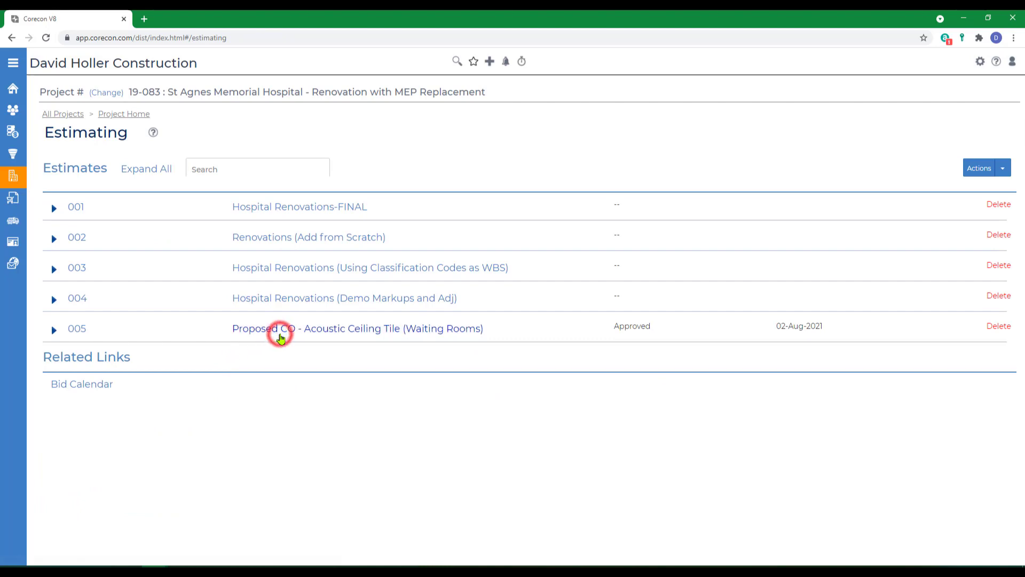
{"action": "left_click", "coordinate": [357, 328]}
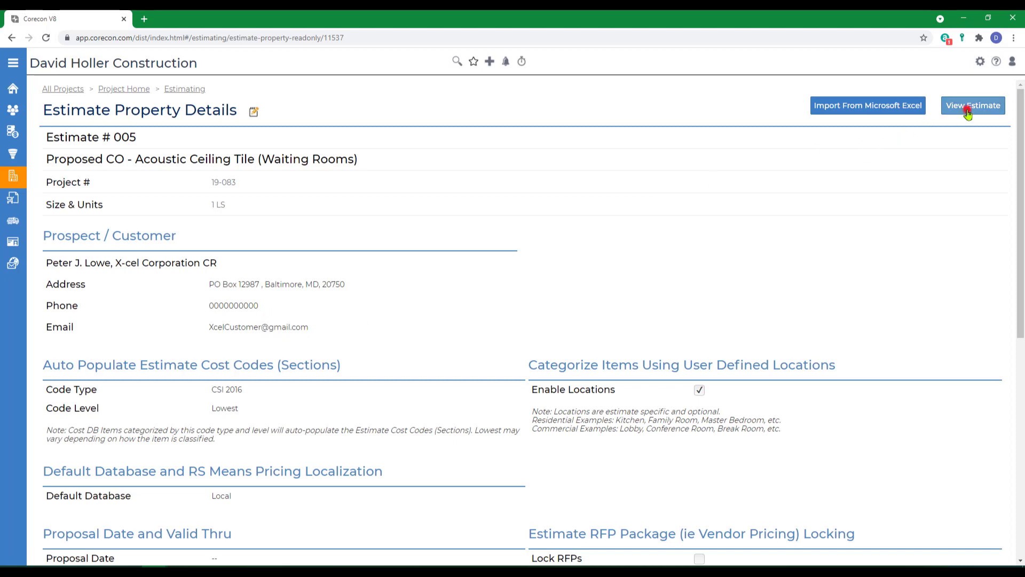
- View estimate 005's items grouped by Location | Cost Code, then its global markups and summary
{"action": "left_click", "coordinate": [973, 105]}
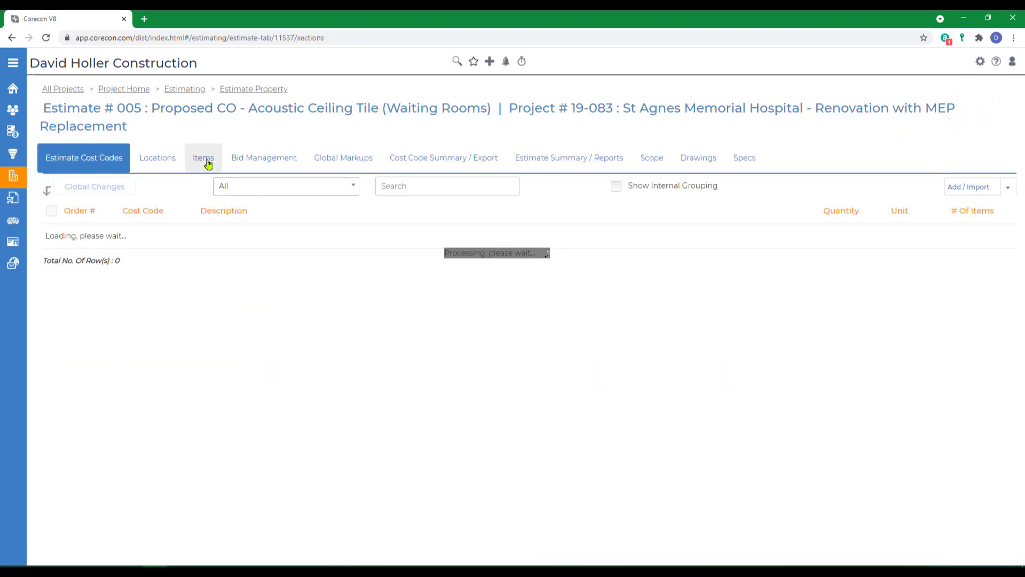
{"action": "left_click", "coordinate": [204, 157]}
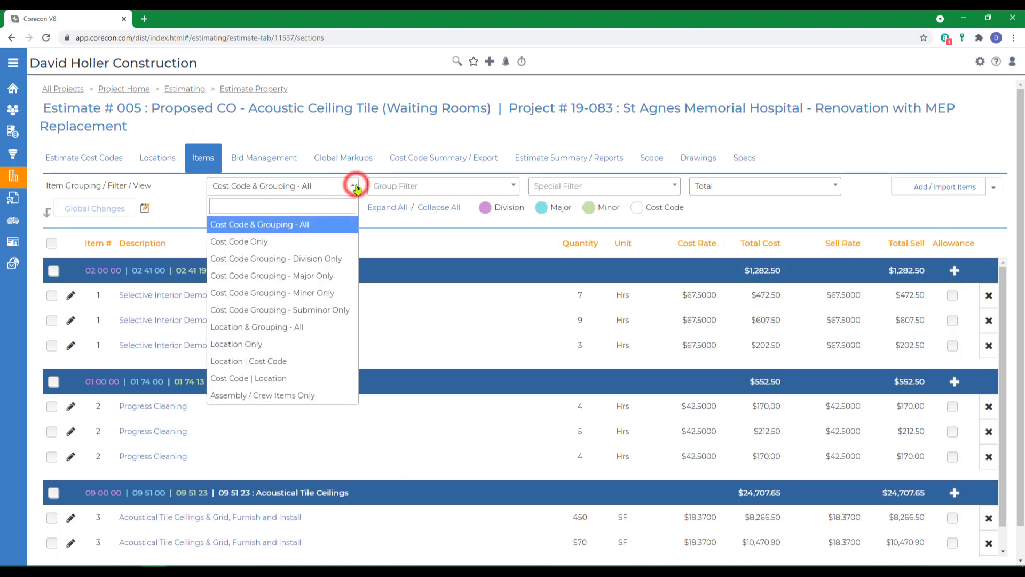
{"action": "mouse_move", "coordinate": [255, 361]}
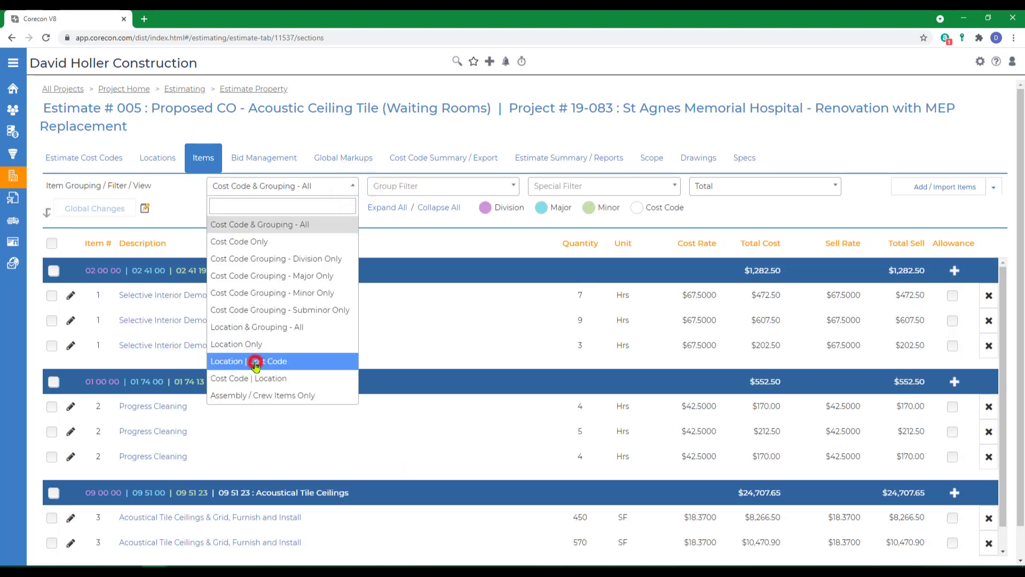
{"action": "left_click", "coordinate": [249, 360]}
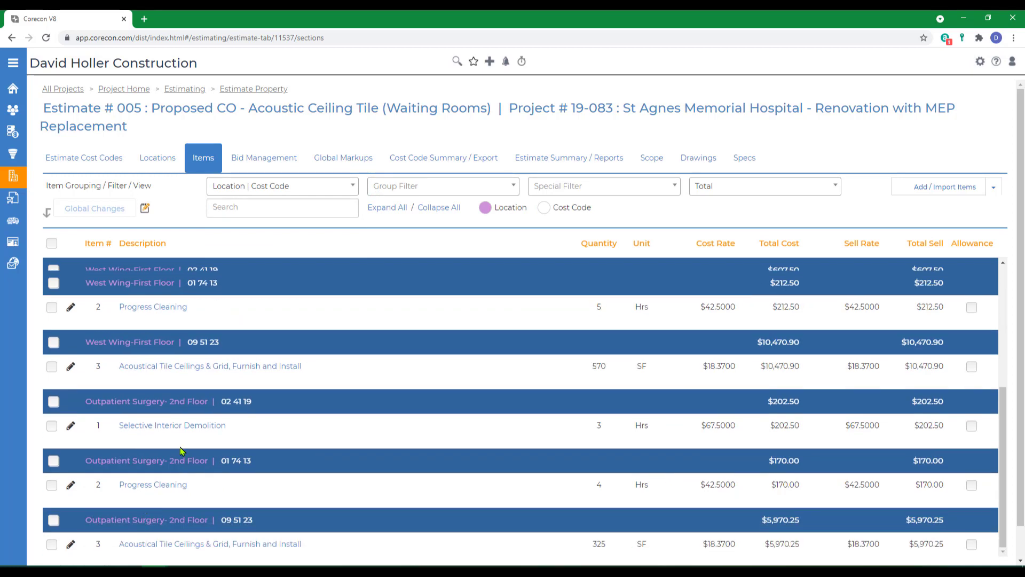
{"action": "mouse_move", "coordinate": [343, 162]}
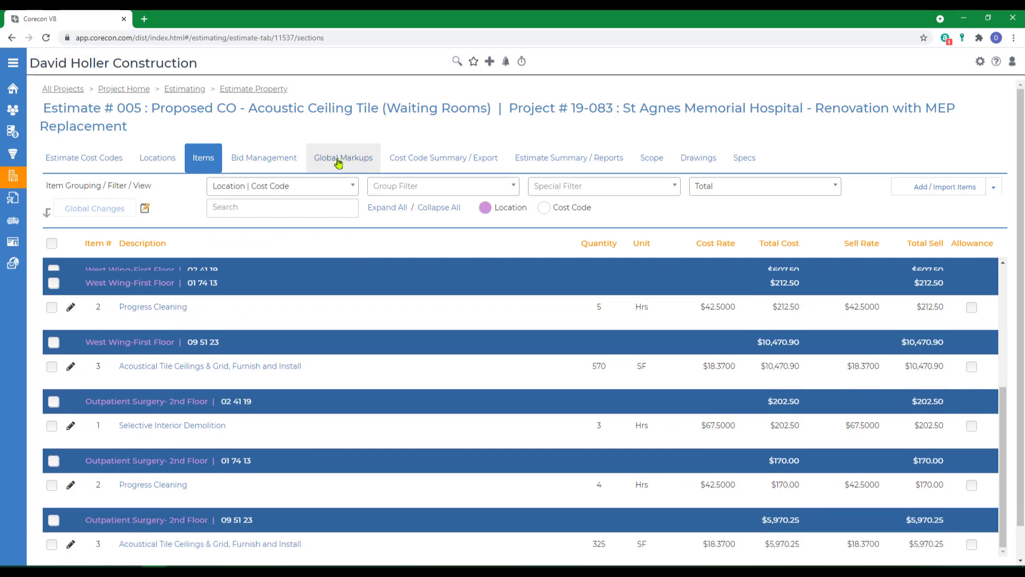
{"action": "left_click", "coordinate": [343, 157]}
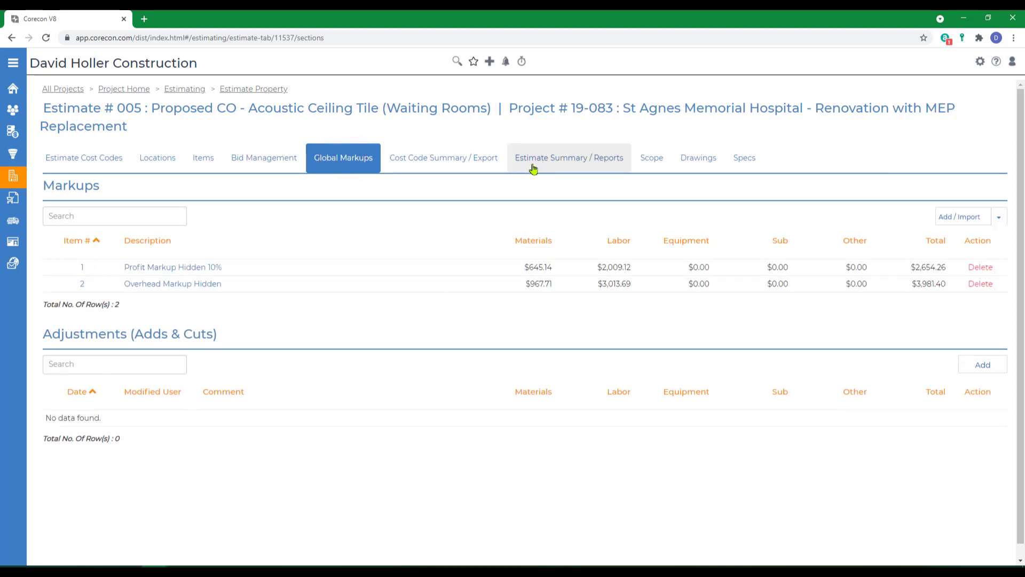
{"action": "left_click", "coordinate": [568, 157]}
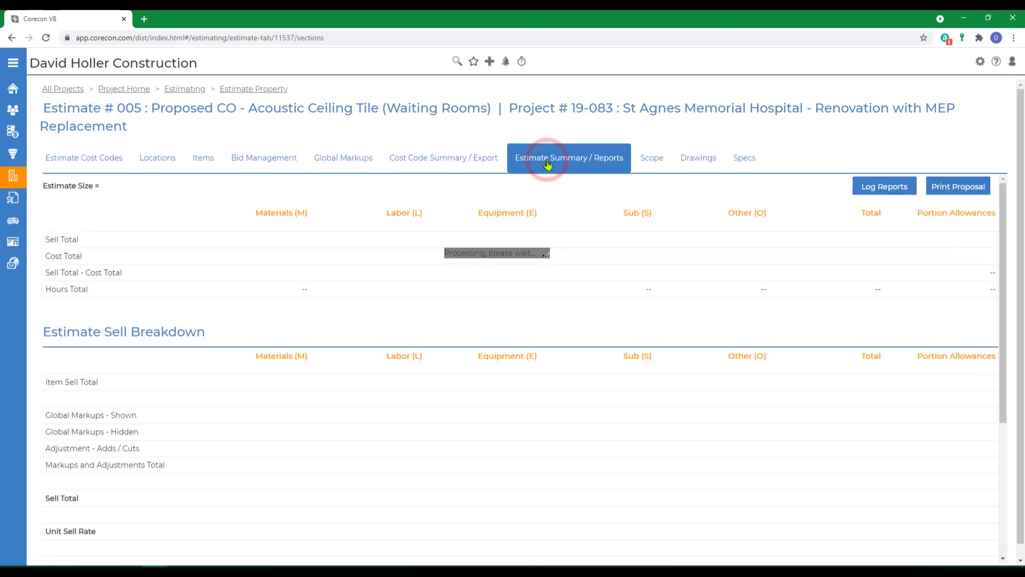
{"action": "left_click", "coordinate": [568, 158]}
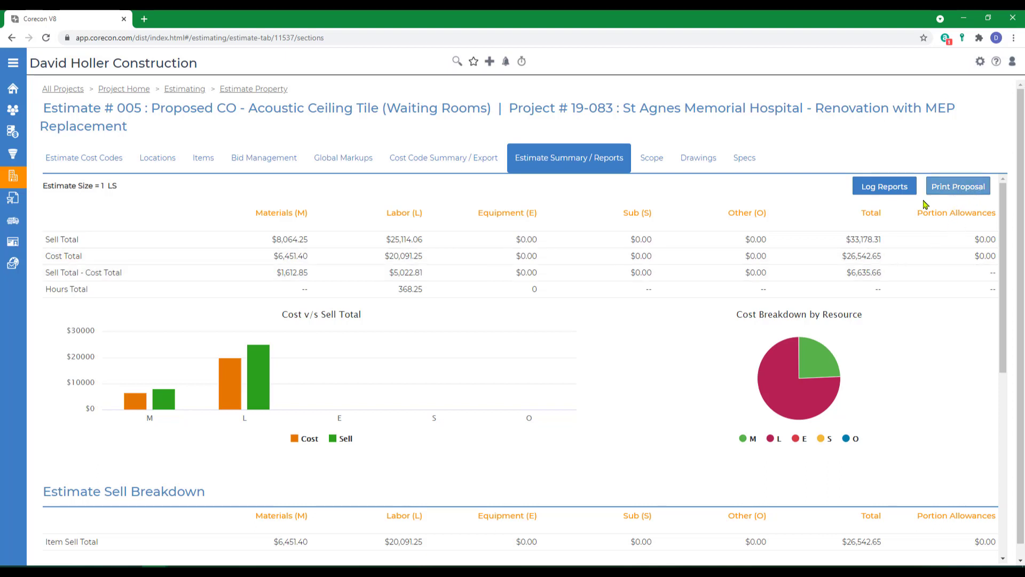
{"action": "mouse_move", "coordinate": [503, 374]}
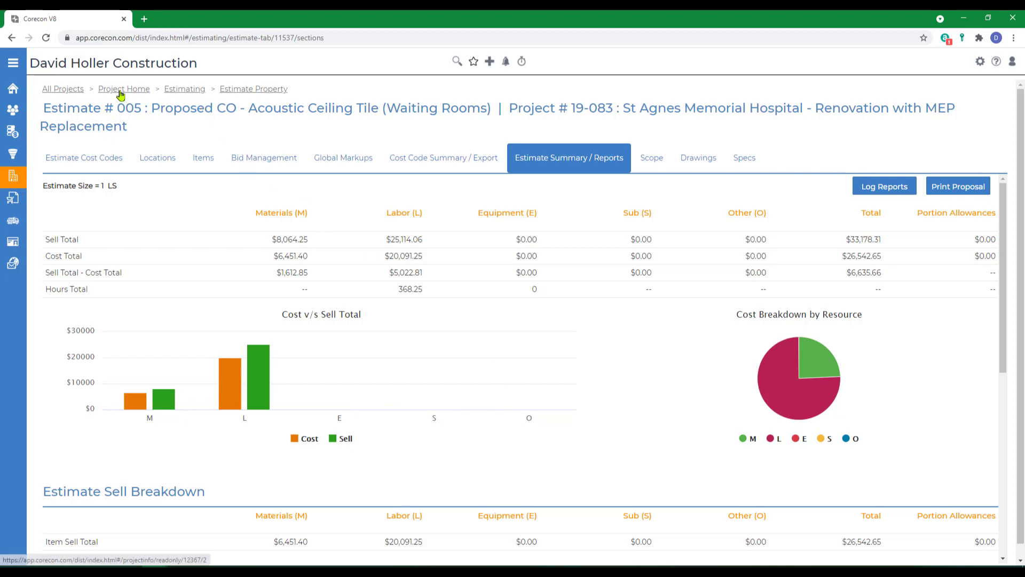
- Start a change order from an estimate in client contract admin, selecting estimate 005 as a new CO
{"action": "left_click", "coordinate": [123, 88]}
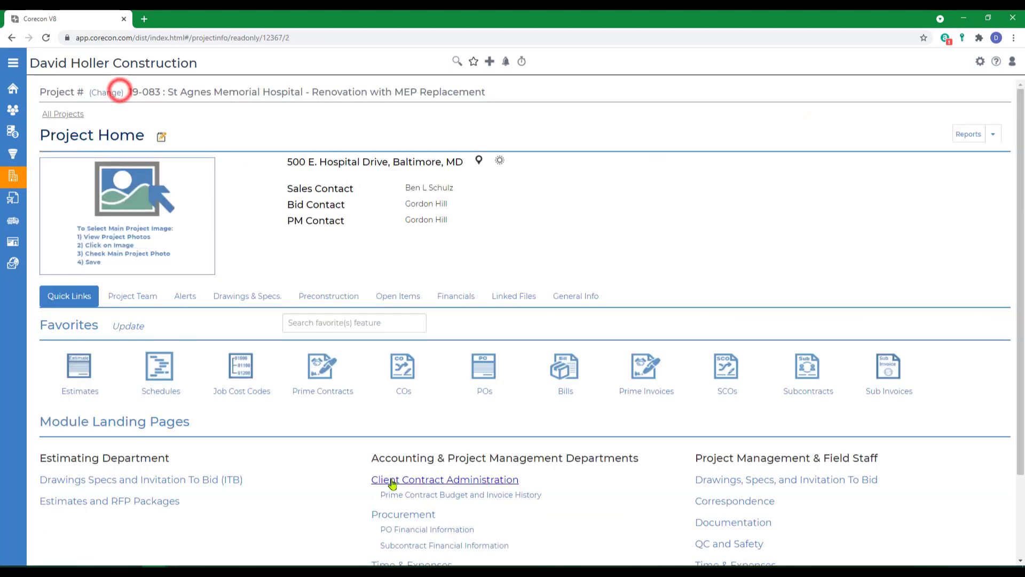
{"action": "left_click", "coordinate": [445, 479]}
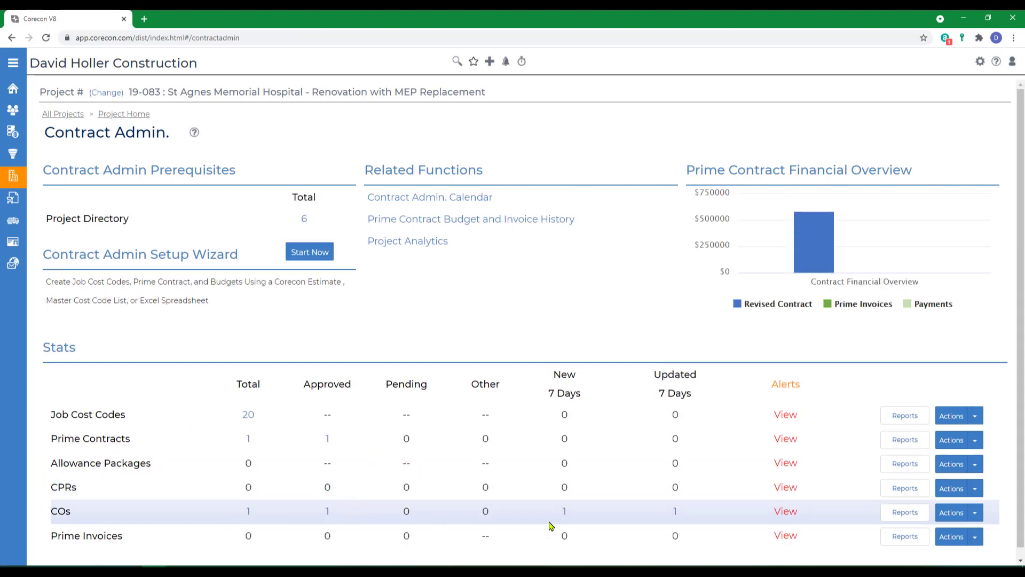
{"action": "left_click", "coordinate": [976, 512]}
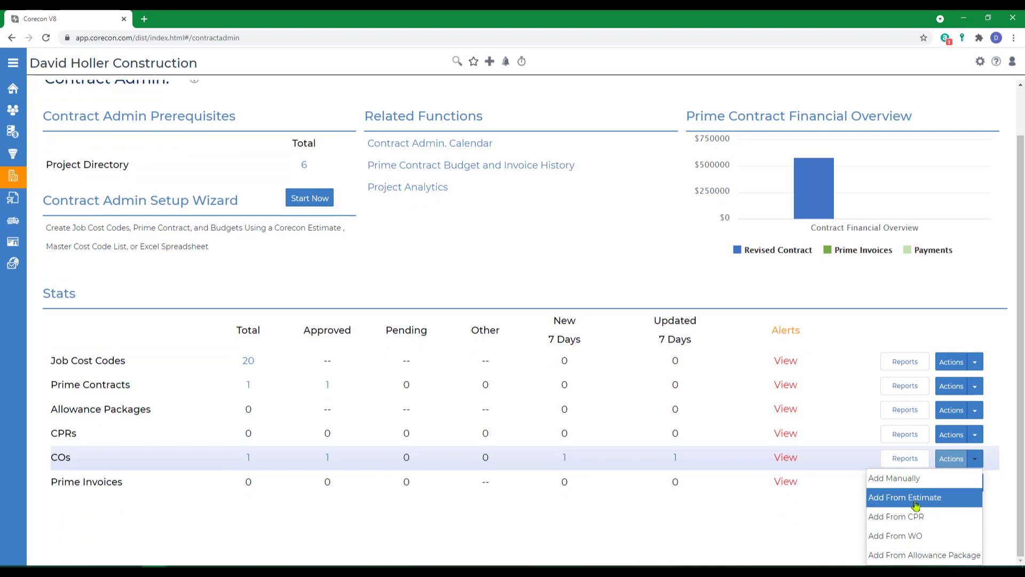
{"action": "left_click", "coordinate": [905, 497]}
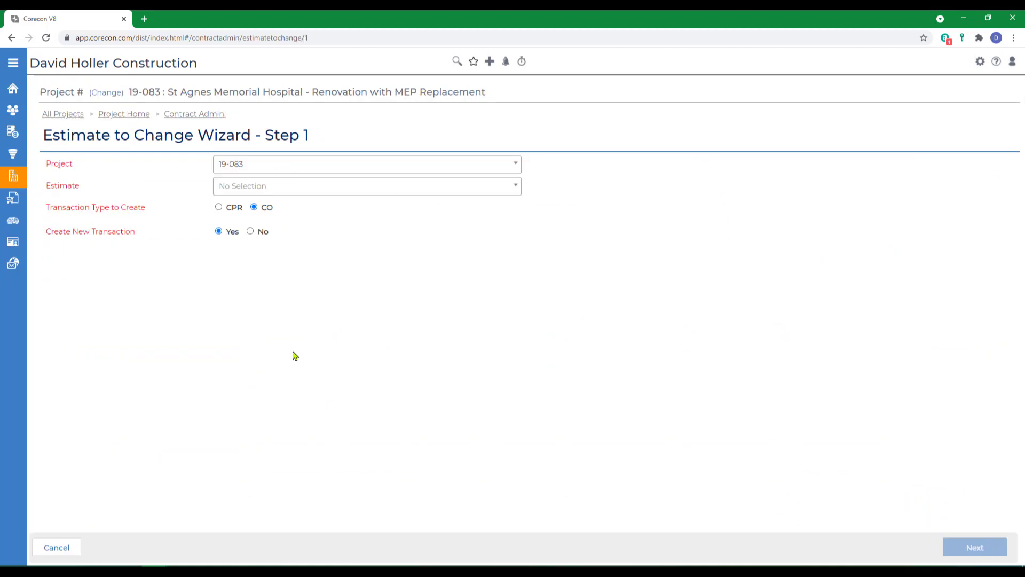
{"action": "mouse_move", "coordinate": [239, 173]}
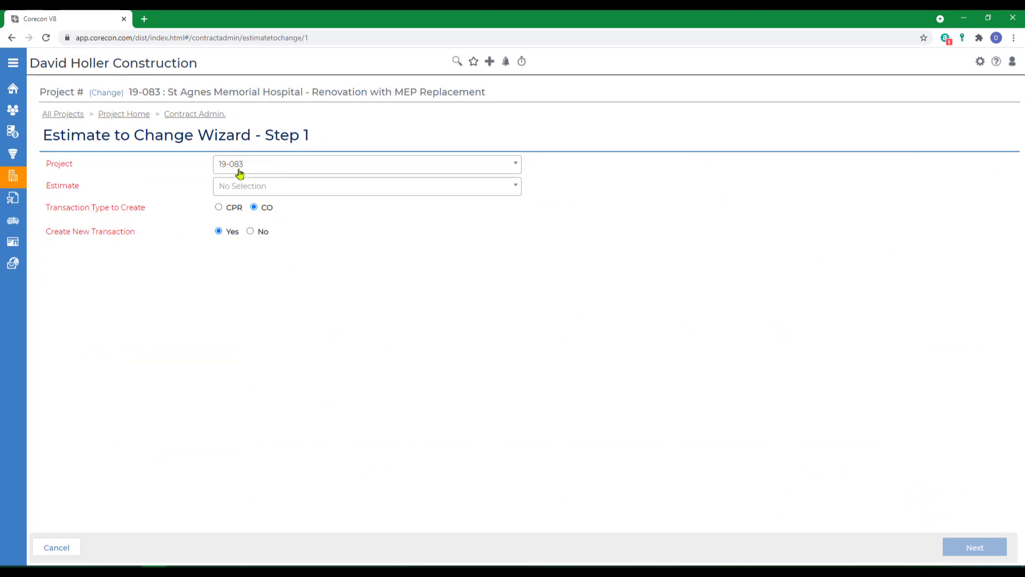
{"action": "left_click", "coordinate": [366, 186]}
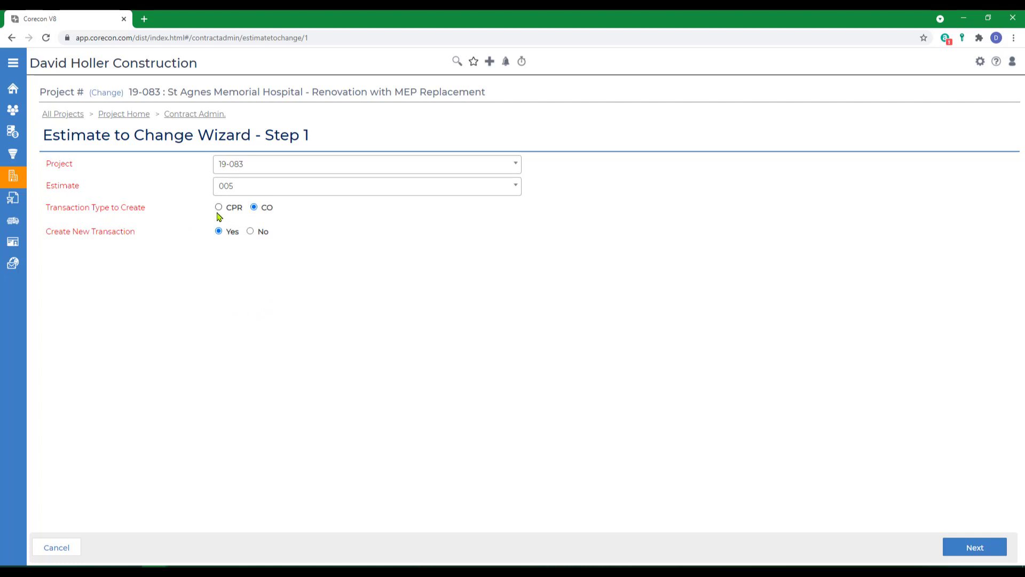
{"action": "mouse_move", "coordinate": [218, 213]}
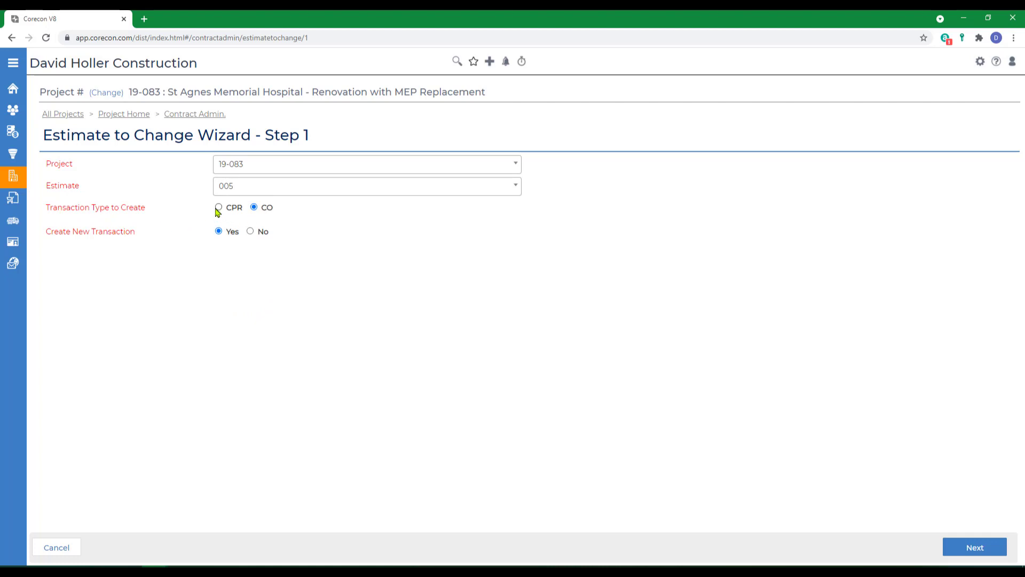
{"action": "mouse_move", "coordinate": [254, 247]}
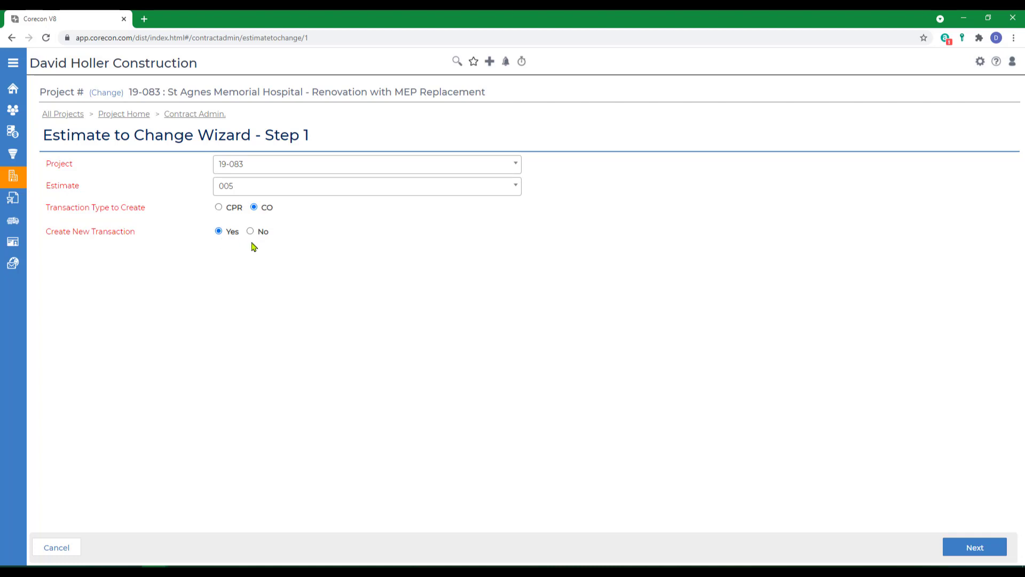
{"action": "left_click", "coordinate": [974, 547]}
{"action": "type", "text": "Demo and Replace ACT"}
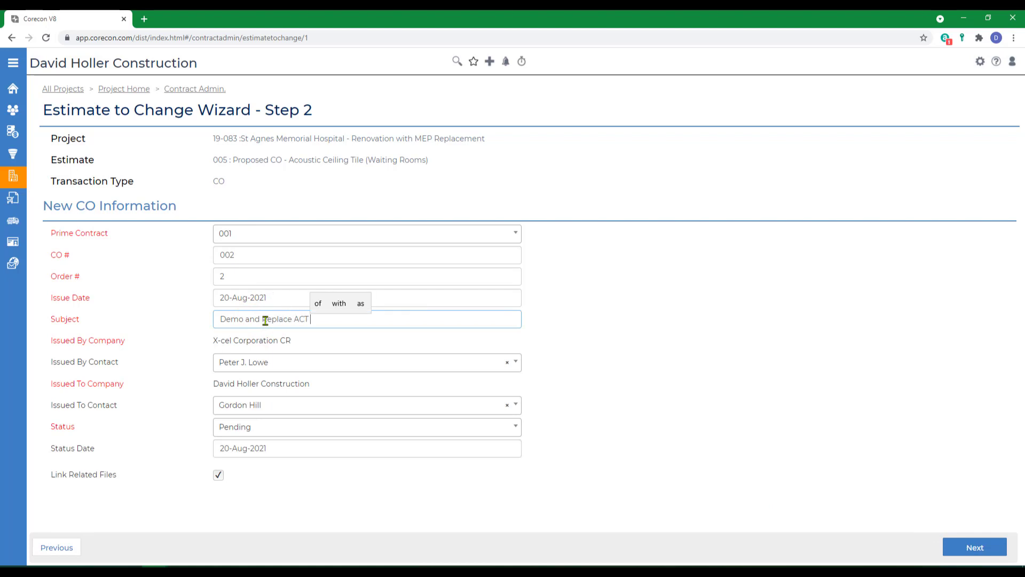
- Title CO 002 'Demo and Replace ACT in 3 waiting rooms', mark it Approved, date 09-Aug-2021, submit
{"action": "type", "text": "in 3 waiting"}
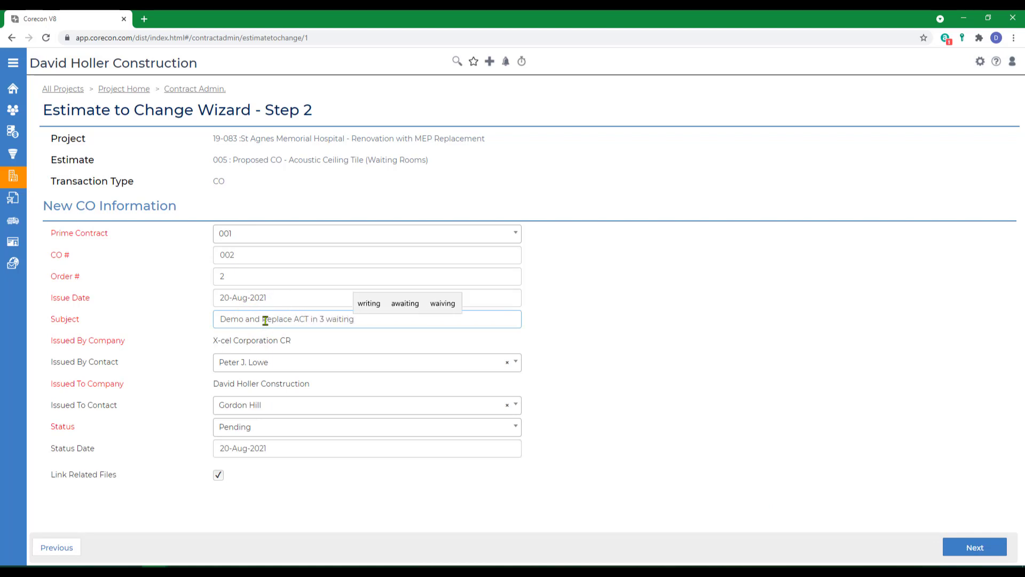
{"action": "type", "text": "rooms"}
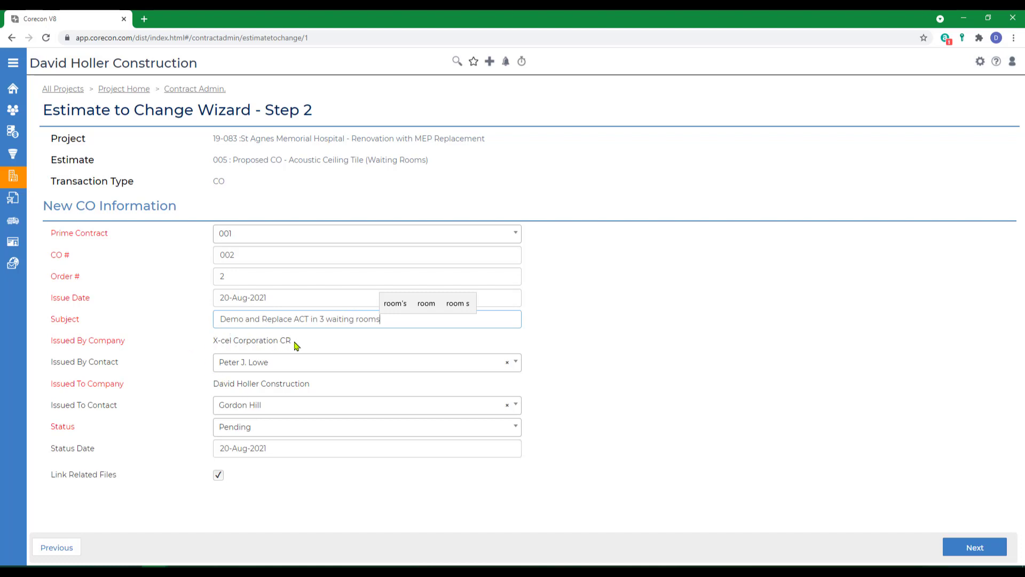
{"action": "mouse_move", "coordinate": [276, 393]}
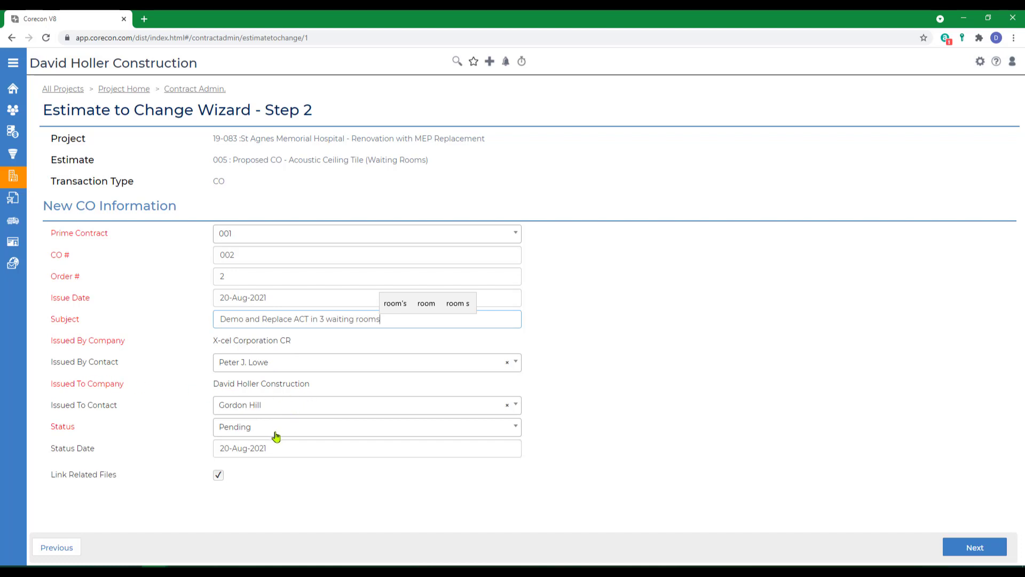
{"action": "left_click", "coordinate": [367, 426]}
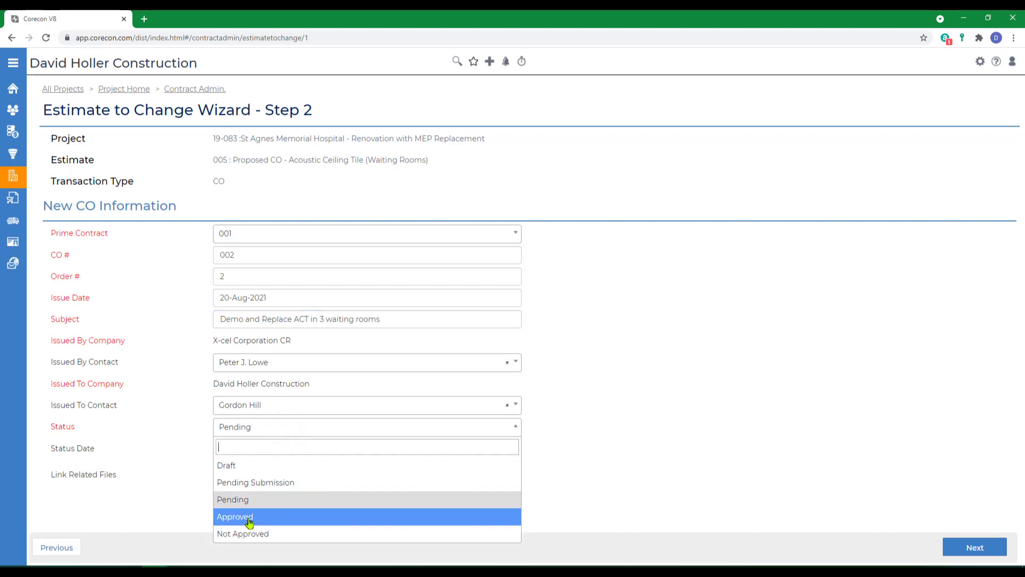
{"action": "left_click", "coordinate": [235, 516]}
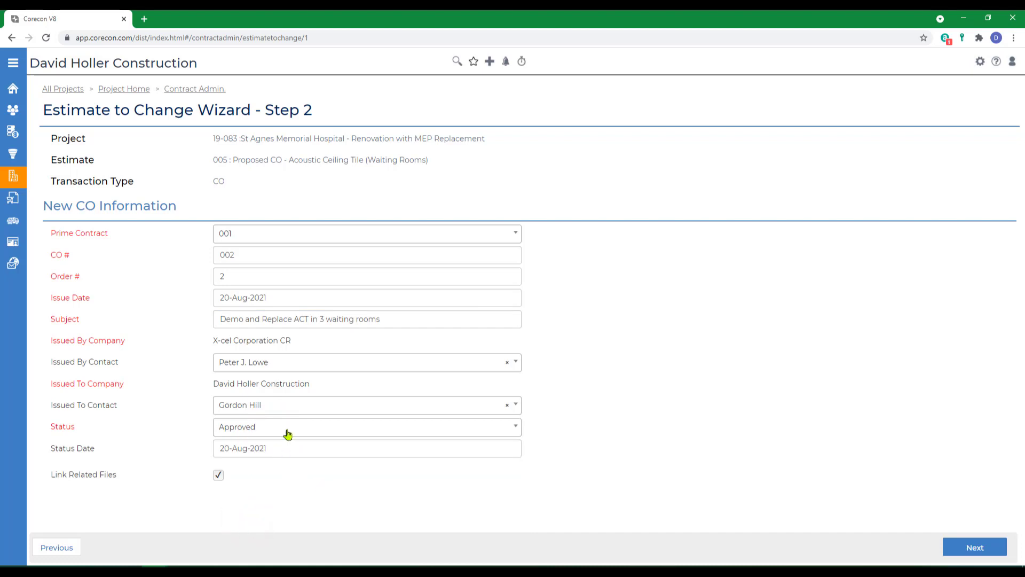
{"action": "left_click", "coordinate": [367, 298]}
{"action": "type", "text": "9"}
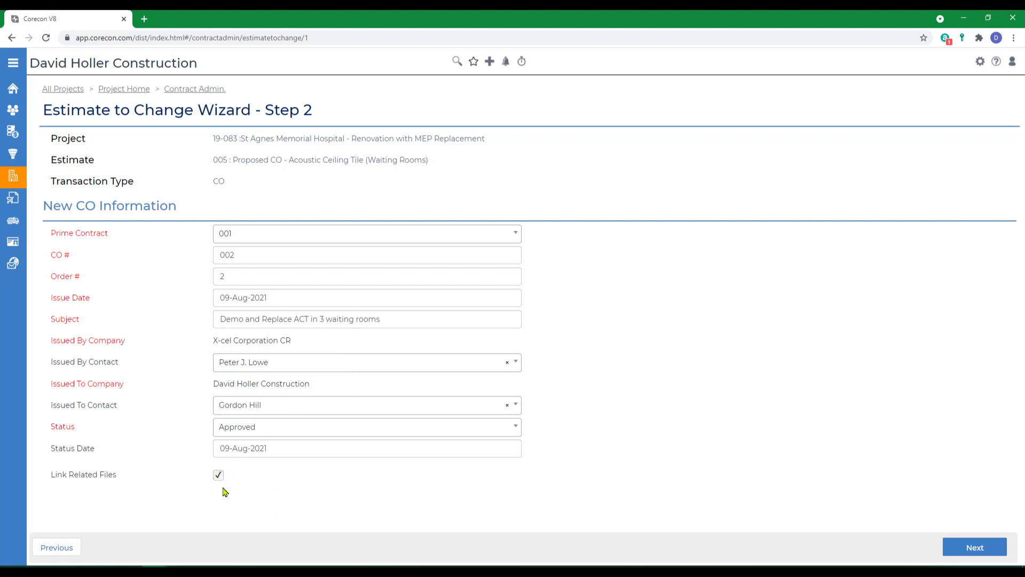
{"action": "left_click", "coordinate": [974, 546]}
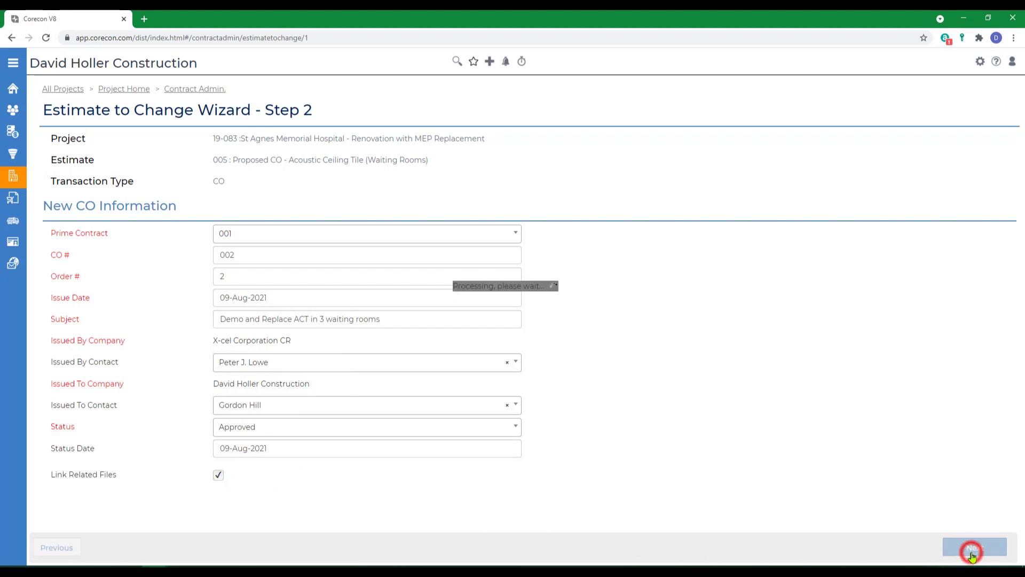
- Create CO items per estimate line item, enable owner codes from internal grouping codes, and finish
{"action": "left_click", "coordinate": [973, 547]}
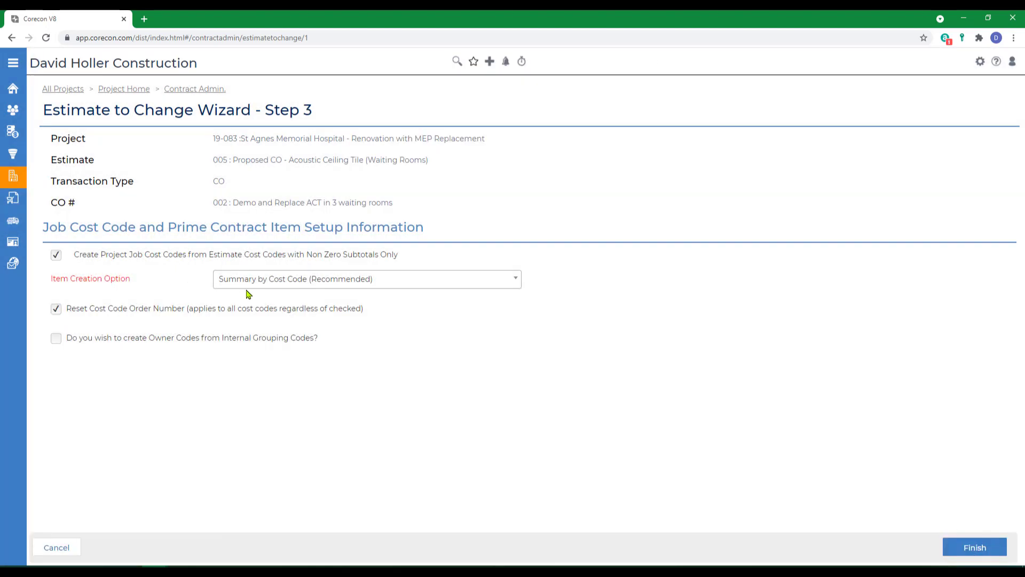
{"action": "left_click", "coordinate": [366, 278]}
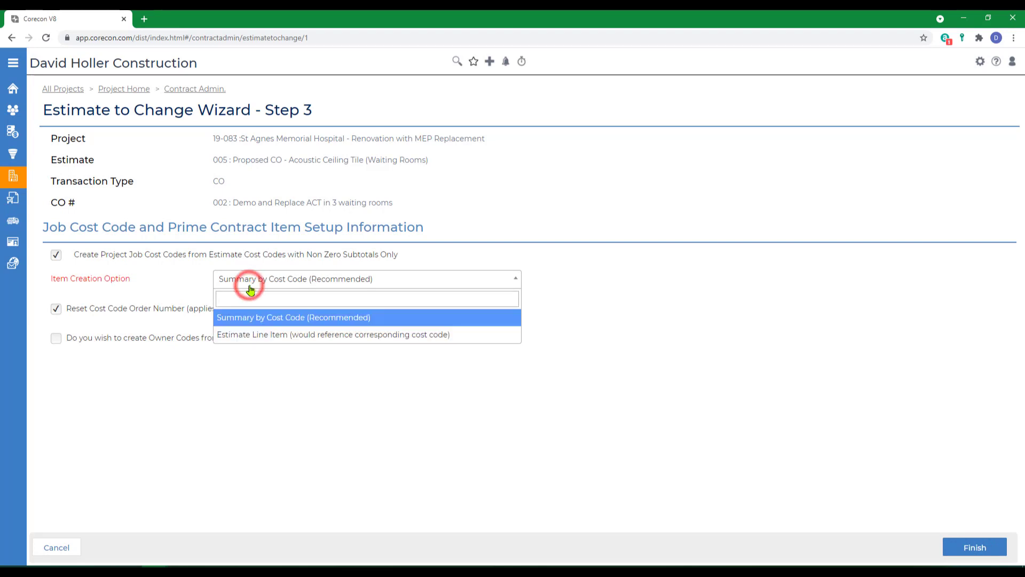
{"action": "mouse_move", "coordinate": [244, 328]}
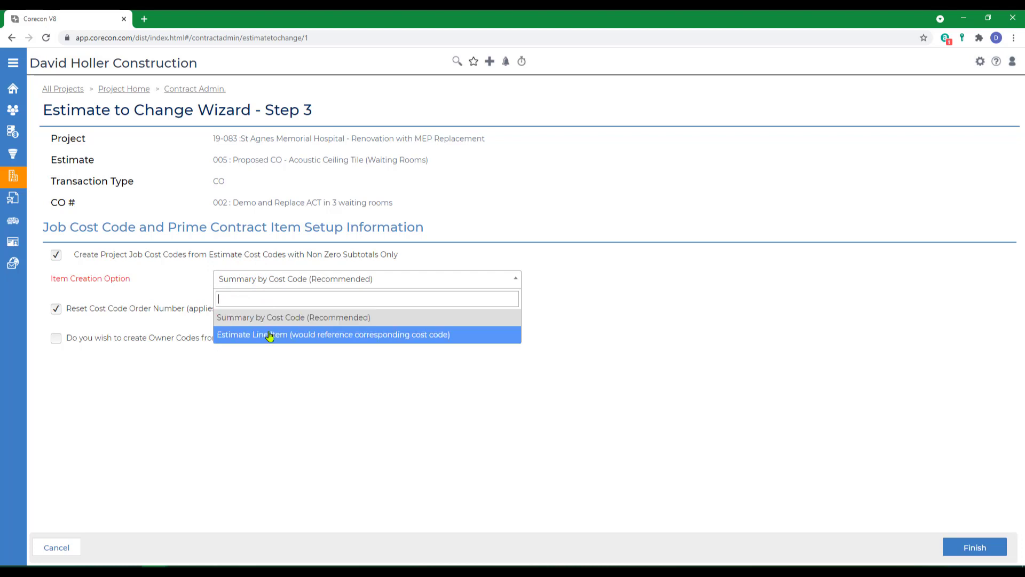
{"action": "mouse_move", "coordinate": [229, 339]}
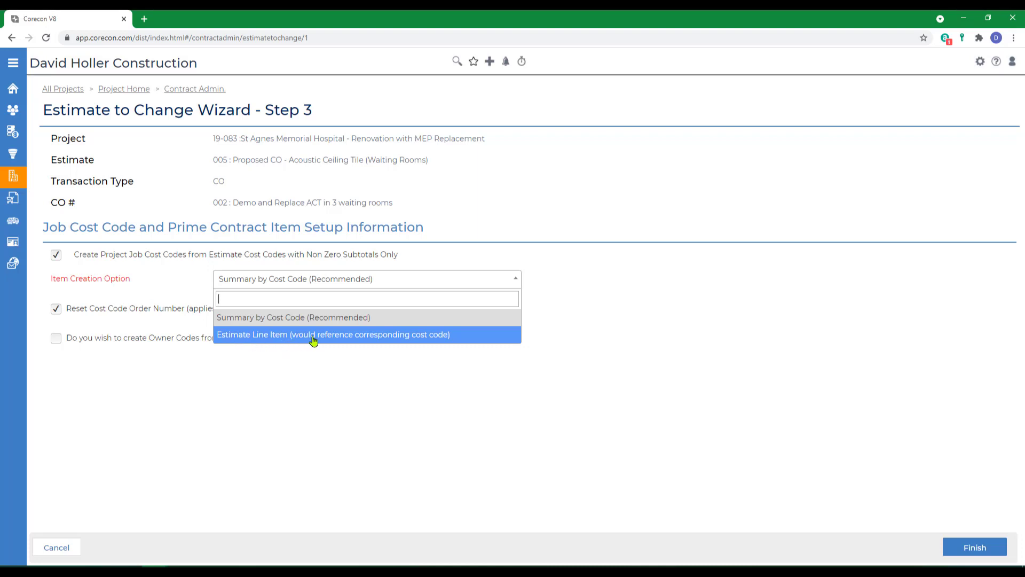
{"action": "left_click", "coordinate": [333, 334]}
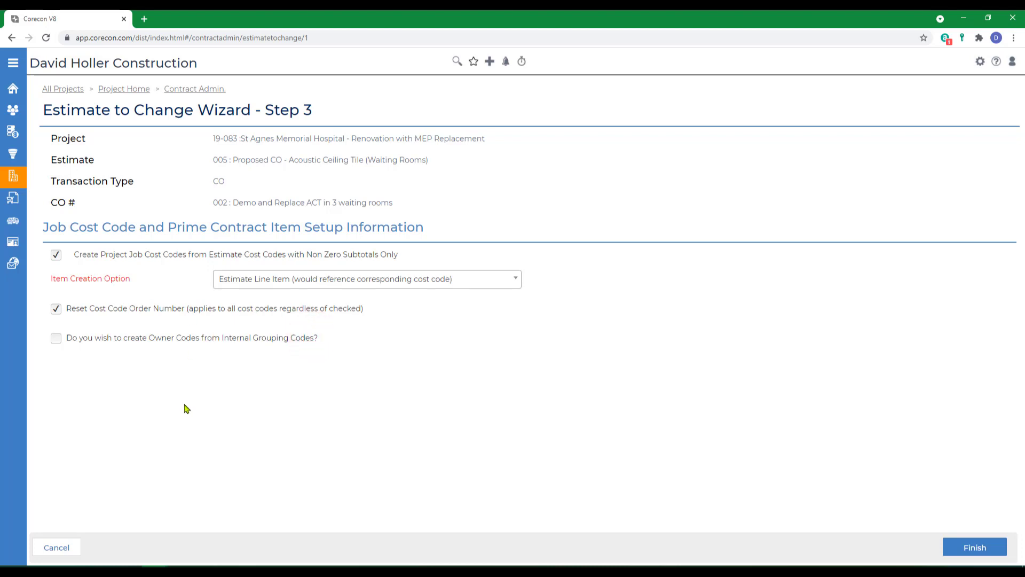
{"action": "mouse_move", "coordinate": [182, 396]}
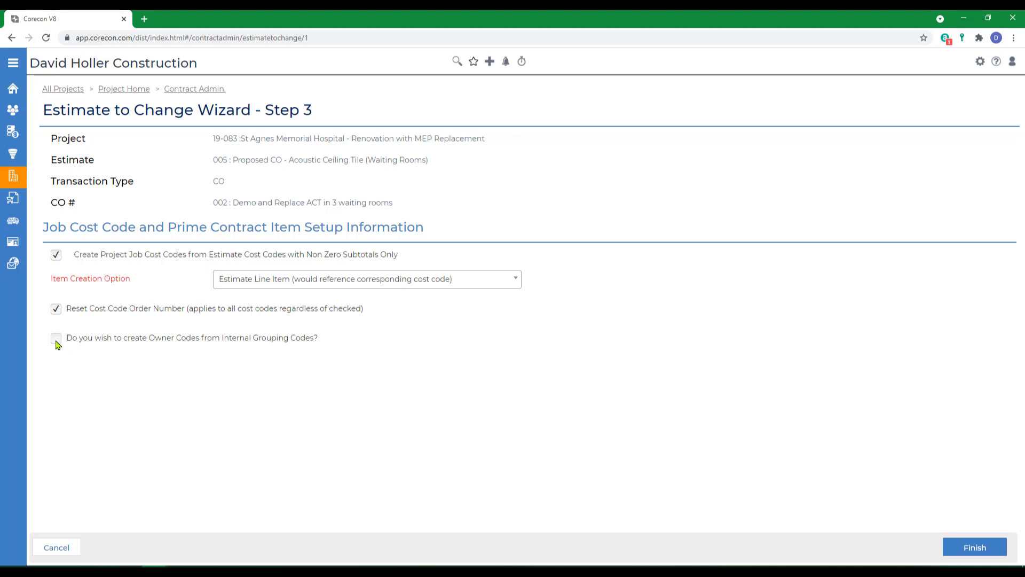
{"action": "left_click", "coordinate": [56, 337]}
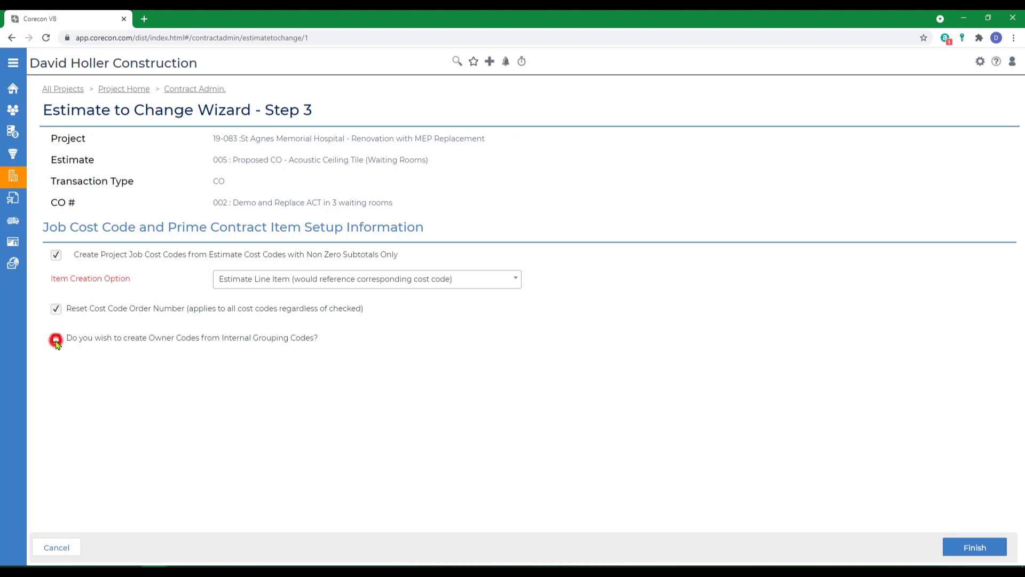
{"action": "left_click", "coordinate": [56, 337]}
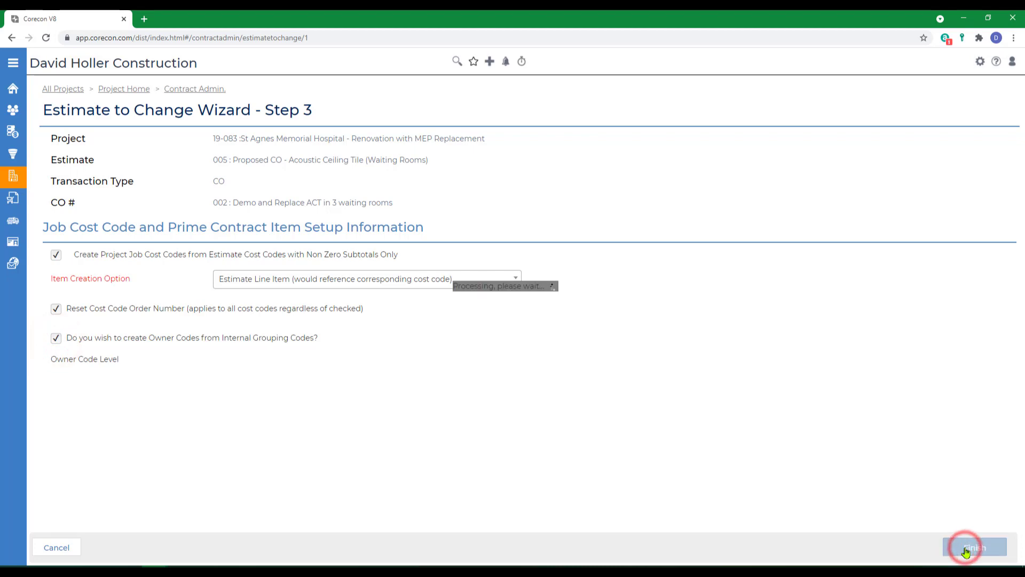
- Scroll through CO 002's page to check its nine items totalling $33,178.21 against $26,542.65 cost
{"action": "left_click", "coordinate": [975, 548]}
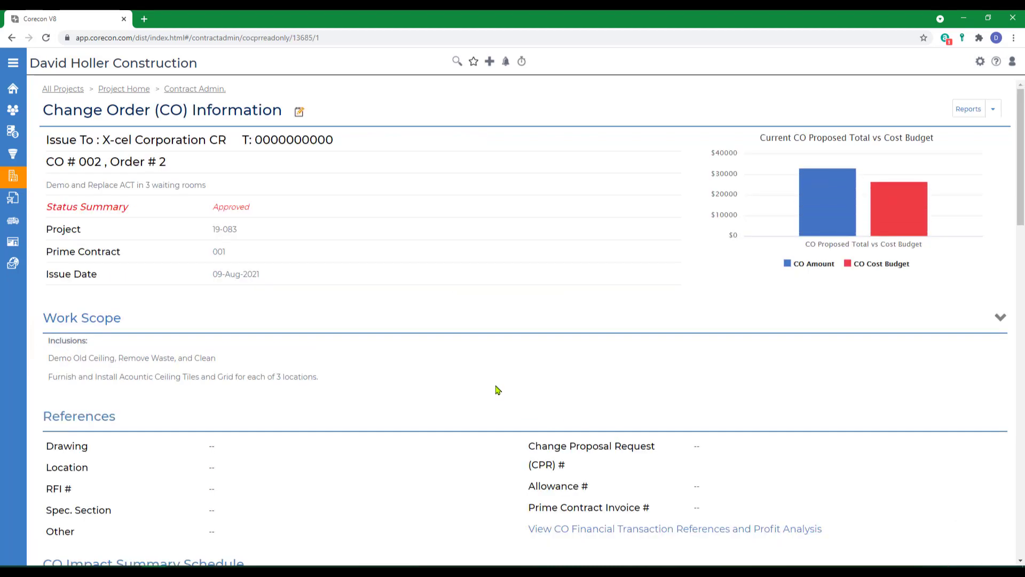
{"action": "scroll", "scroll_direction": "down", "scroll_amount": 3}
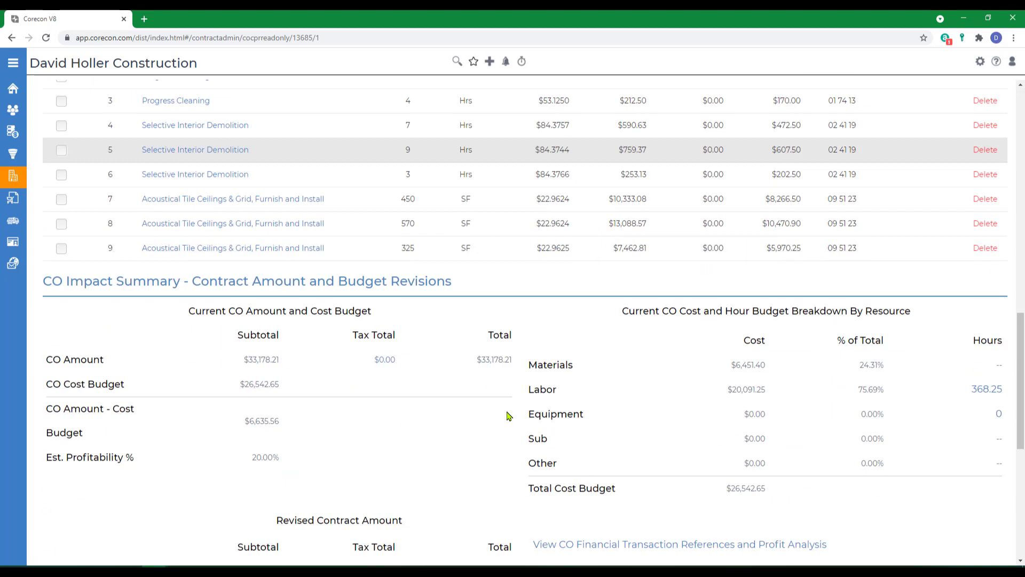
{"action": "scroll", "scroll_direction": "up", "scroll_amount": 3}
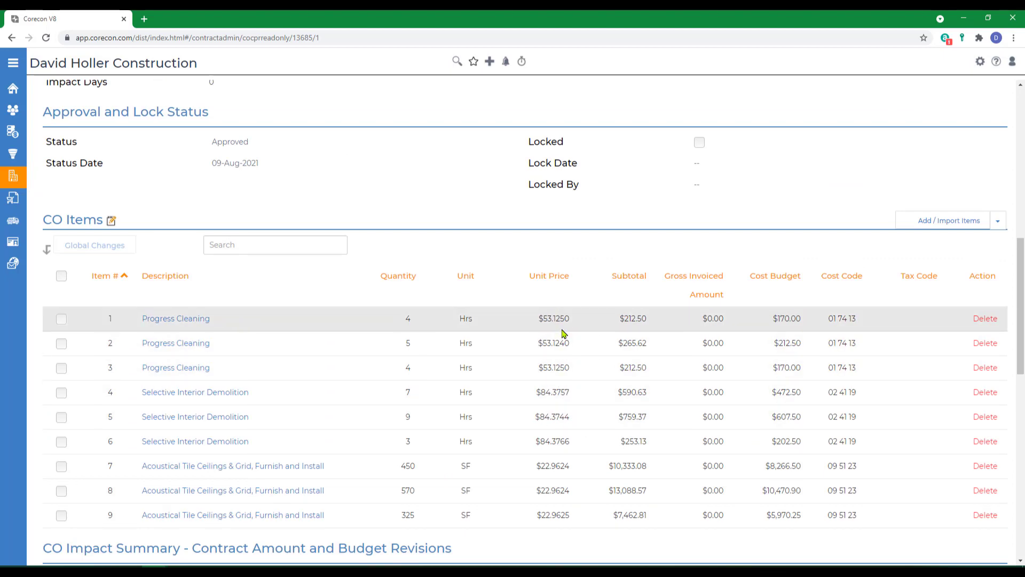
{"action": "mouse_move", "coordinate": [642, 329]}
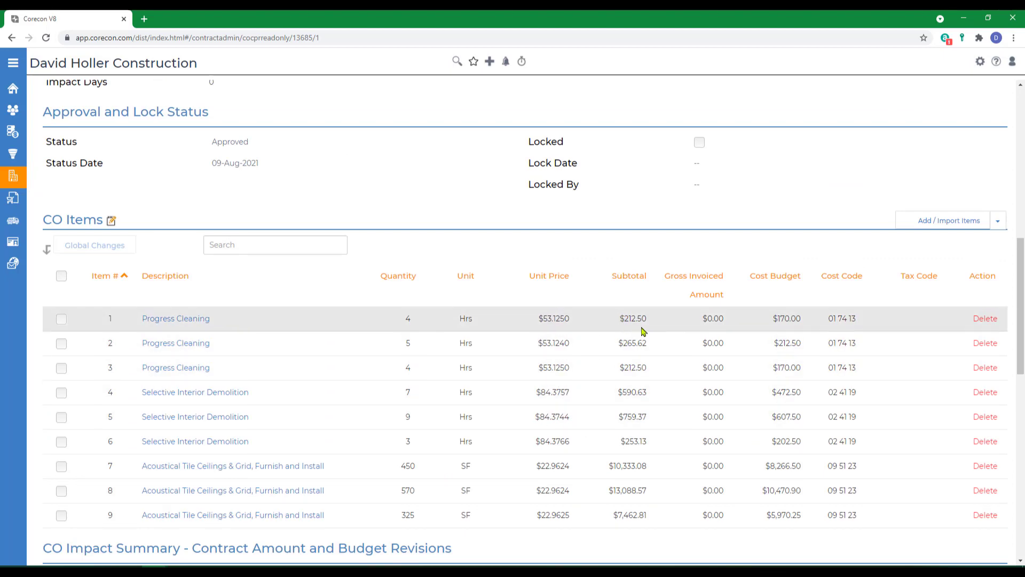
{"action": "mouse_move", "coordinate": [775, 332]}
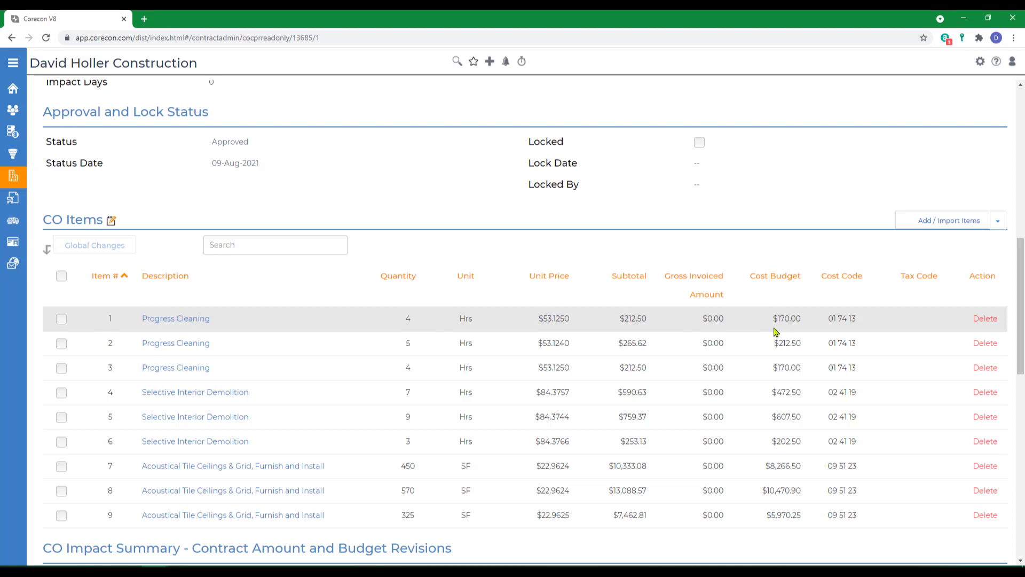
{"action": "mouse_move", "coordinate": [852, 510]}
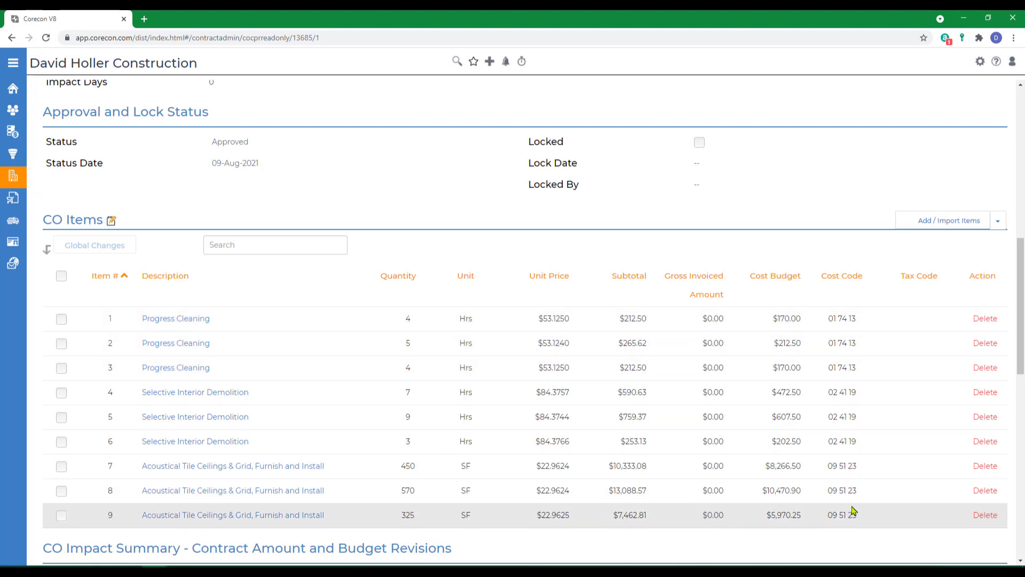
{"action": "mouse_move", "coordinate": [853, 514]}
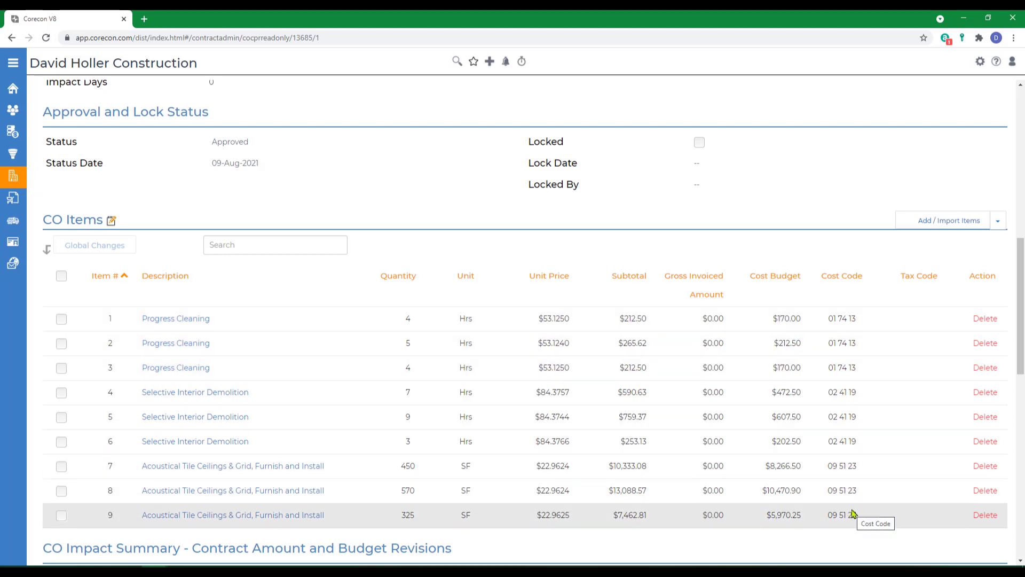
{"action": "scroll", "scroll_direction": "down", "scroll_amount": 3}
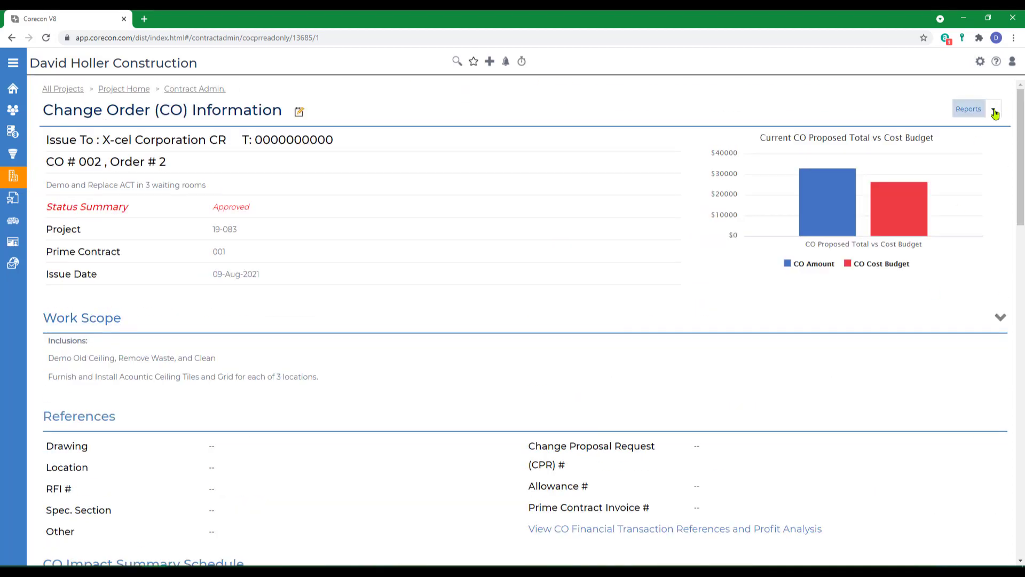
- Generate CO 002's Items Summary PDF report, scroll through it, then close the template dialog
{"action": "left_click", "coordinate": [993, 109]}
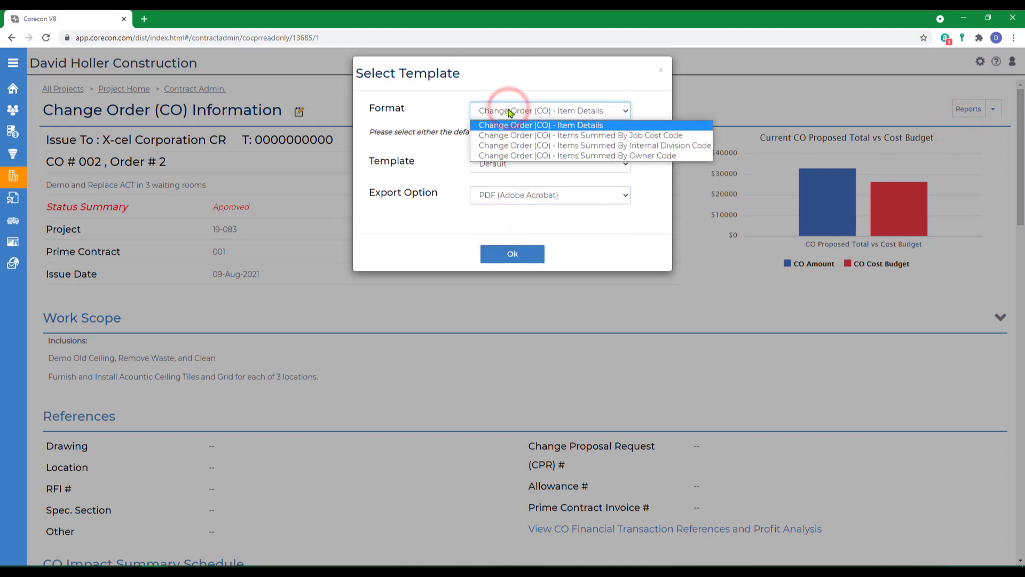
{"action": "left_click", "coordinate": [576, 135]}
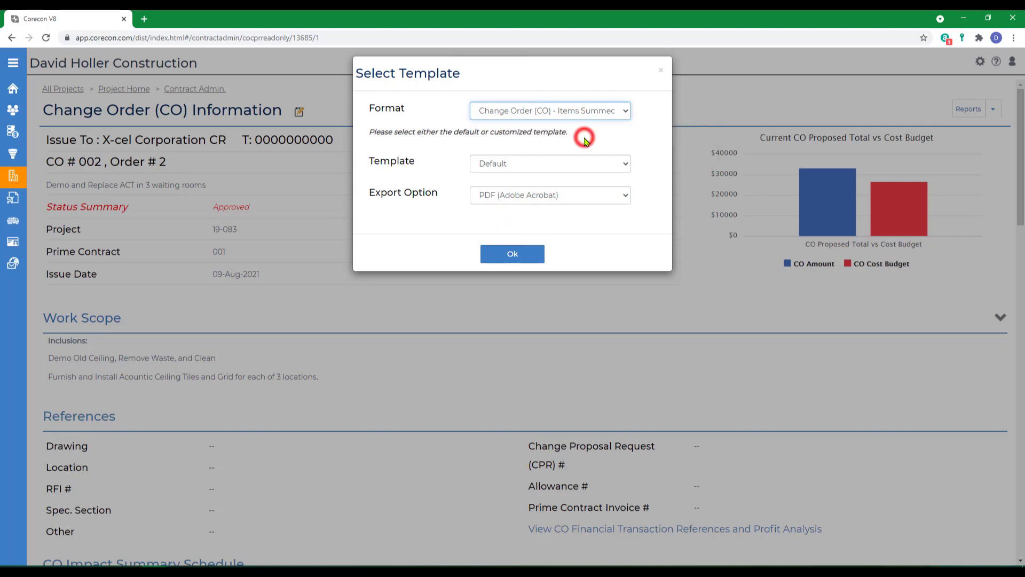
{"action": "left_click", "coordinate": [512, 253]}
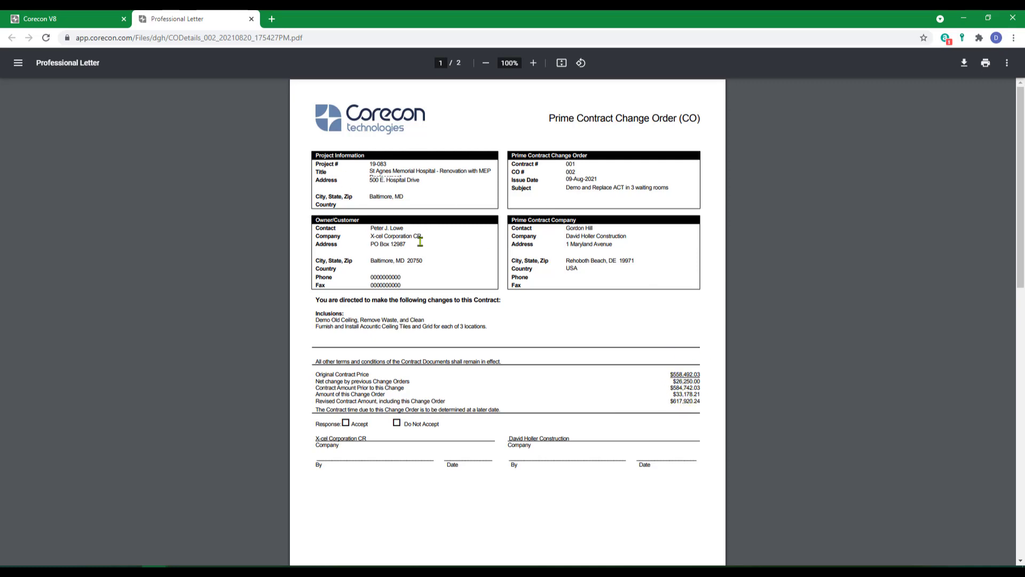
{"action": "mouse_move", "coordinate": [527, 260]}
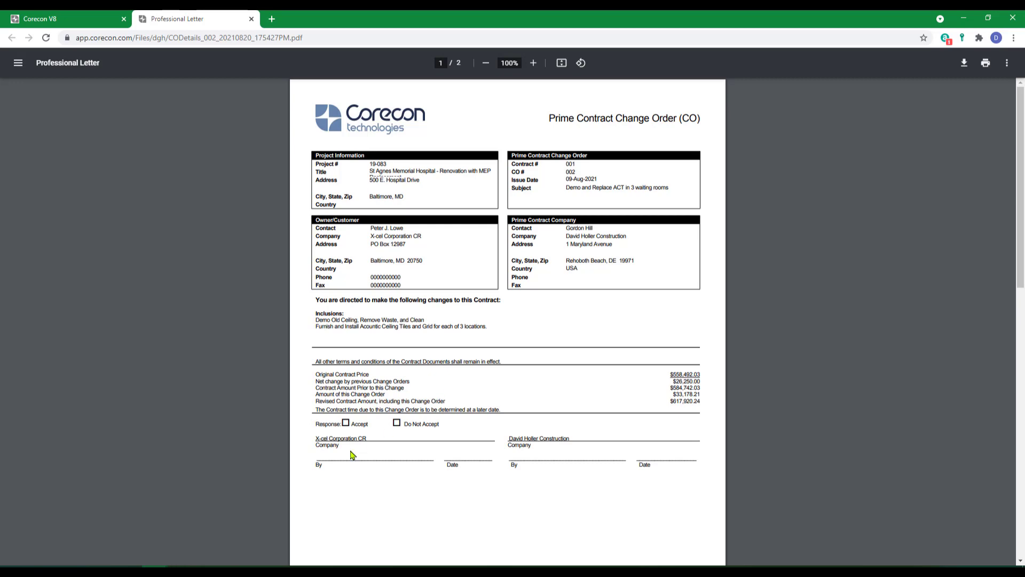
{"action": "scroll", "scroll_direction": "down", "scroll_amount": 3}
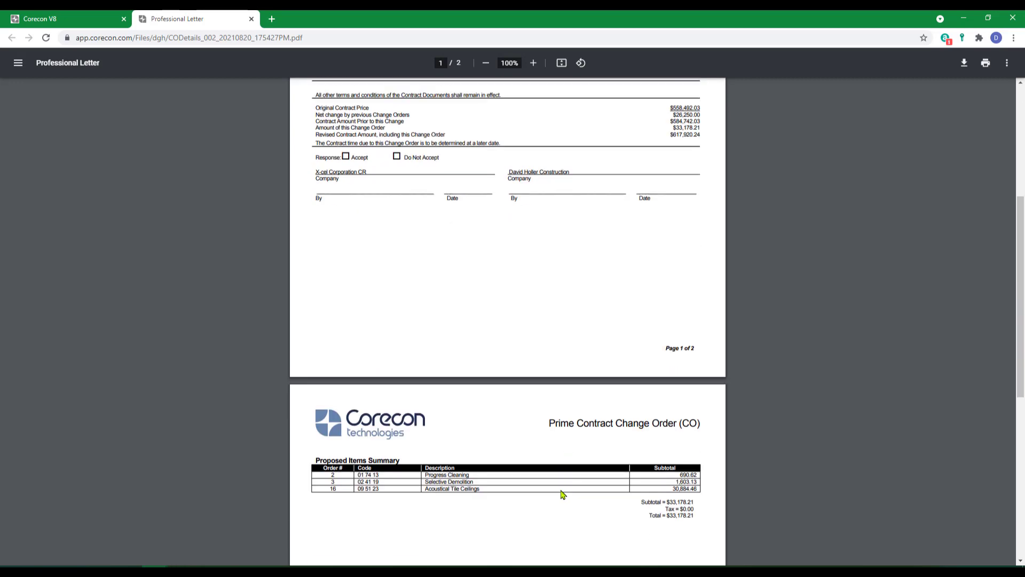
{"action": "scroll", "scroll_direction": "down", "scroll_amount": 3}
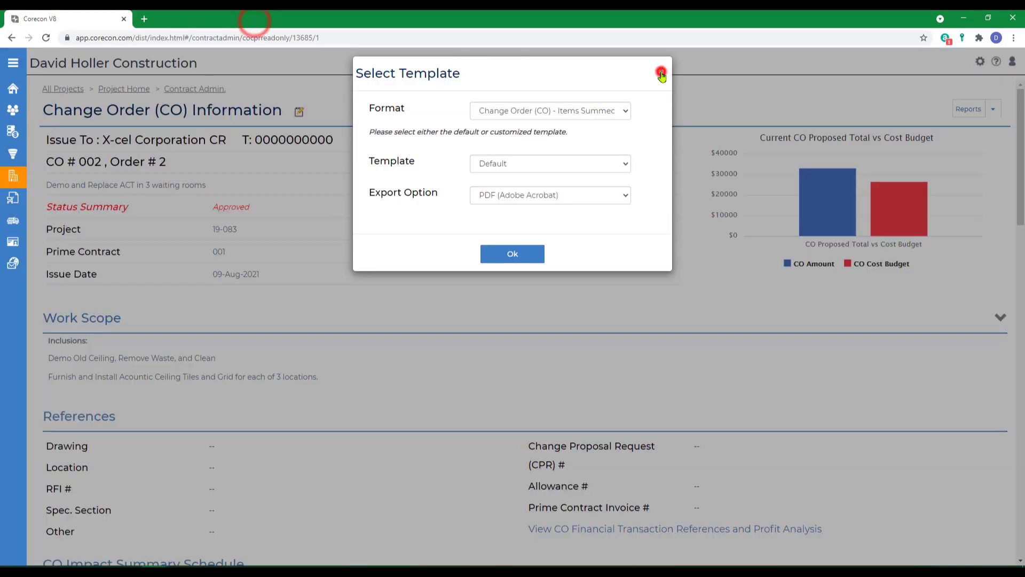
{"action": "left_click", "coordinate": [661, 73]}
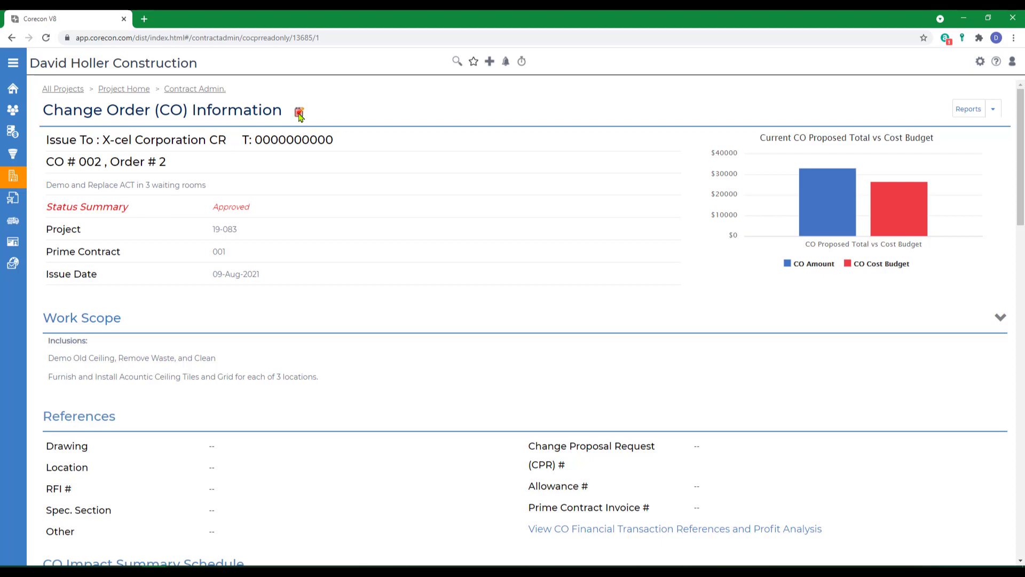
- Edit the change order and set Initiated By to Owner
{"action": "left_click", "coordinate": [299, 111]}
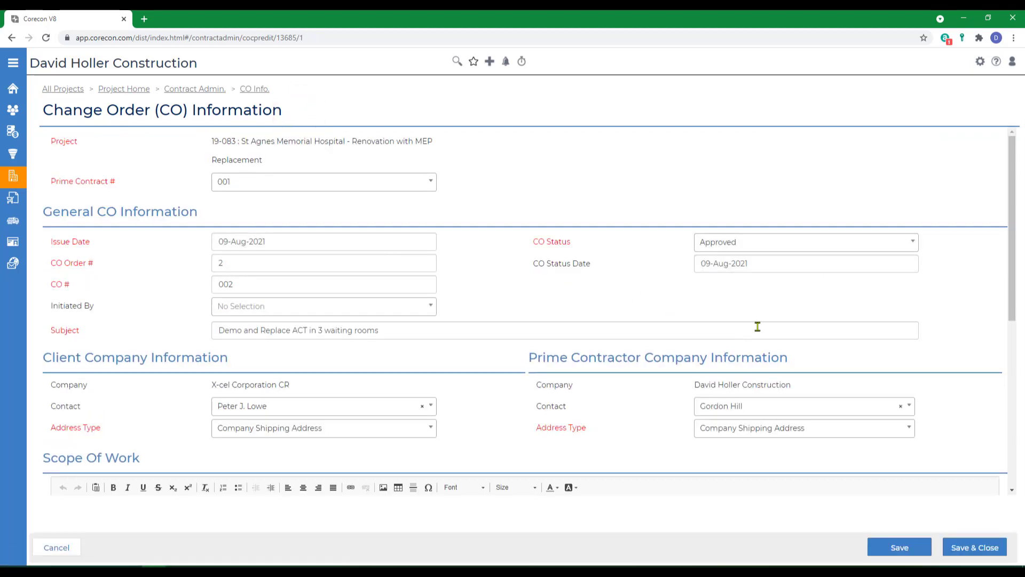
{"action": "mouse_move", "coordinate": [594, 373]}
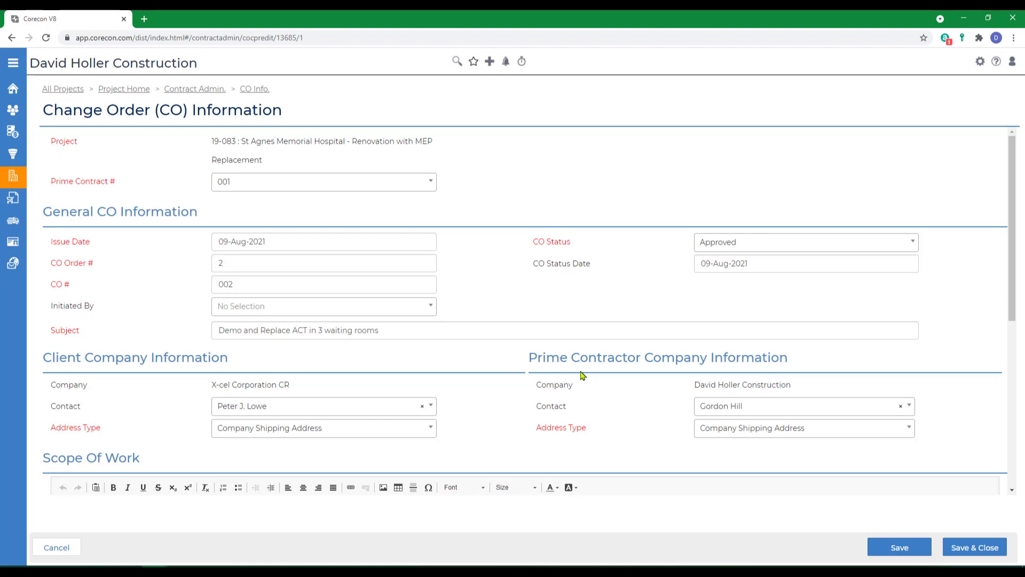
{"action": "left_click", "coordinate": [430, 306]}
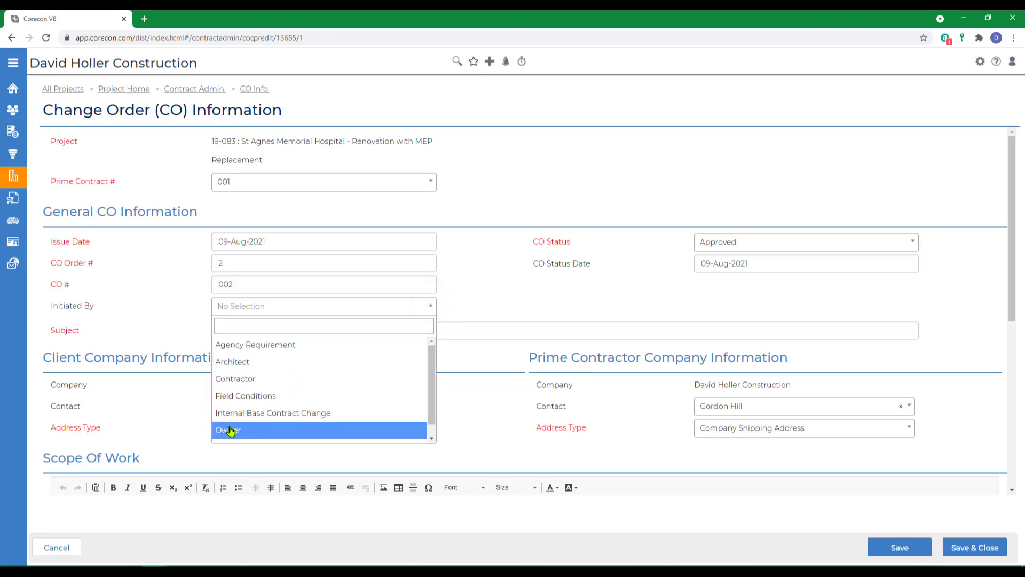
{"action": "left_click", "coordinate": [228, 429]}
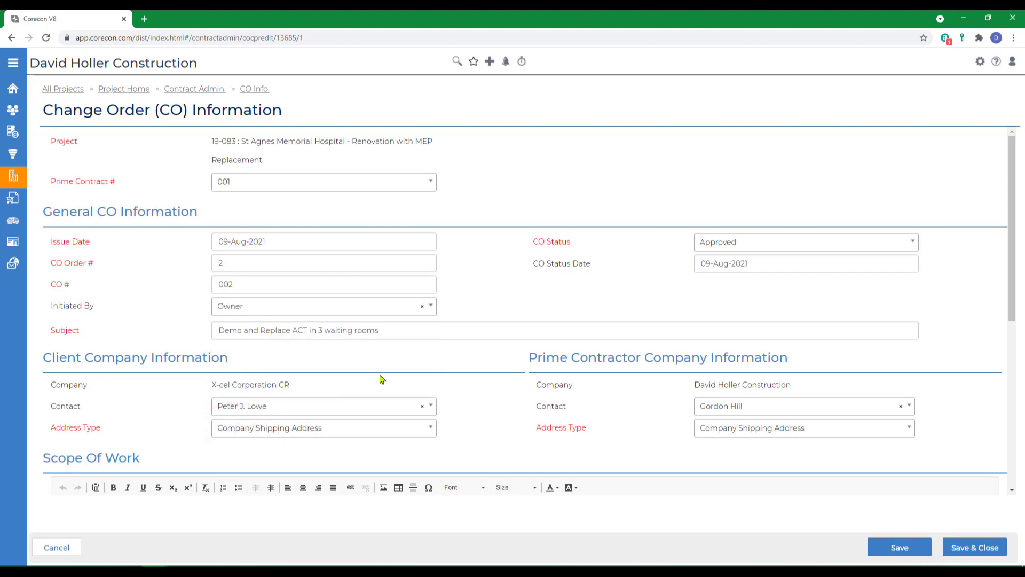
- Reference the C2 site work drawing on the change order
{"action": "left_click", "coordinate": [438, 330]}
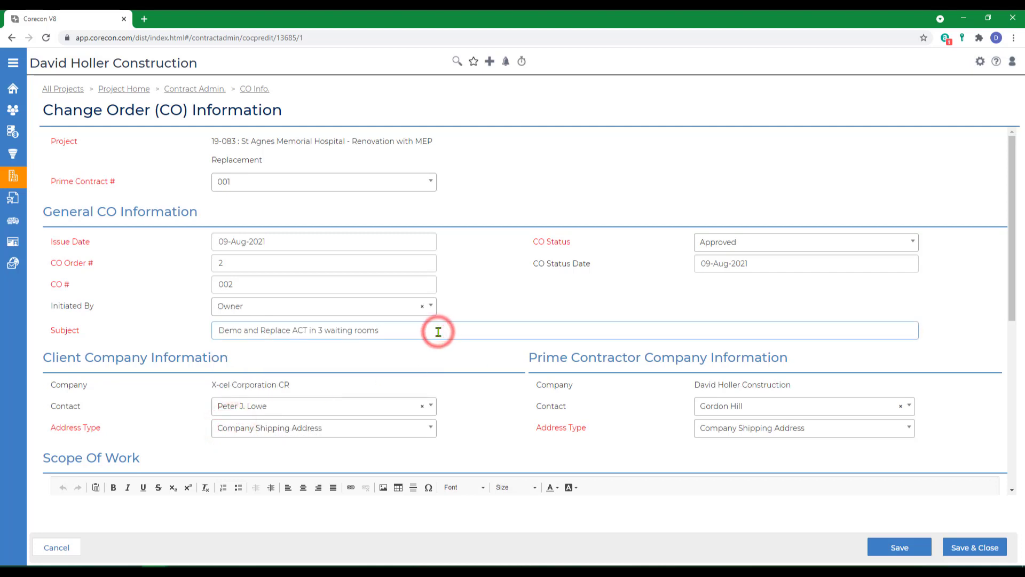
{"action": "scroll", "scroll_direction": "down", "scroll_amount": 3}
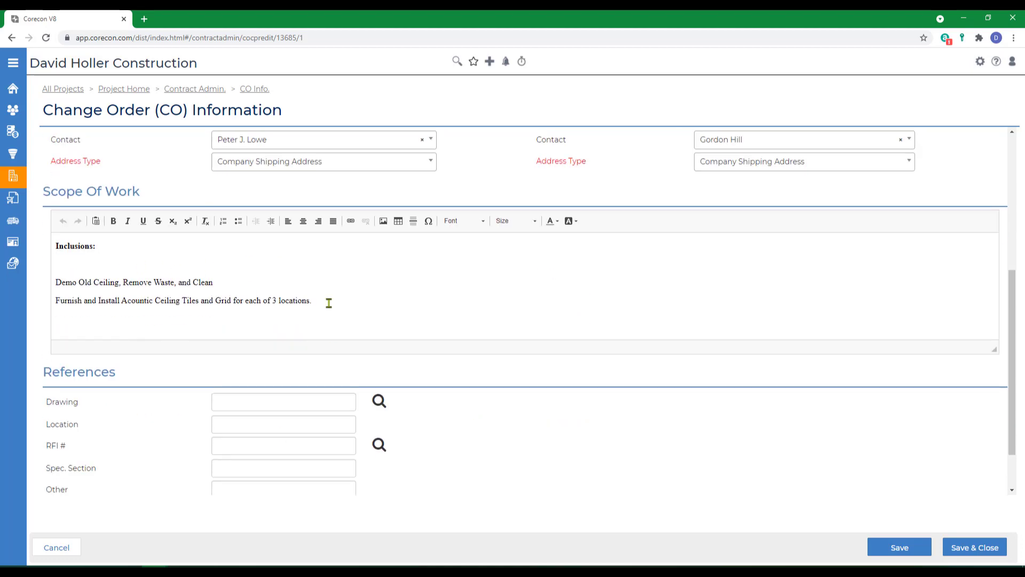
{"action": "scroll", "scroll_direction": "down", "scroll_amount": 3}
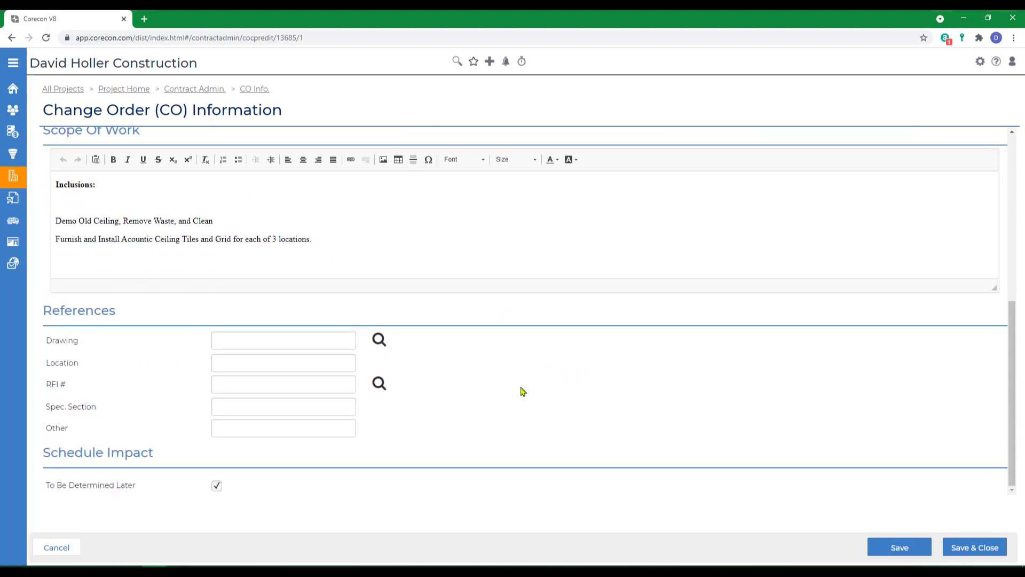
{"action": "left_click", "coordinate": [379, 339]}
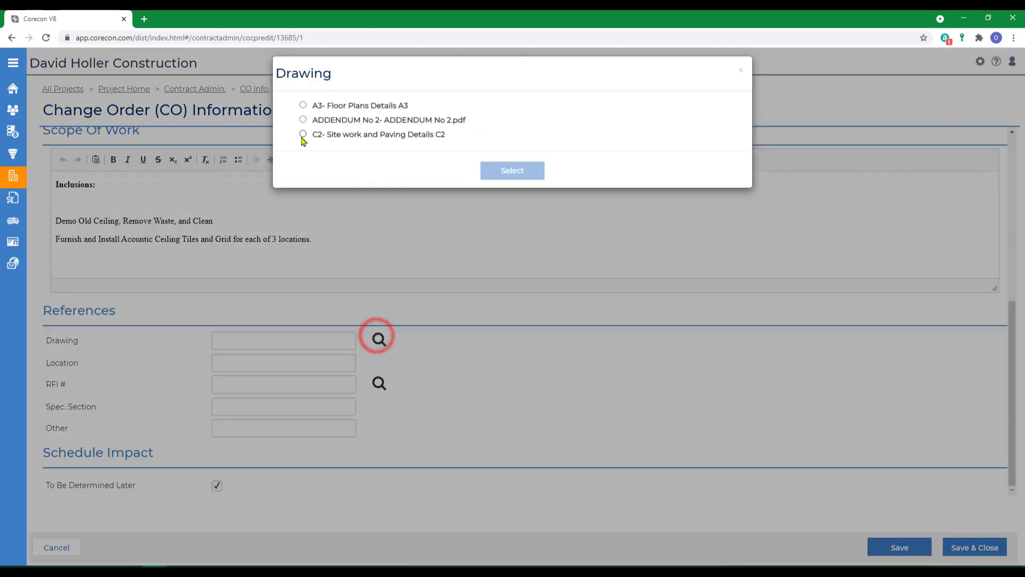
{"action": "left_click", "coordinate": [512, 169]}
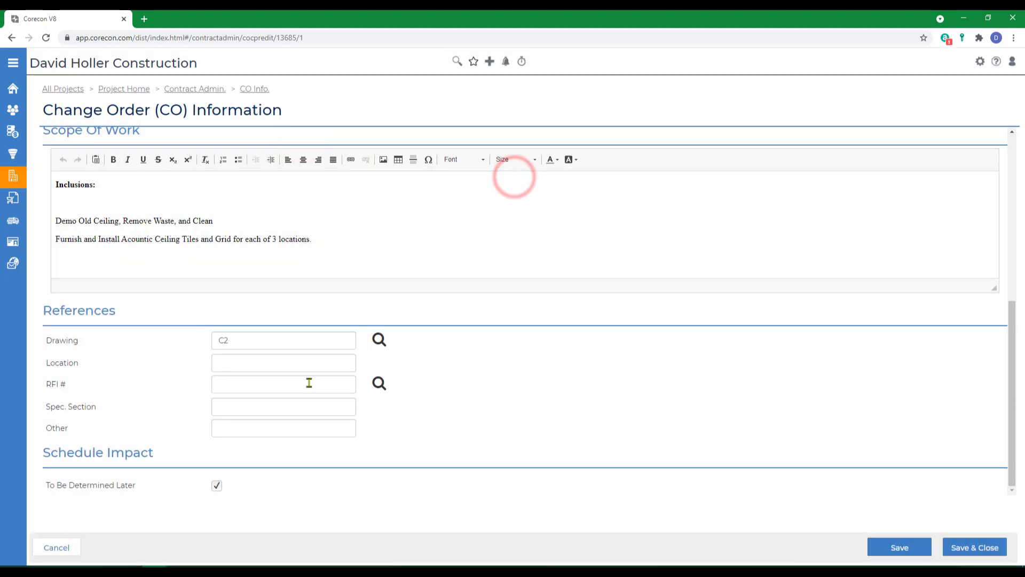
- Set the schedule impact to 13 days instead of To Be Determined Later, and save
{"action": "left_click", "coordinate": [216, 486]}
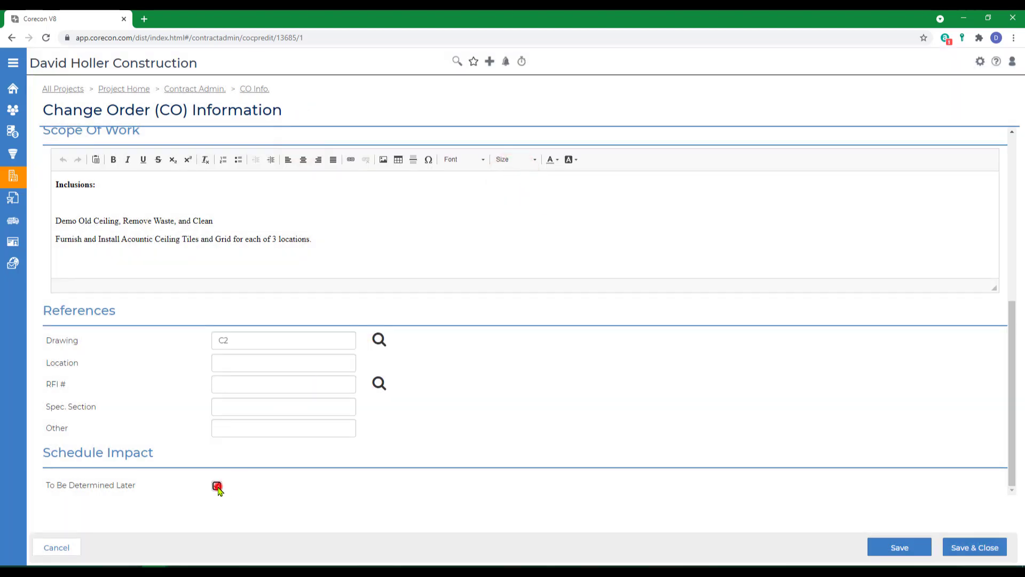
{"action": "left_click", "coordinate": [216, 486]}
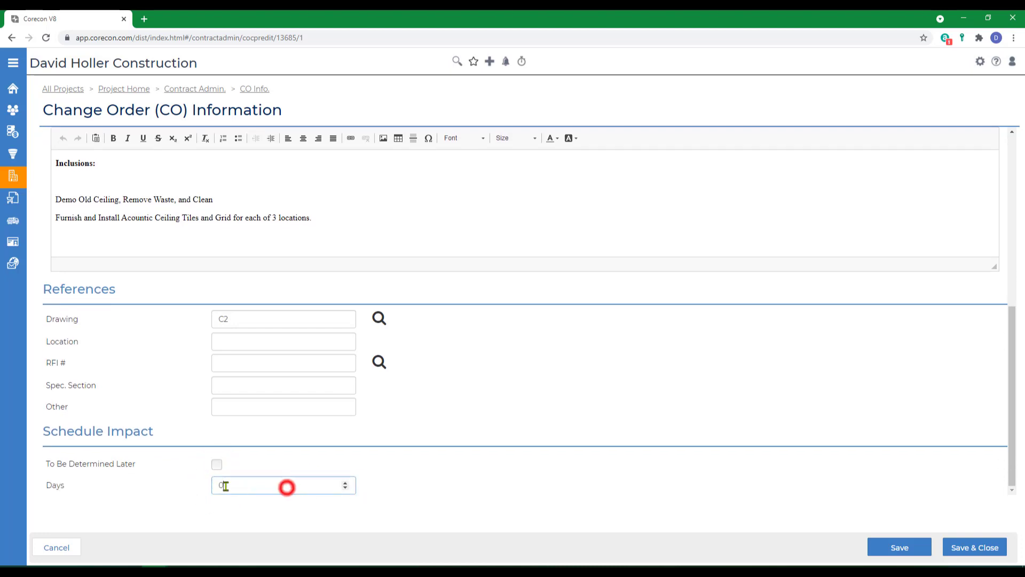
{"action": "type", "text": "13"}
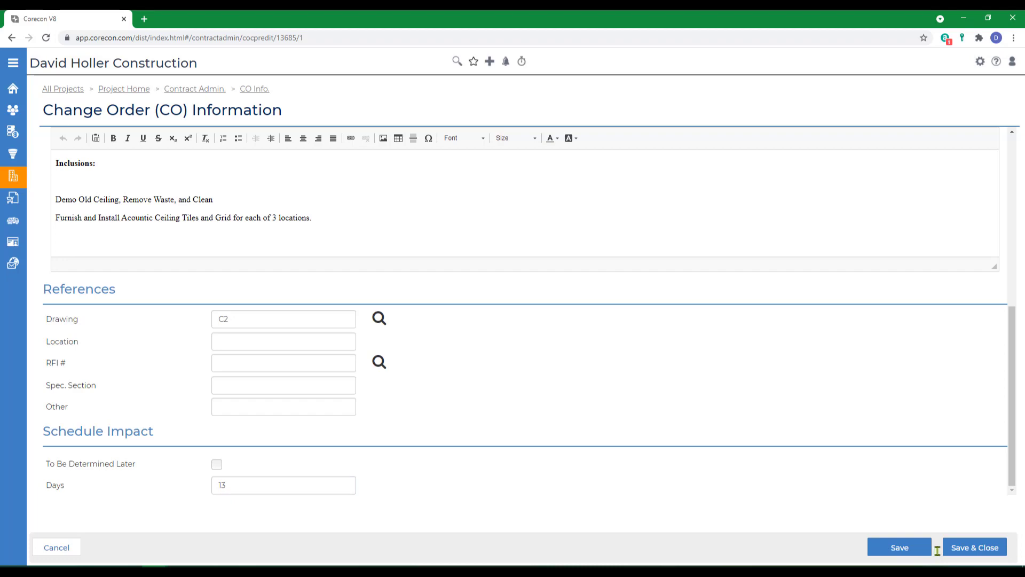
{"action": "left_click", "coordinate": [974, 548]}
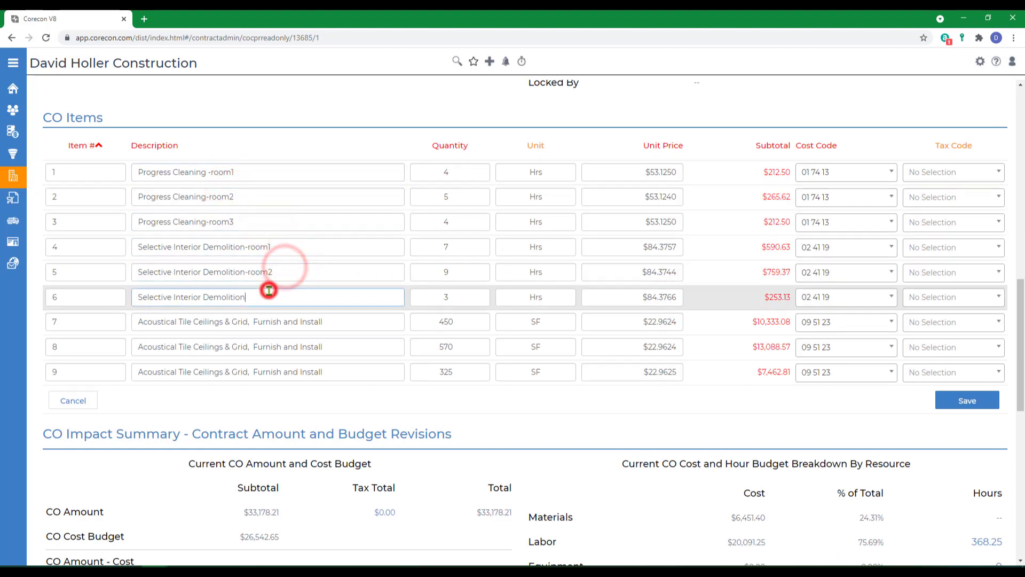
- Append '-room3' to the last item description and save the CO items
{"action": "type", "text": "-room3"}
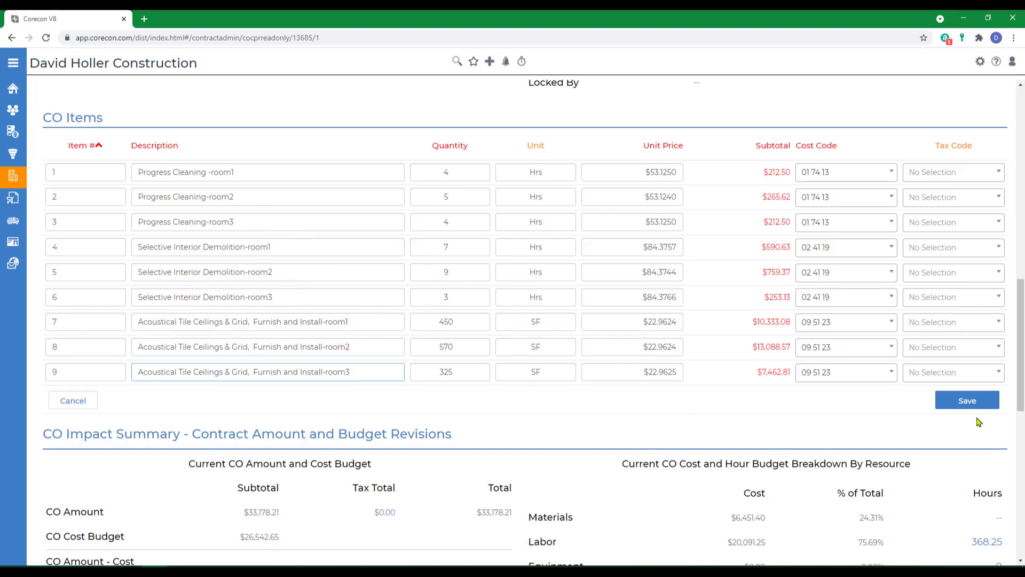
{"action": "left_click", "coordinate": [966, 400]}
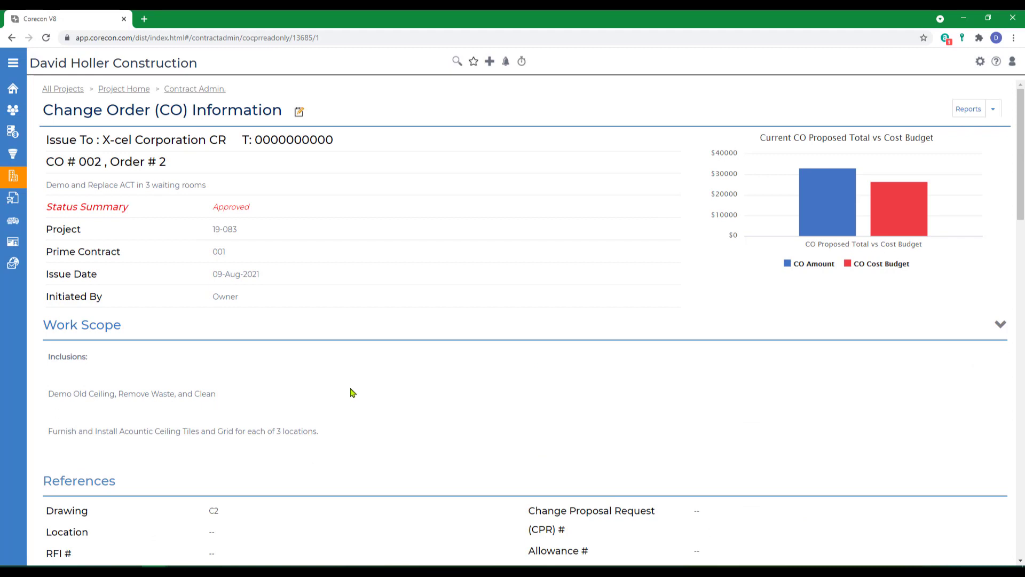
{"action": "mouse_move", "coordinate": [945, 83]}
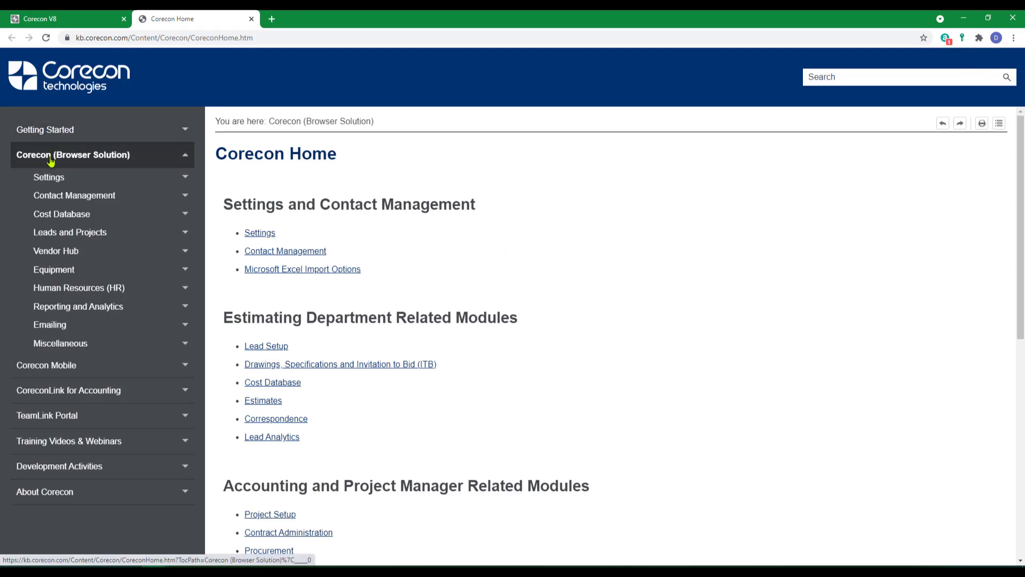
- Go to Leads and Projects > Contract Administration and scroll to the Contract Changes topics
{"action": "left_click", "coordinate": [69, 232]}
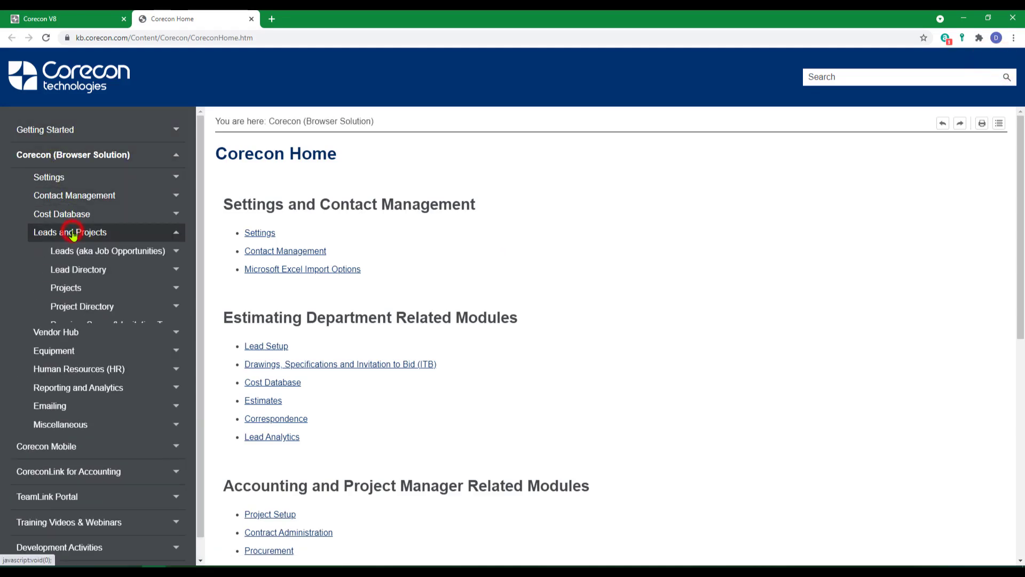
{"action": "left_click", "coordinate": [70, 233]}
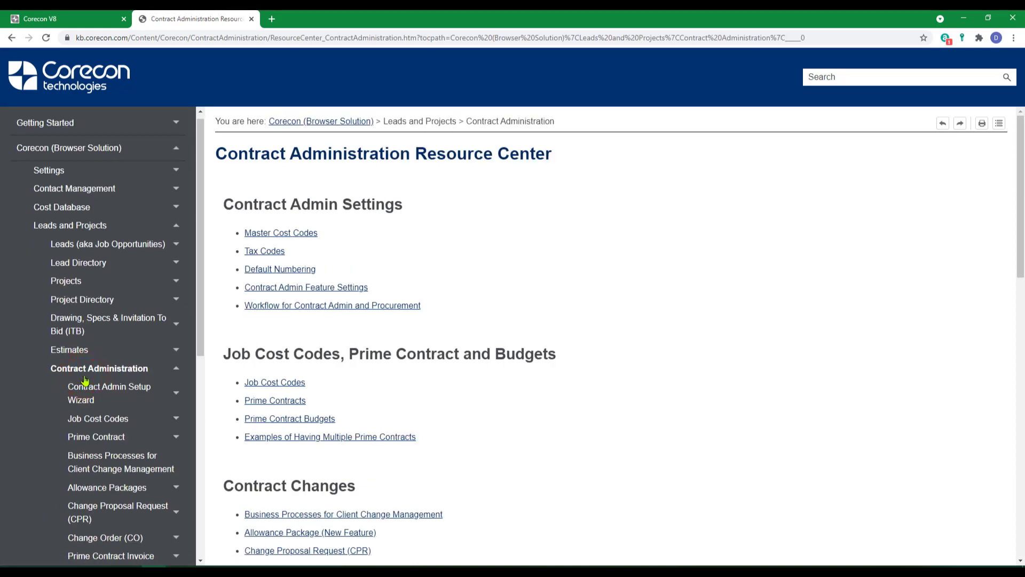
{"action": "scroll", "scroll_direction": "down", "scroll_amount": 3}
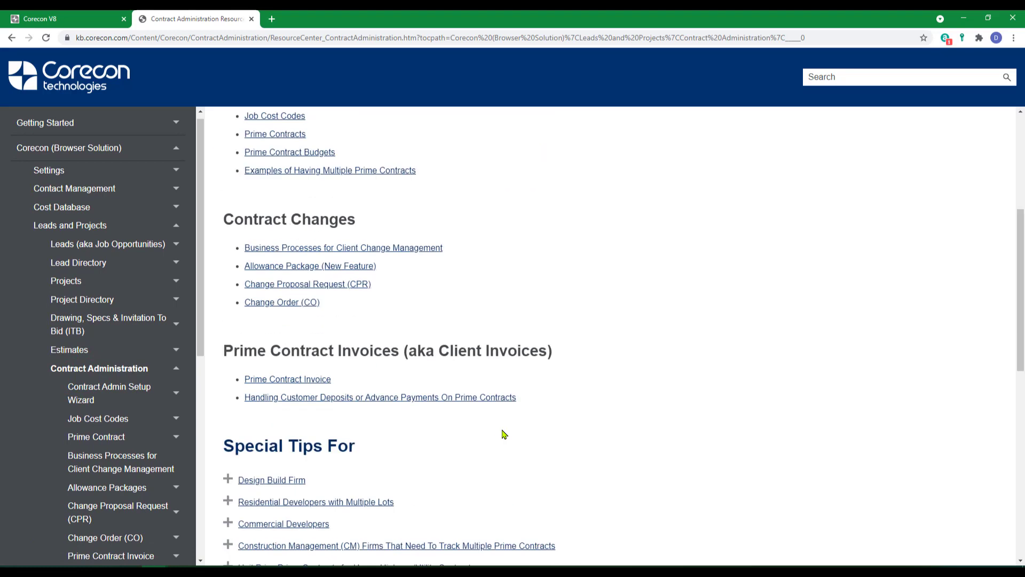